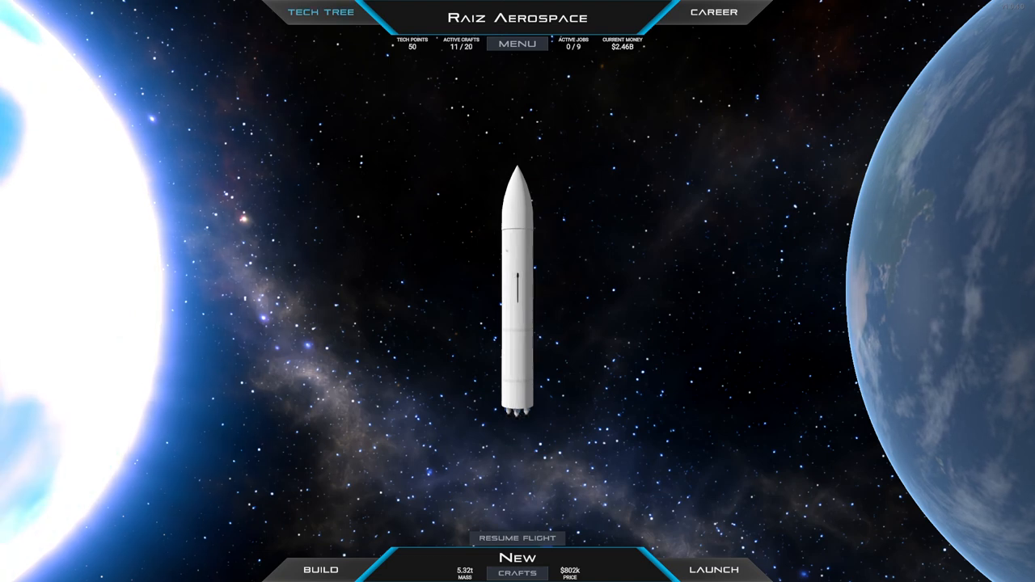
Step: Reach the Flight Craft key bindings in Settings > Controls
left_click(517, 43)
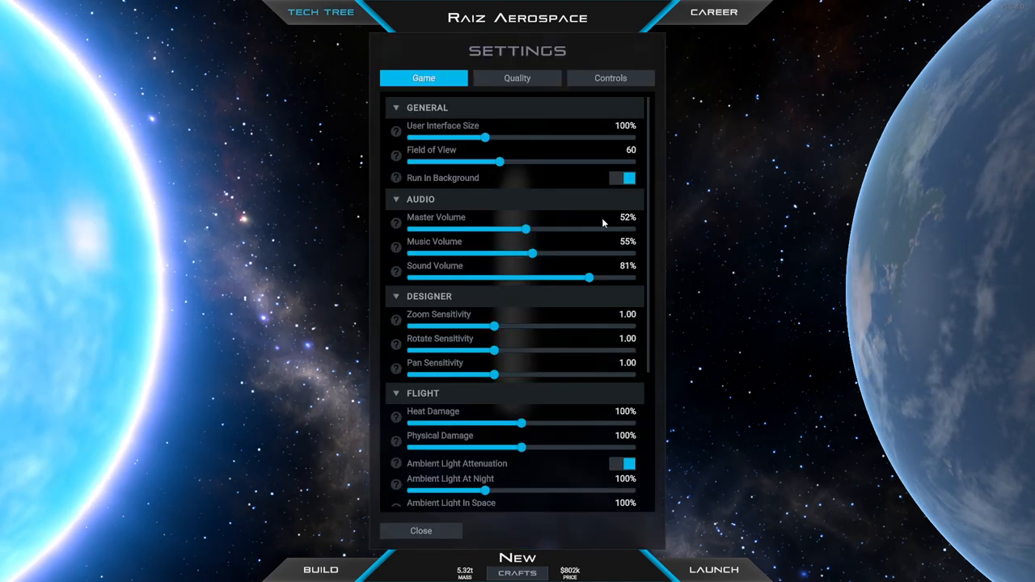
left_click(610, 78)
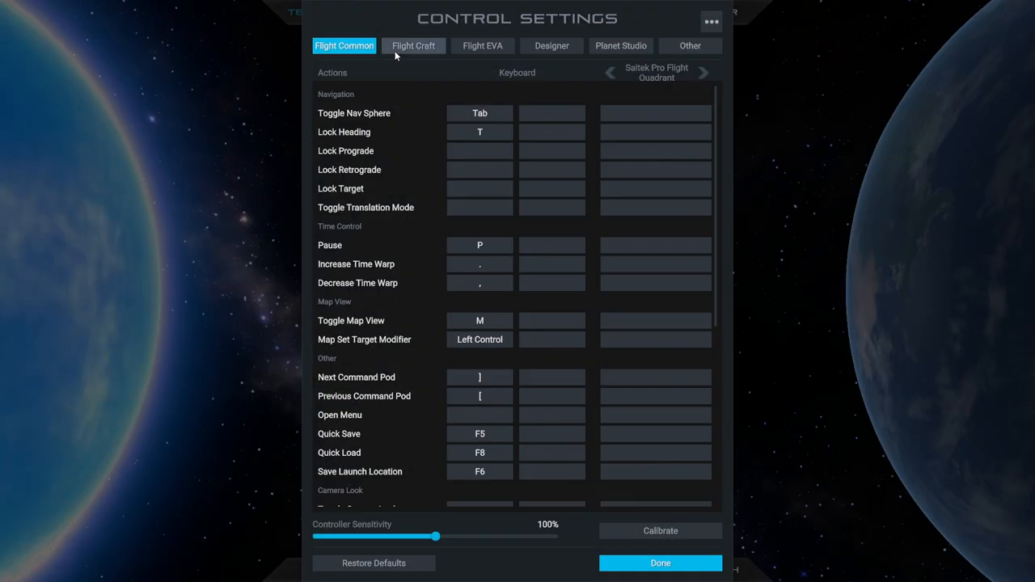
left_click(414, 46)
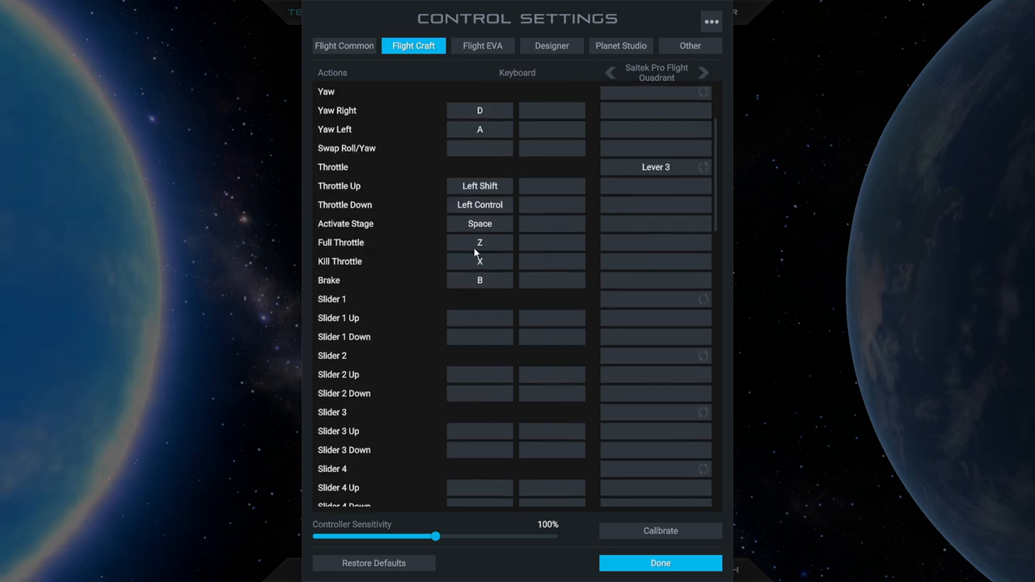
scroll("down", 3)
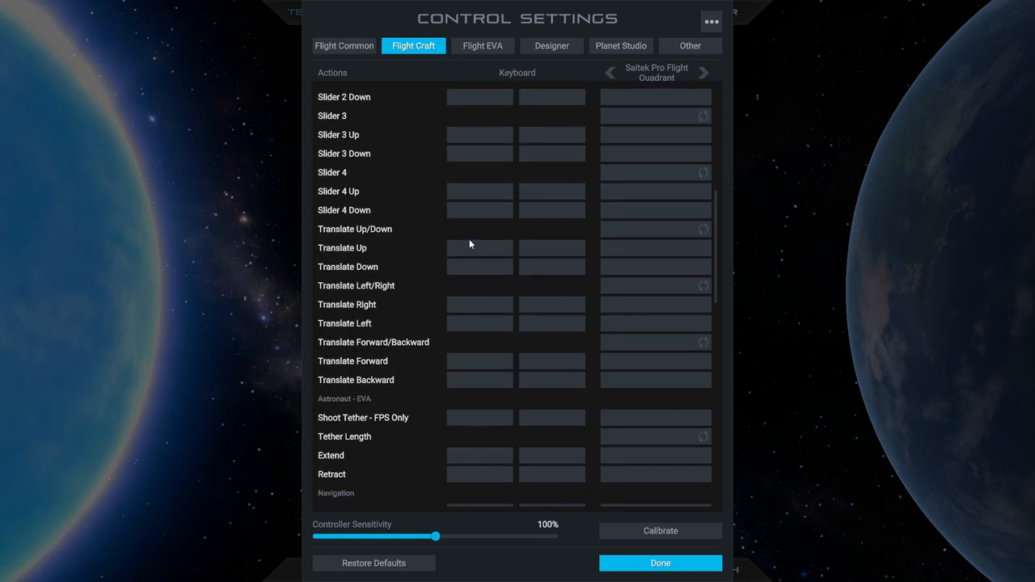
mouse_move(456, 257)
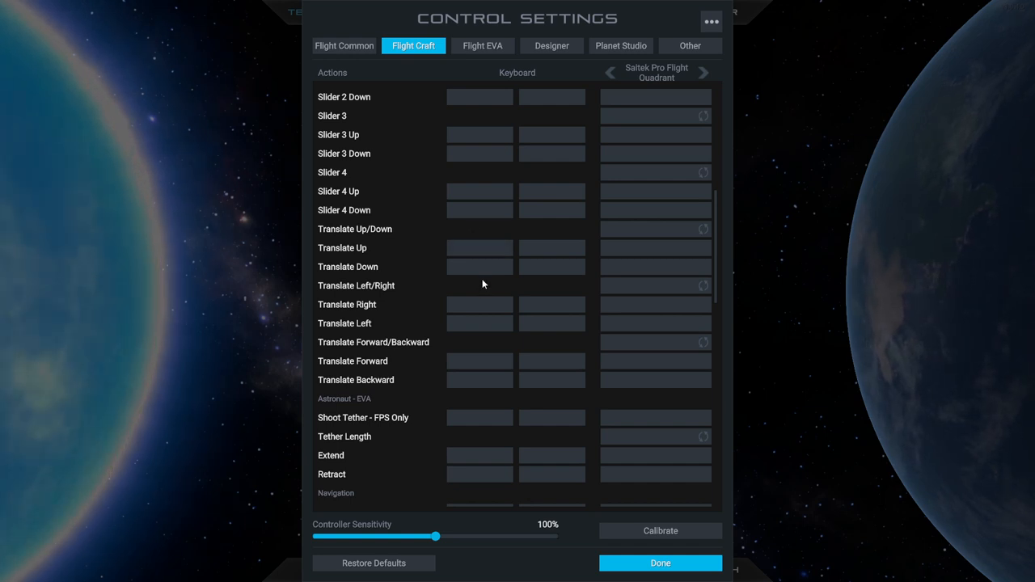
Step: Bind Translate Up, Right (L) and Backward (N) keys and save the bindings with Done
left_click(479, 248)
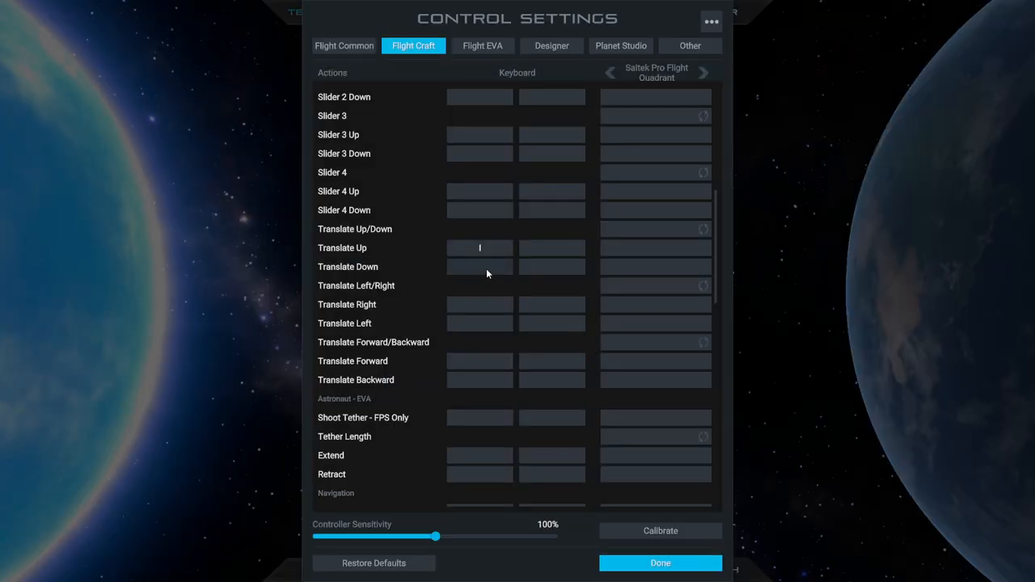
left_click(478, 304)
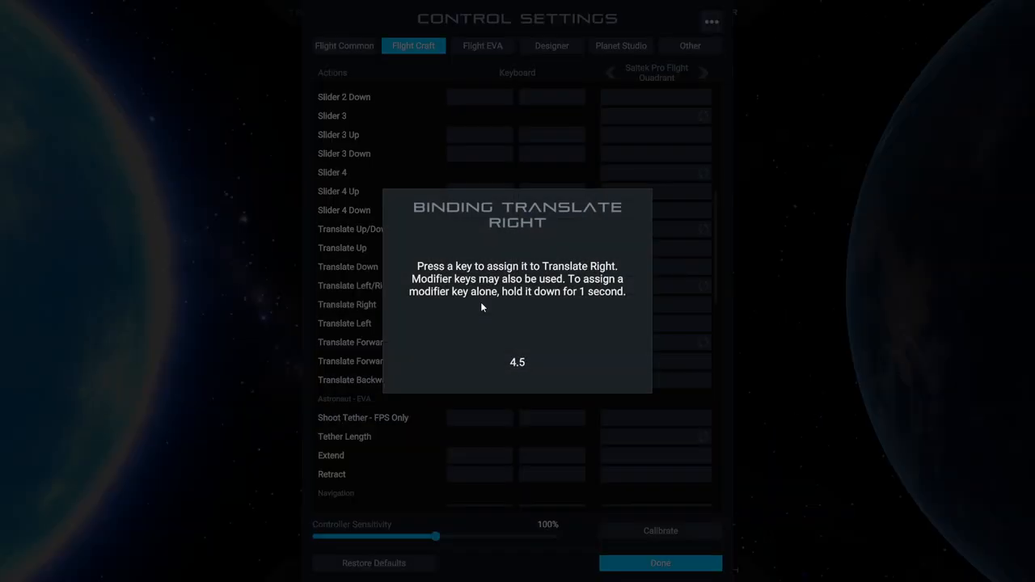
key("l")
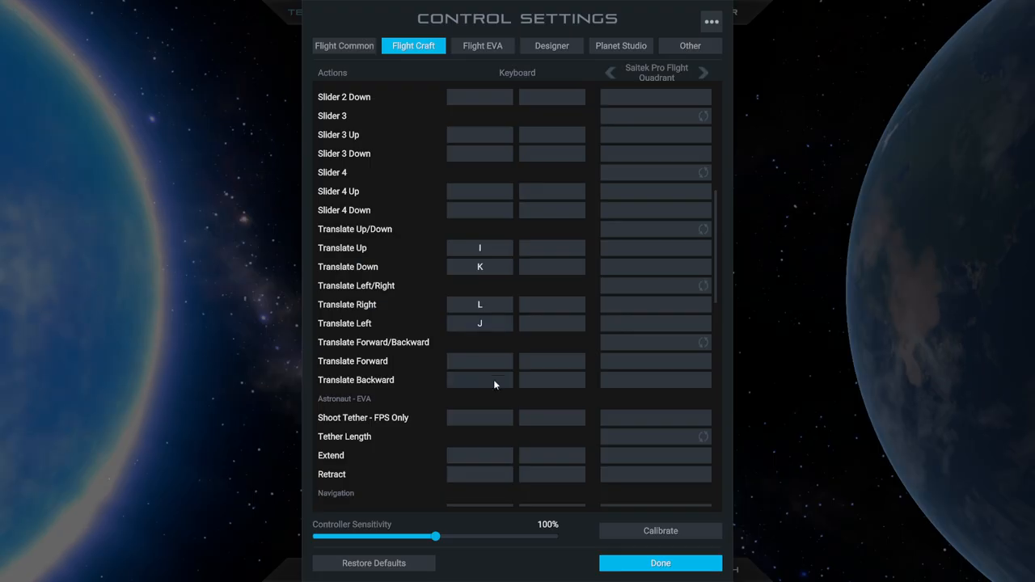
left_click(479, 380)
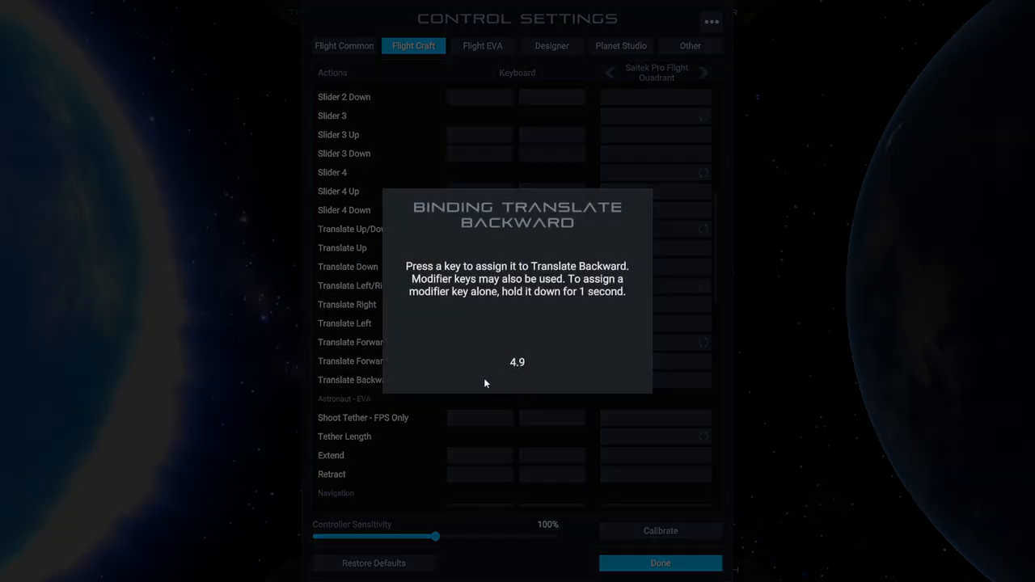
key("n")
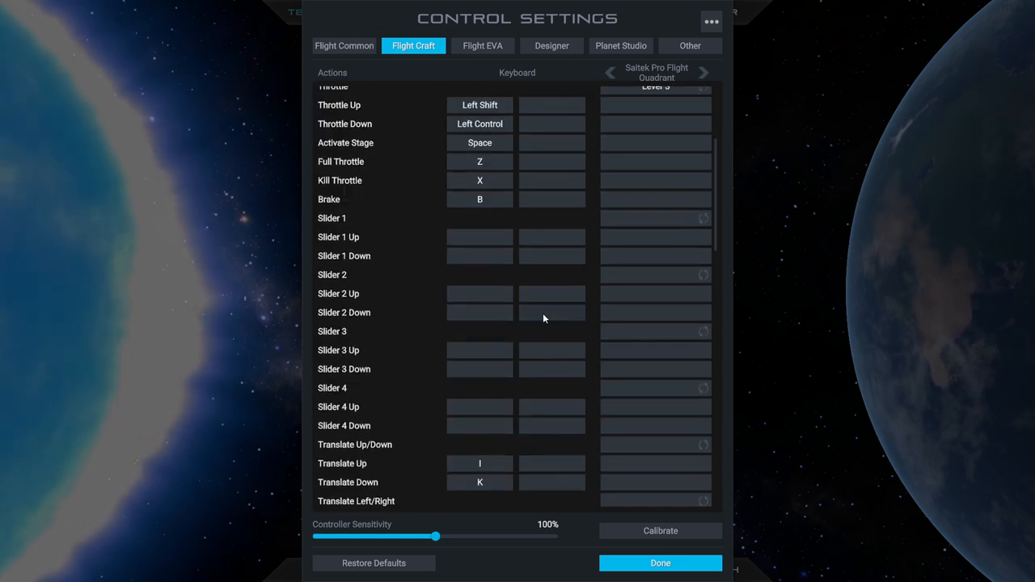
scroll("down", 3)
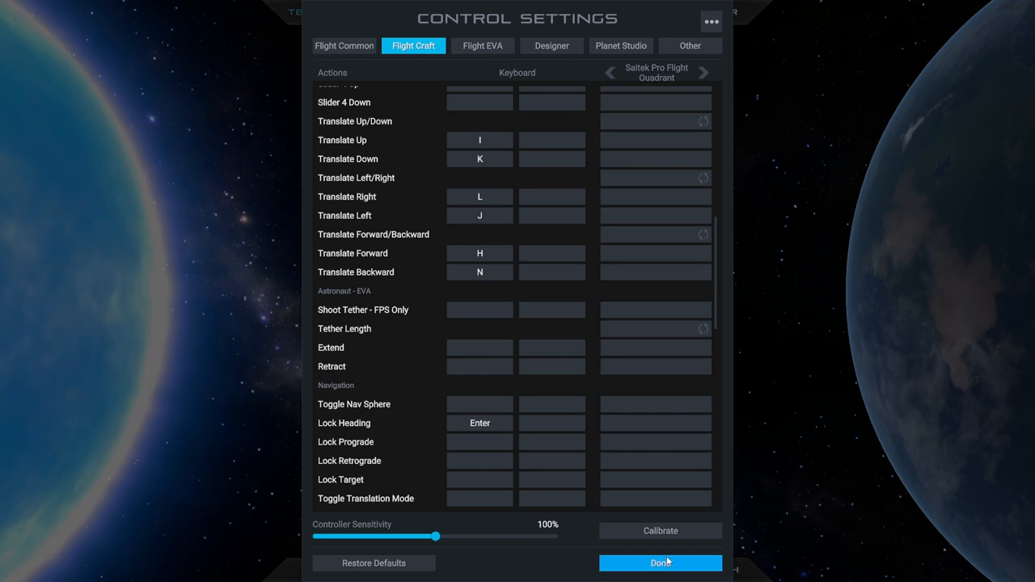
left_click(659, 563)
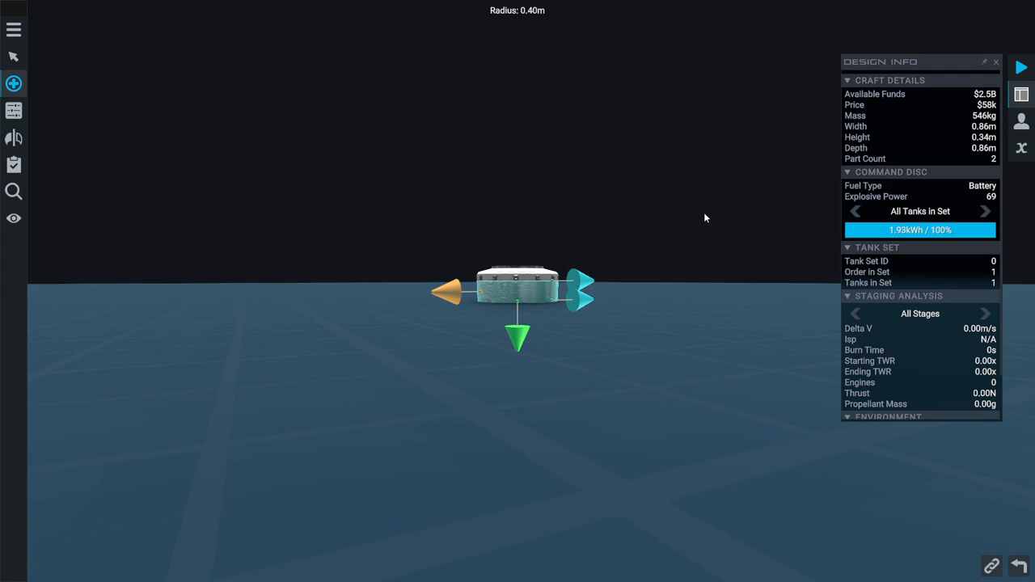
Step: Add a fuel tank and a Spirit Engine beneath the command disc from the parts catalogue
left_click(13, 84)
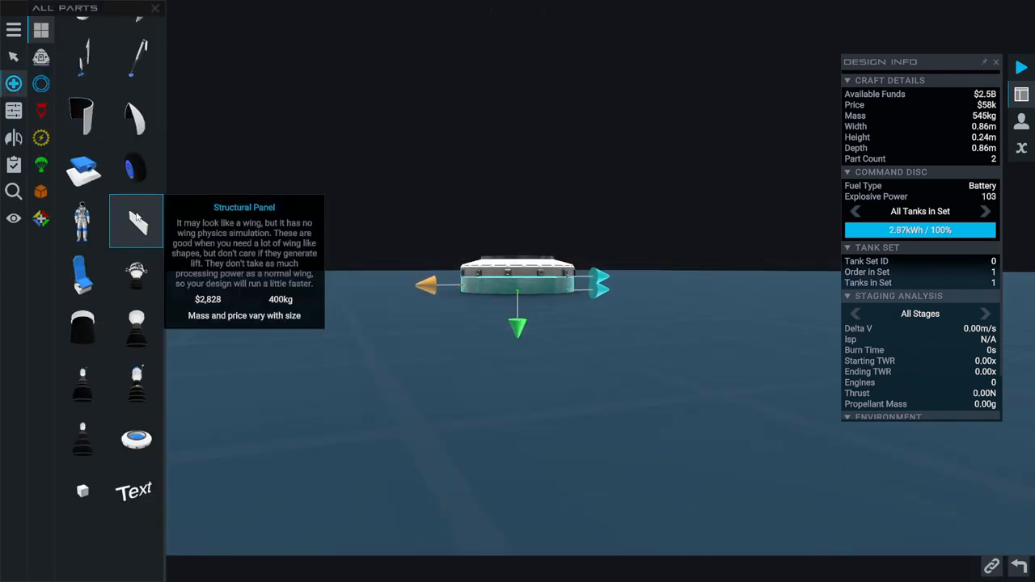
mouse_move(136, 168)
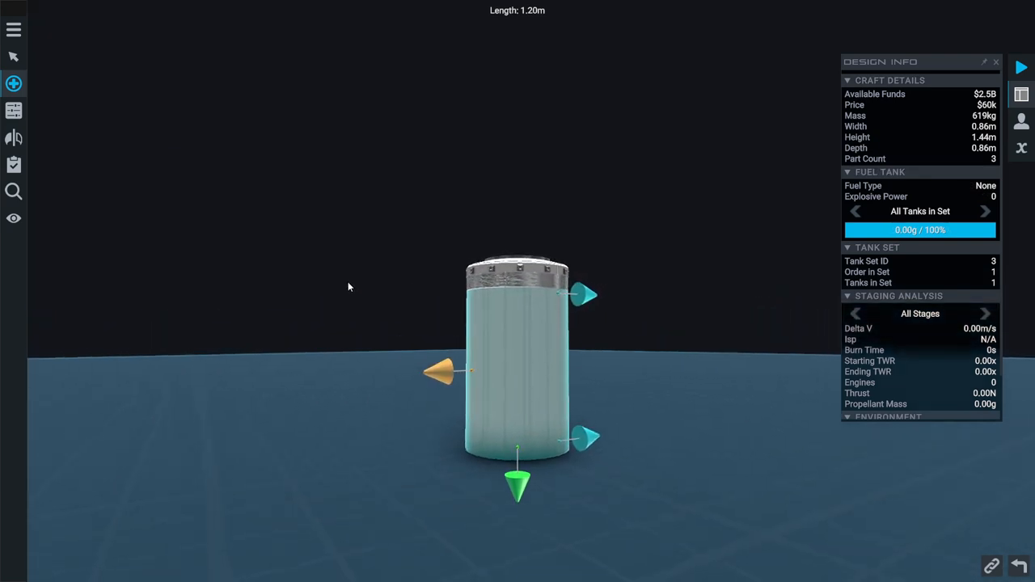
left_click(13, 84)
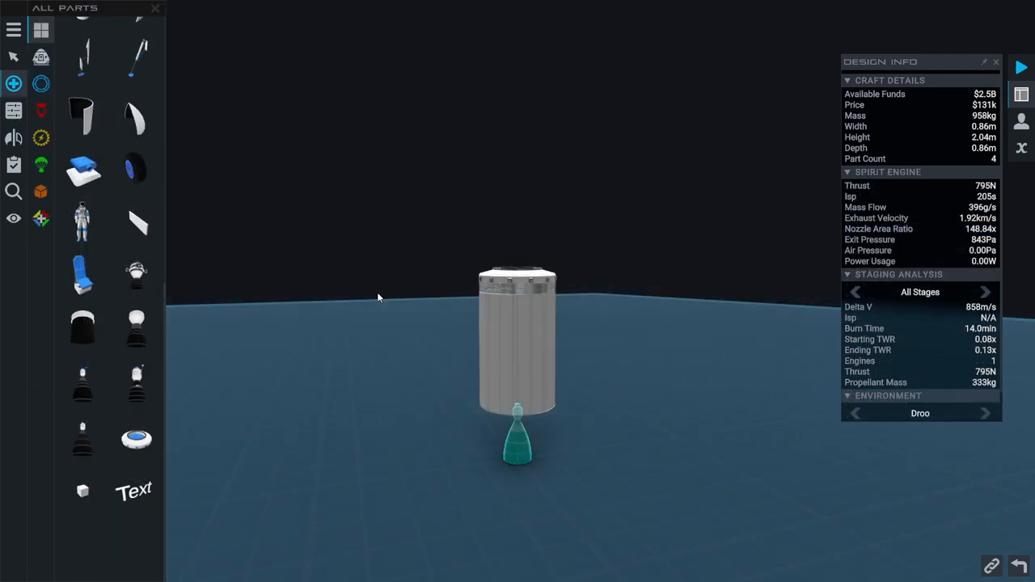
mouse_move(518, 360)
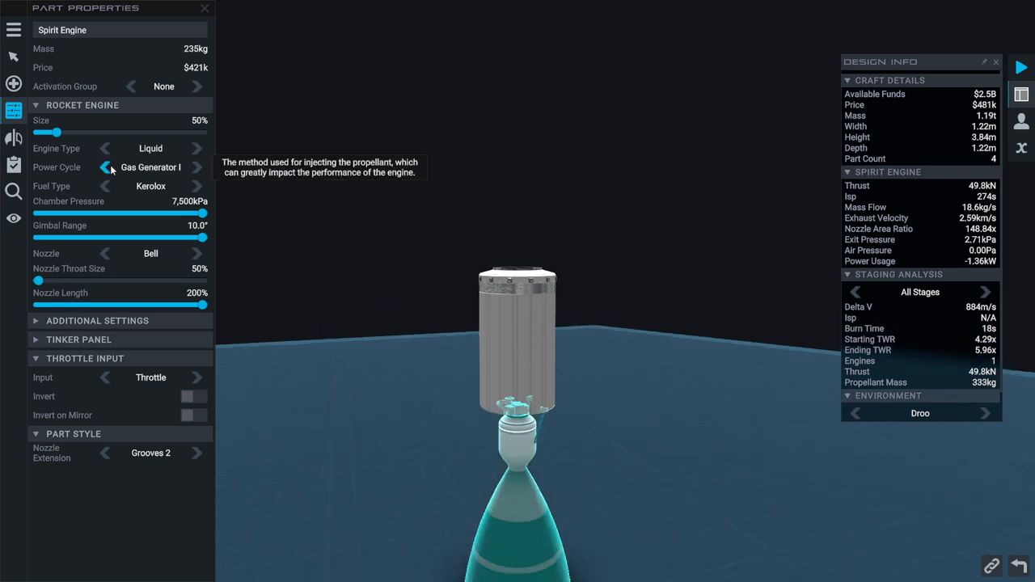
Step: Set the engine to pressure-fed liquid fuel and shrink it to 25% size for 442 N thrust
left_click(105, 166)
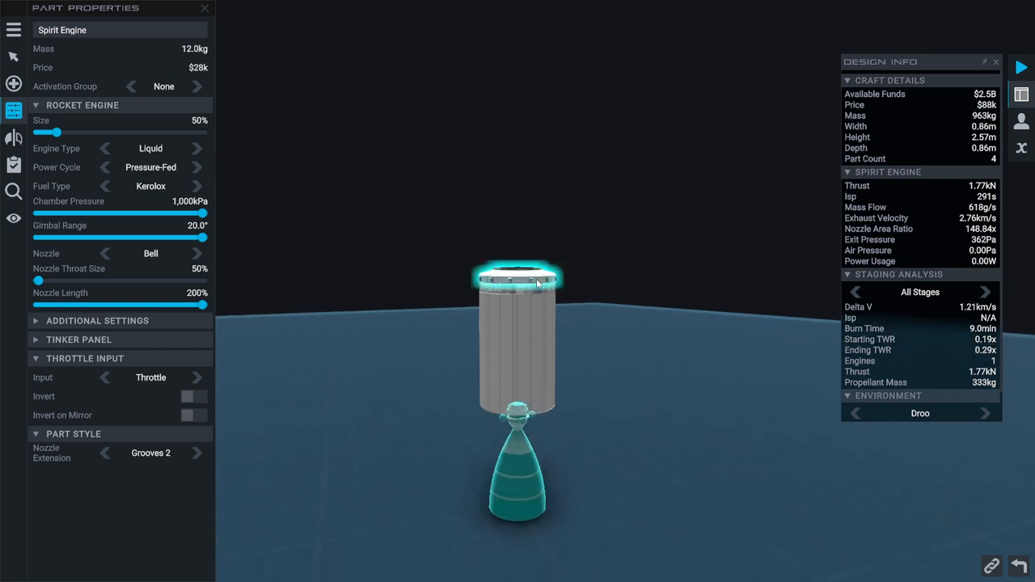
mouse_move(414, 266)
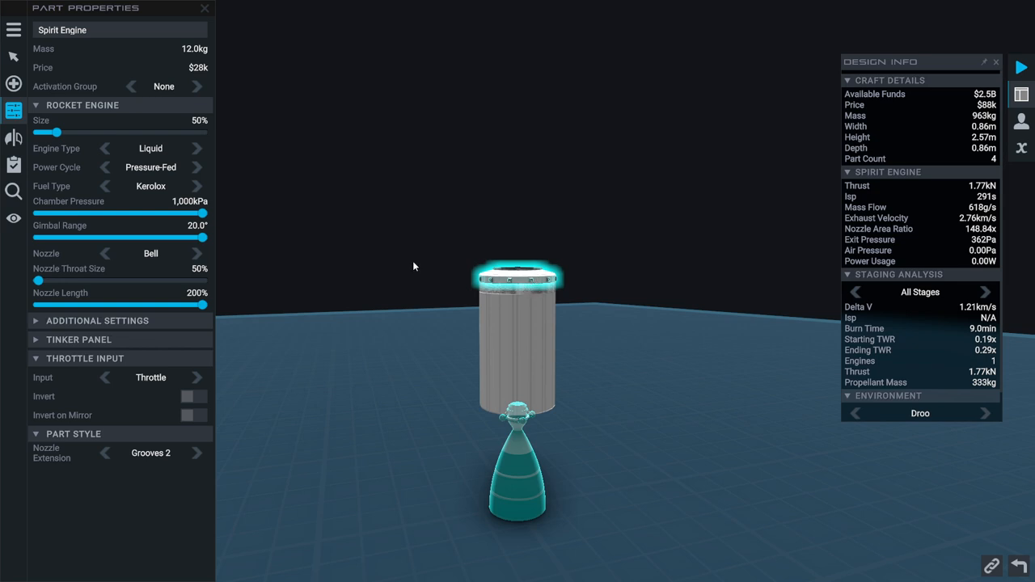
left_click(105, 149)
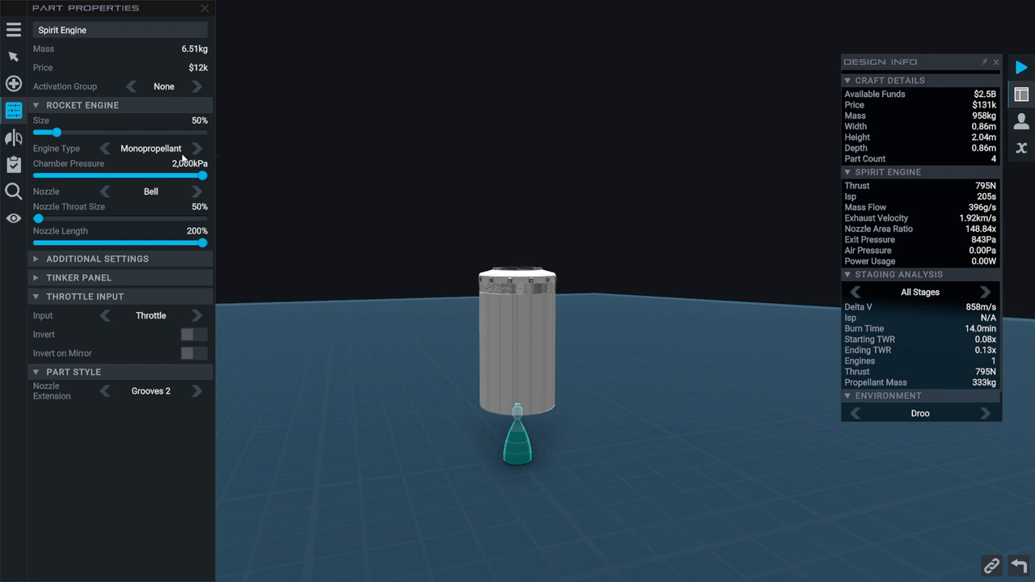
left_click(198, 149)
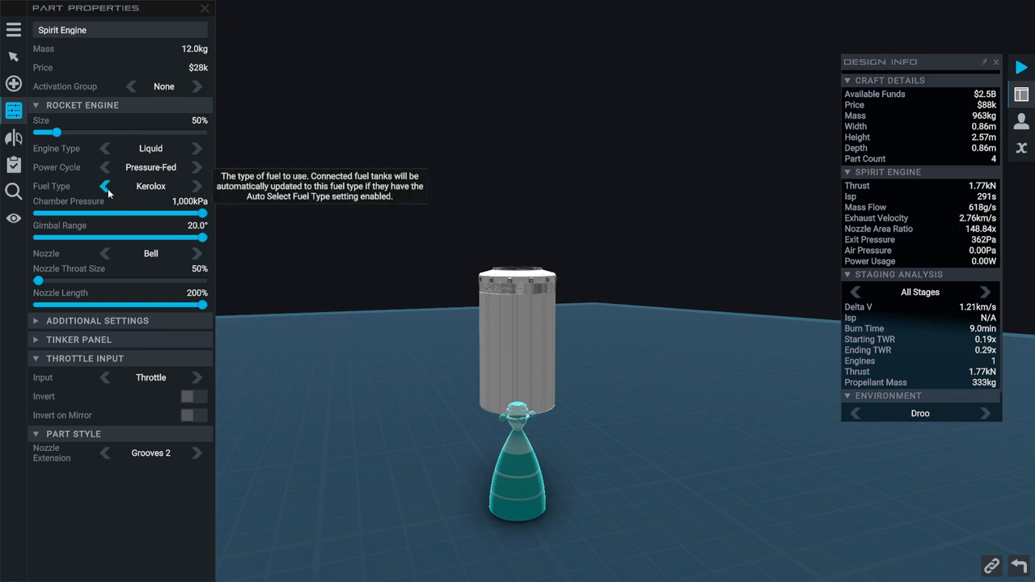
left_click_drag(58, 133, 45, 132)
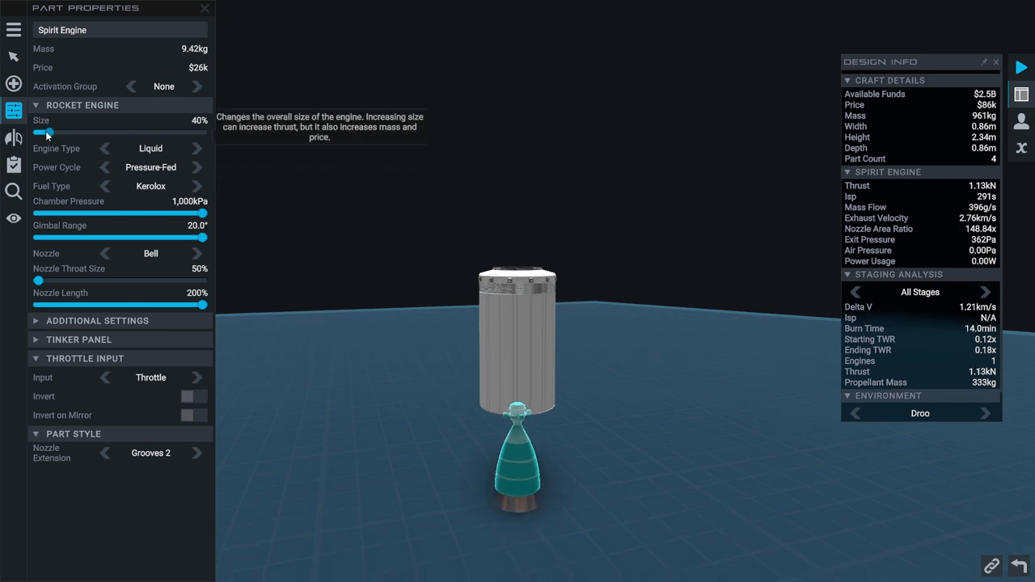
left_click_drag(58, 133, 39, 133)
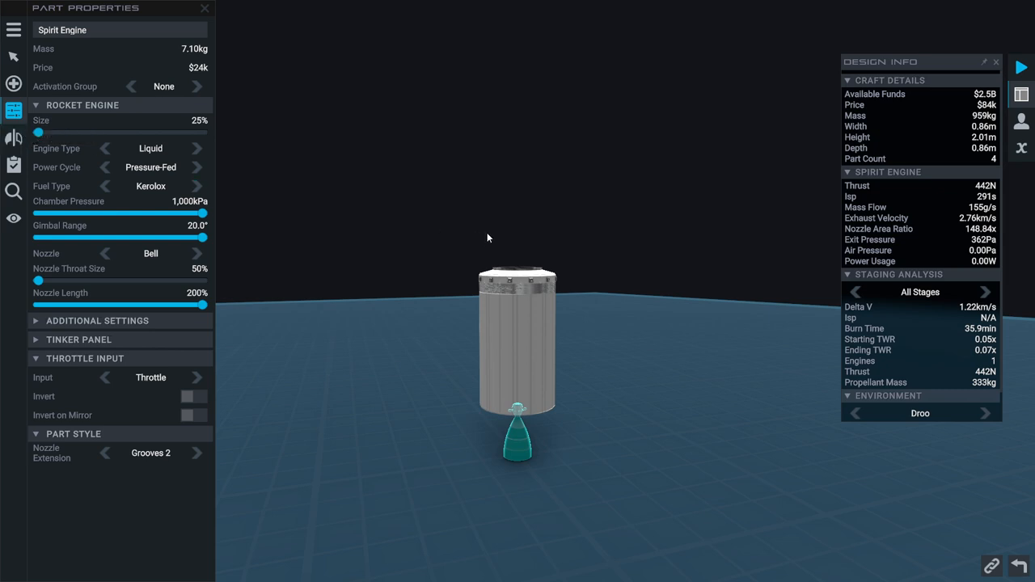
mouse_move(488, 209)
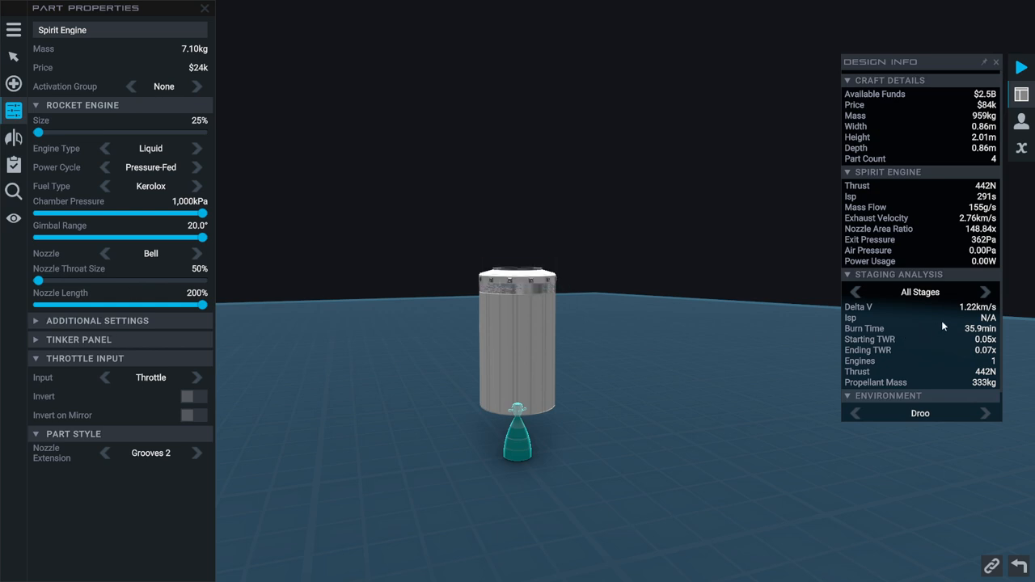
mouse_move(734, 327)
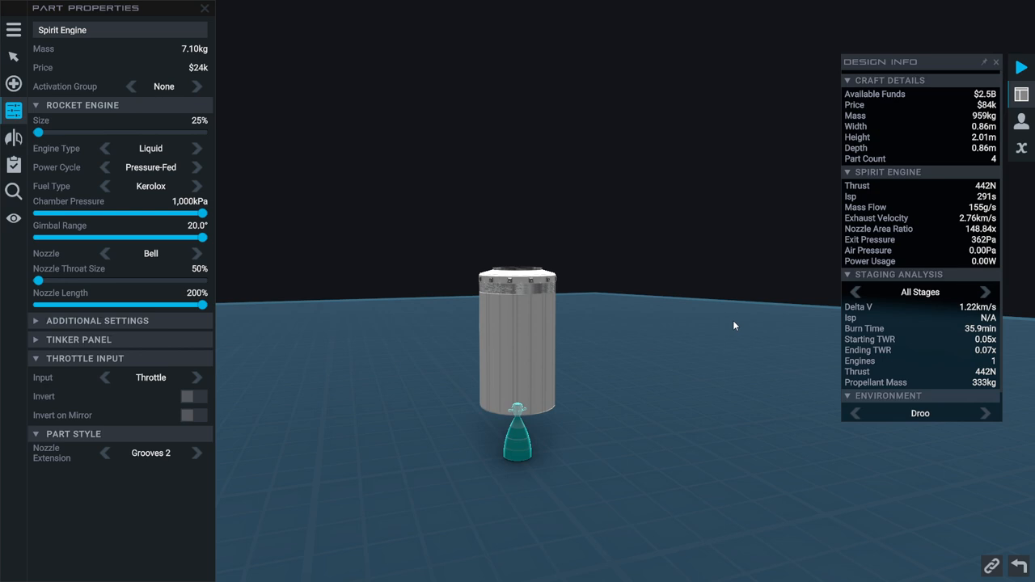
mouse_move(725, 320)
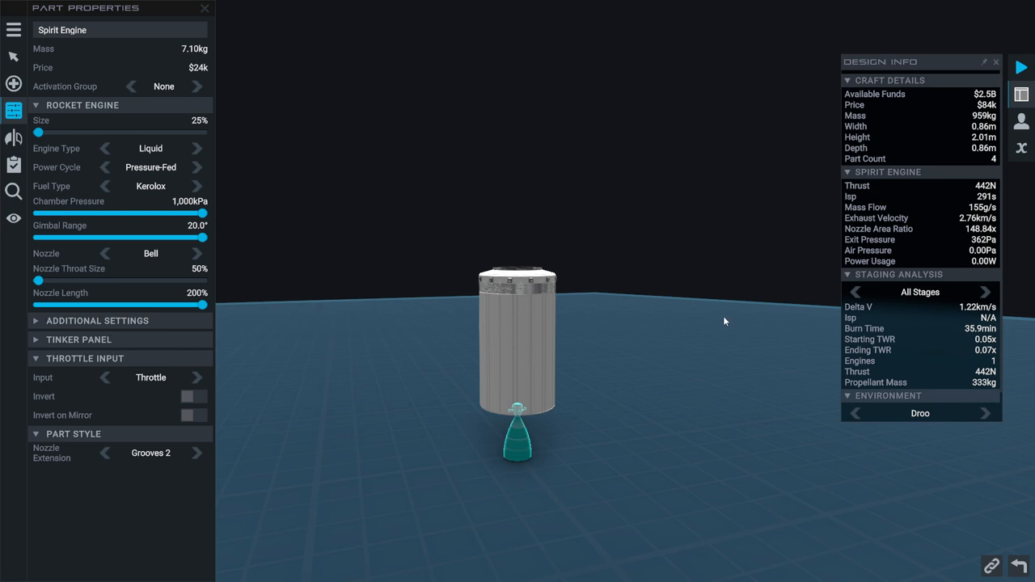
mouse_move(740, 306)
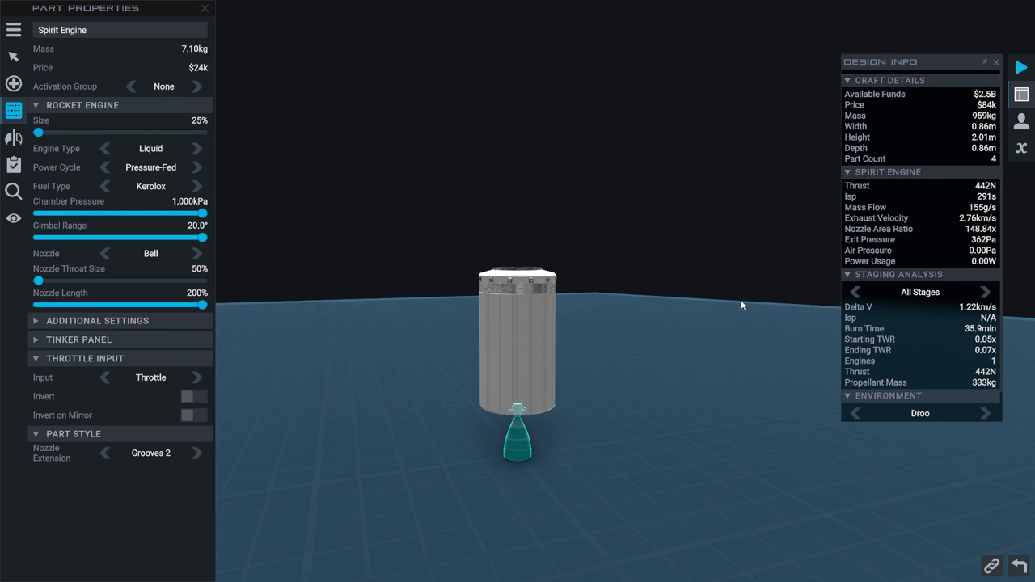
mouse_move(741, 288)
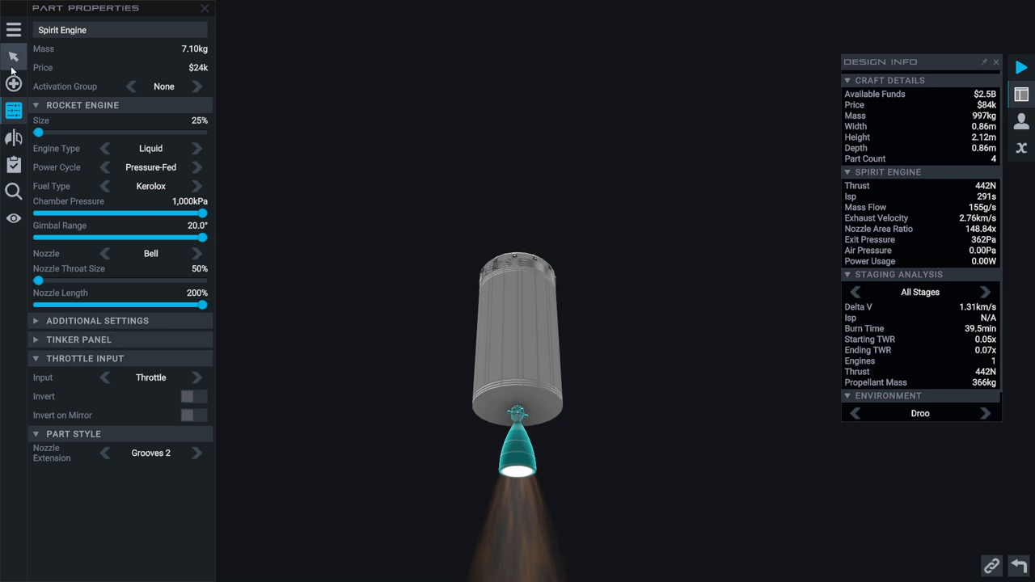
left_click(13, 84)
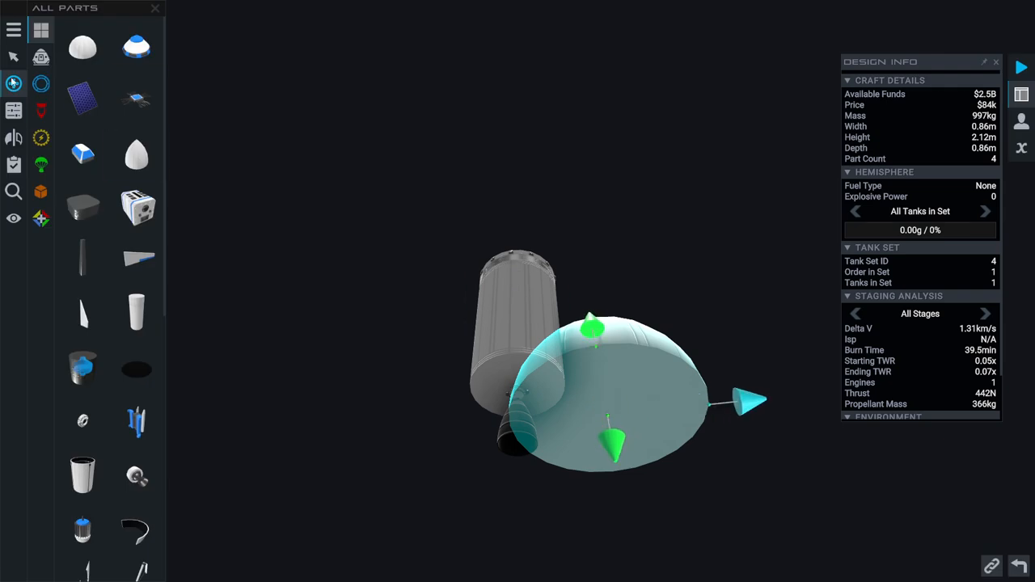
Step: Let the hemisphere attach to surfaces and drag the monopropellant tank onto the tank's lower side
left_click(13, 84)
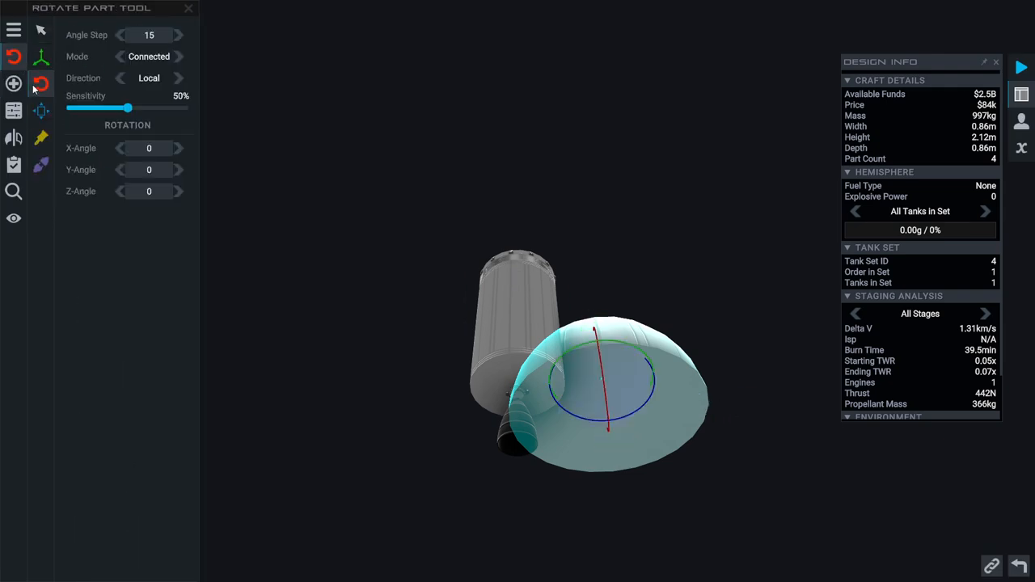
left_click(178, 36)
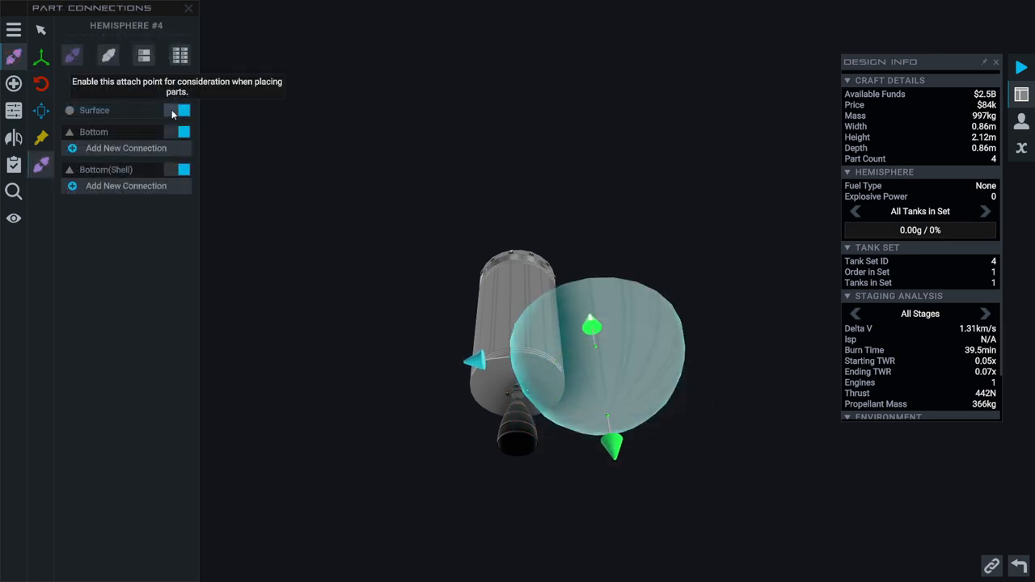
left_click(175, 110)
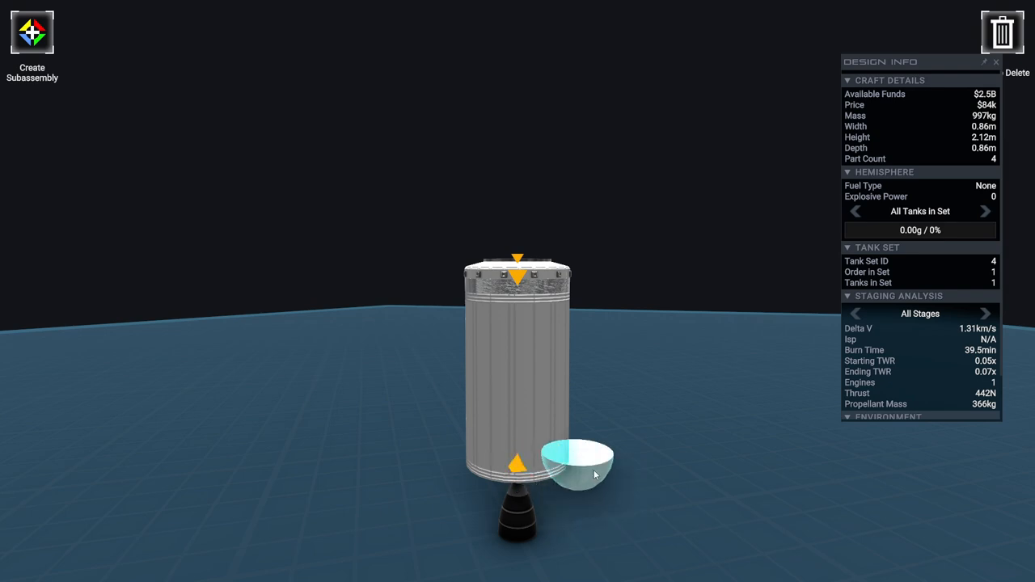
left_click(576, 461)
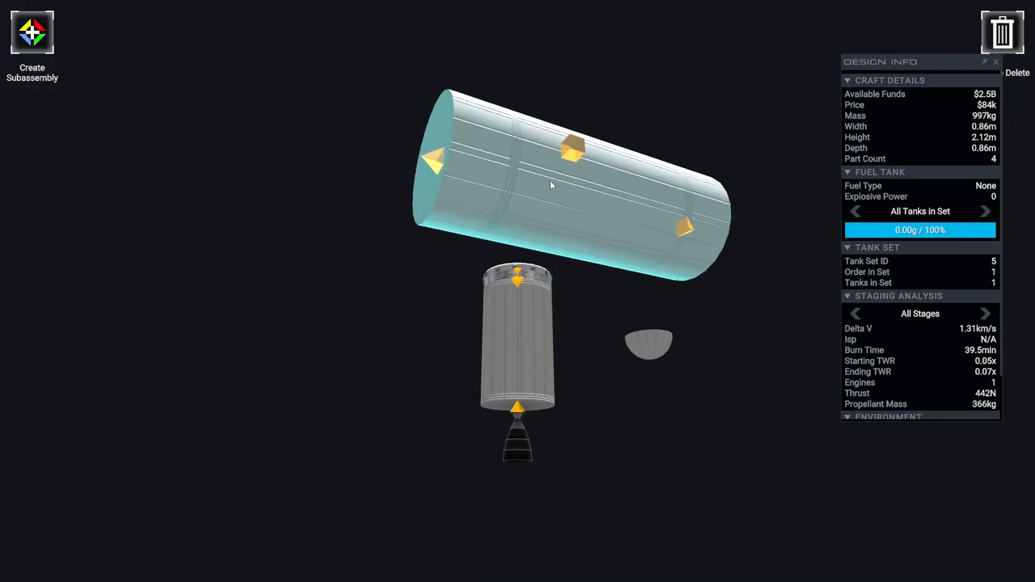
left_click_drag(550, 186, 518, 453)
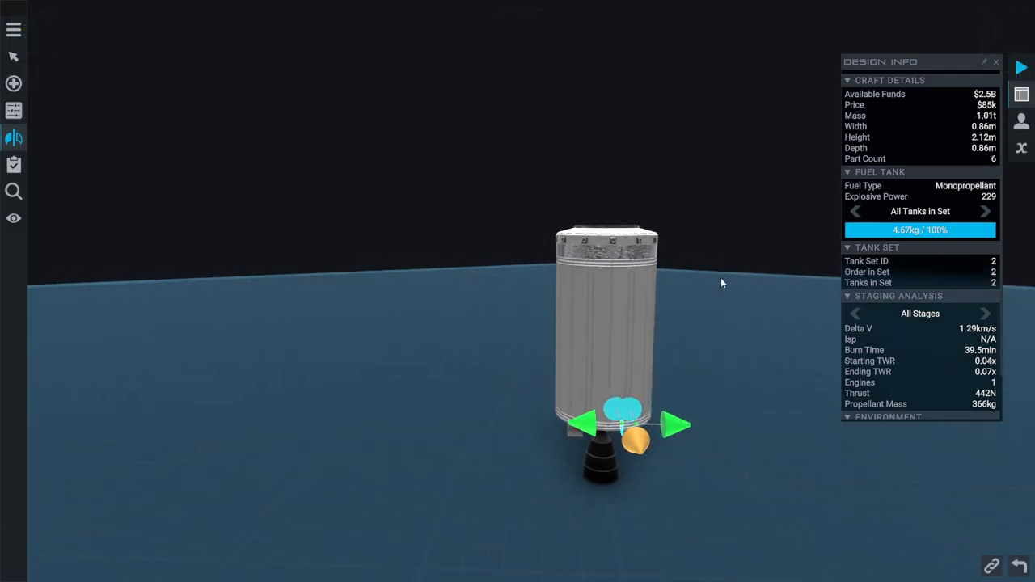
Step: Browse the All Parts list down to the RCS nozzle
left_click(13, 138)
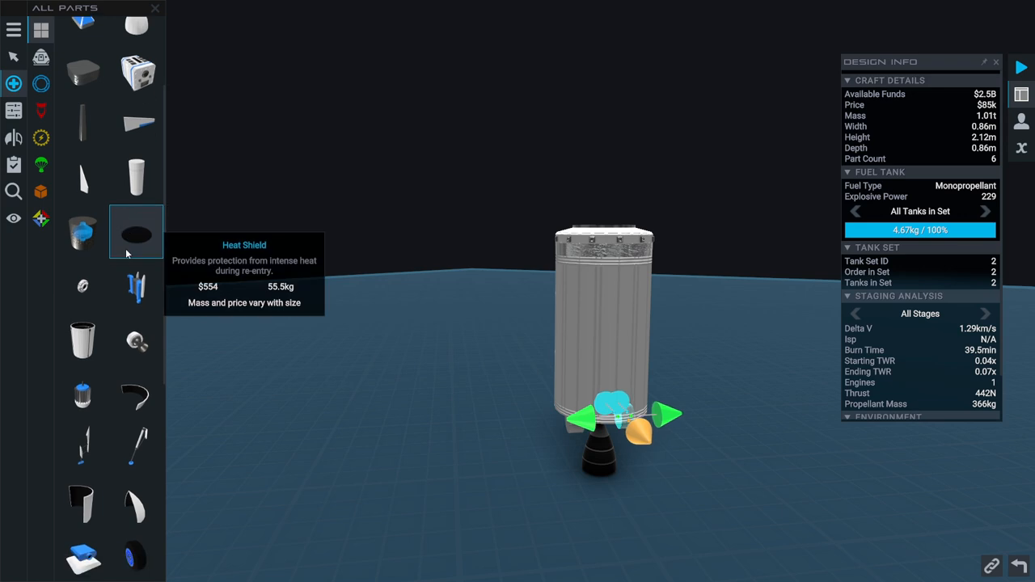
scroll("down", 3)
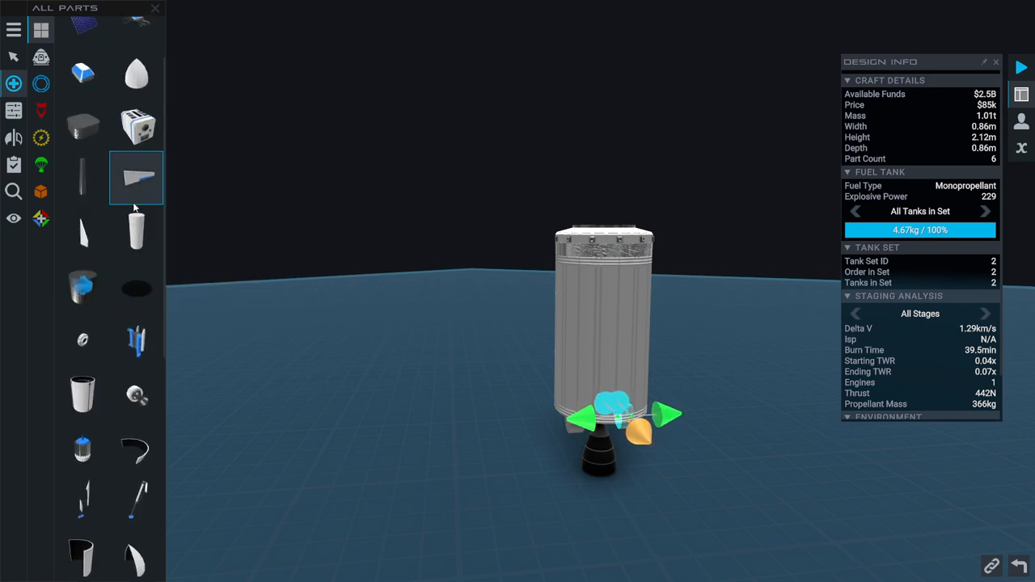
mouse_move(136, 395)
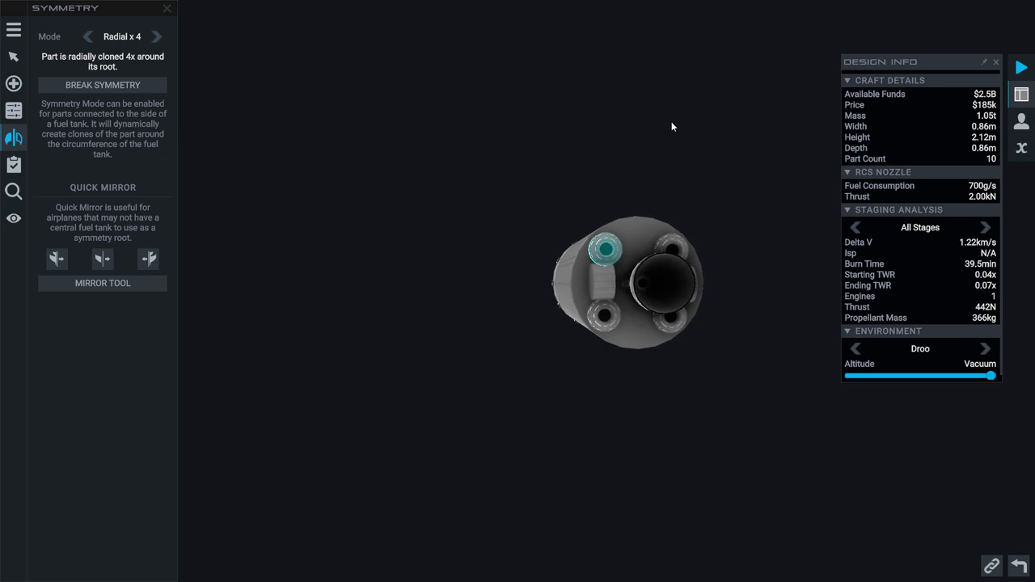
mouse_move(667, 126)
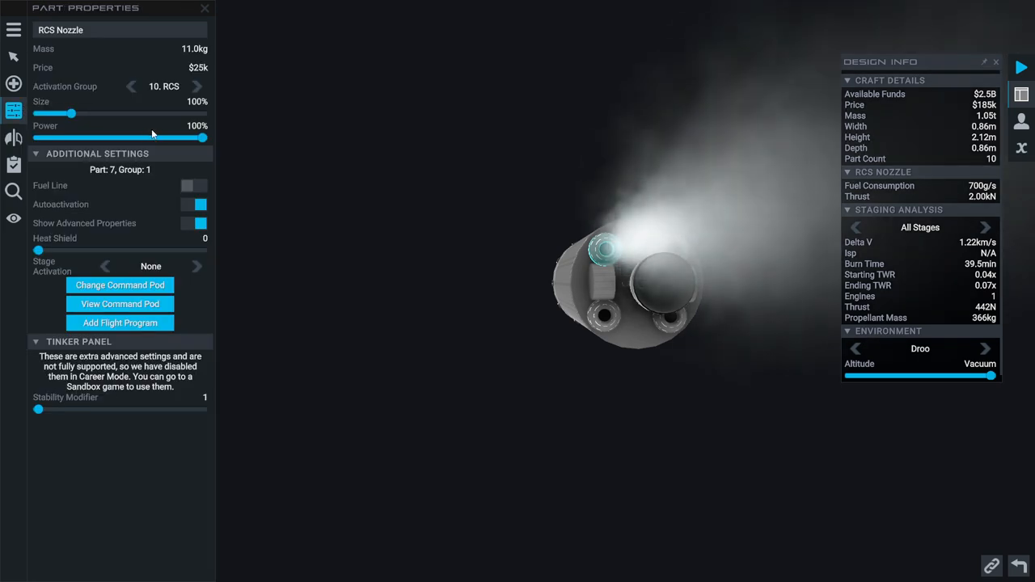
Step: Scale the RCS nozzles to 25% size and 10% power and place them around the tank near the engine
left_click_drag(71, 114, 39, 113)
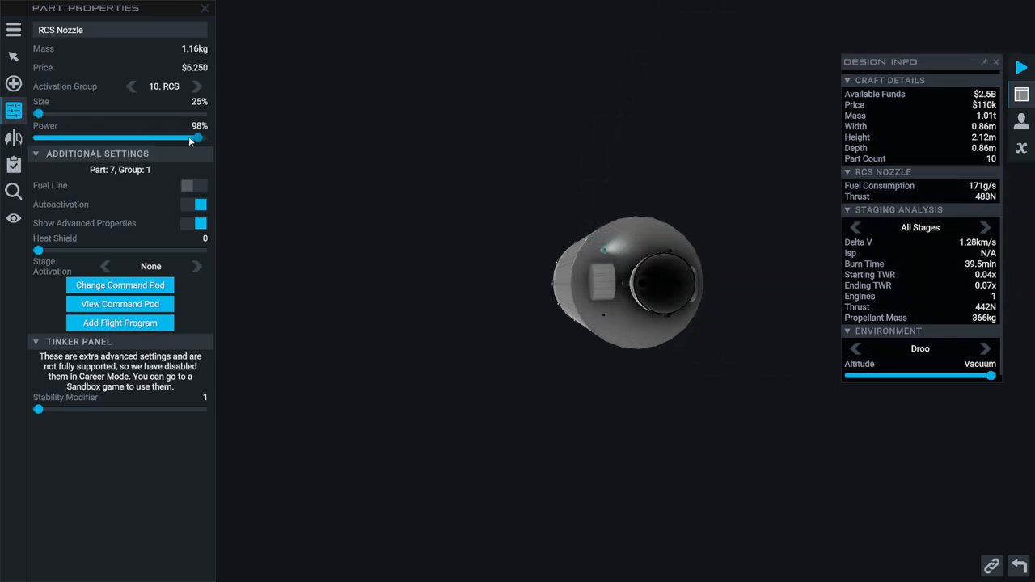
left_click_drag(197, 139, 39, 139)
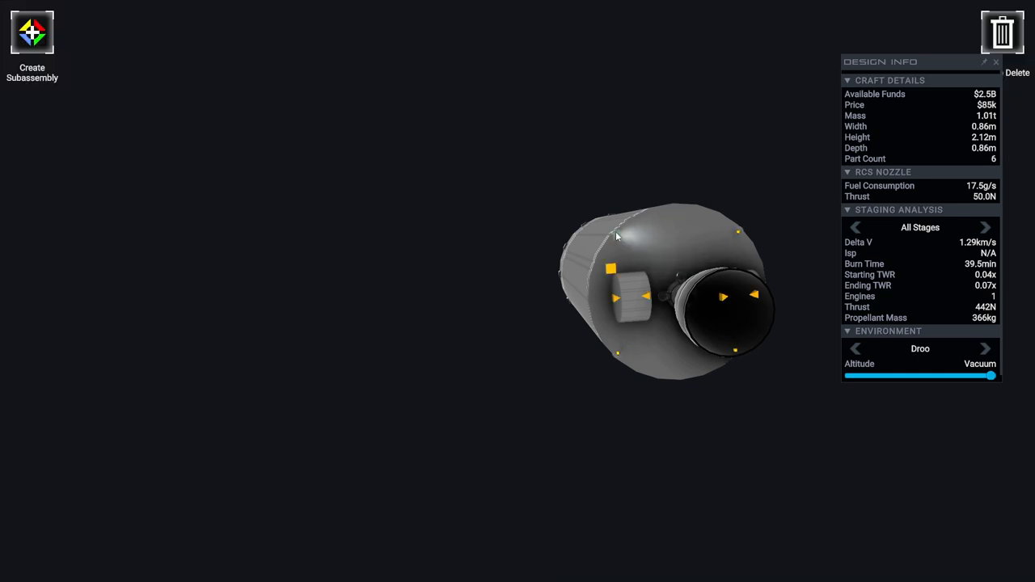
left_click(622, 235)
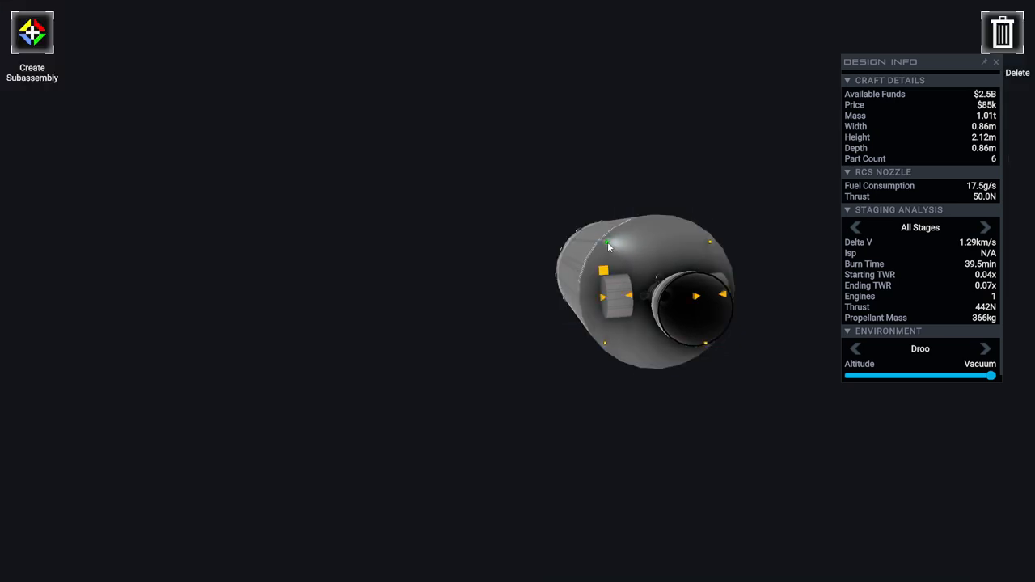
left_click(608, 243)
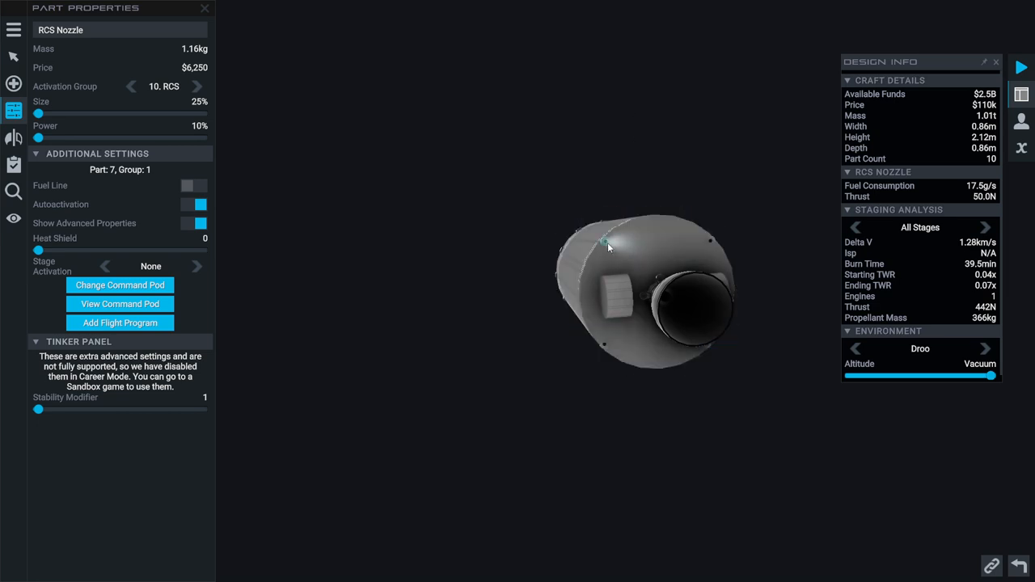
left_click(608, 246)
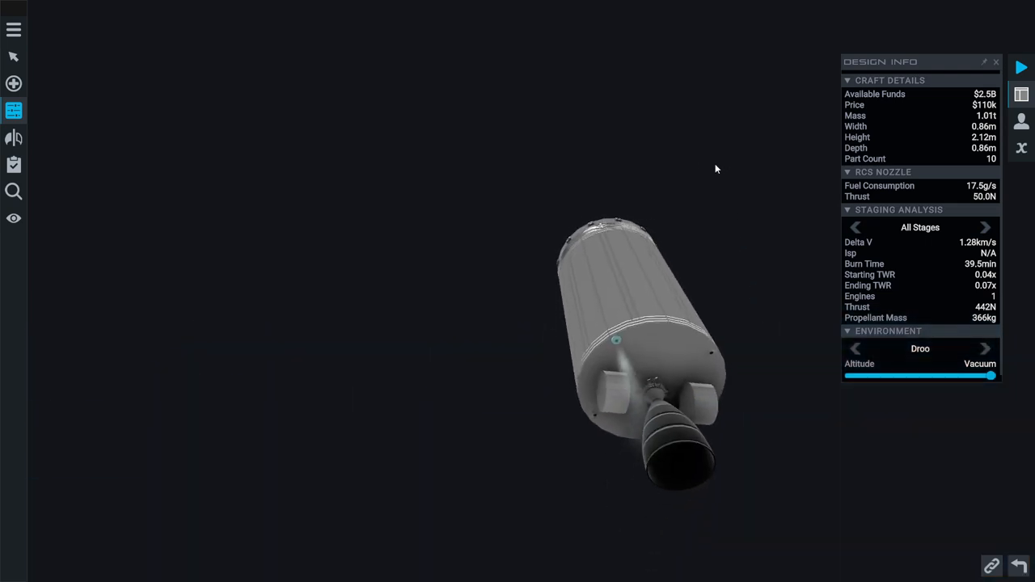
left_click(616, 340)
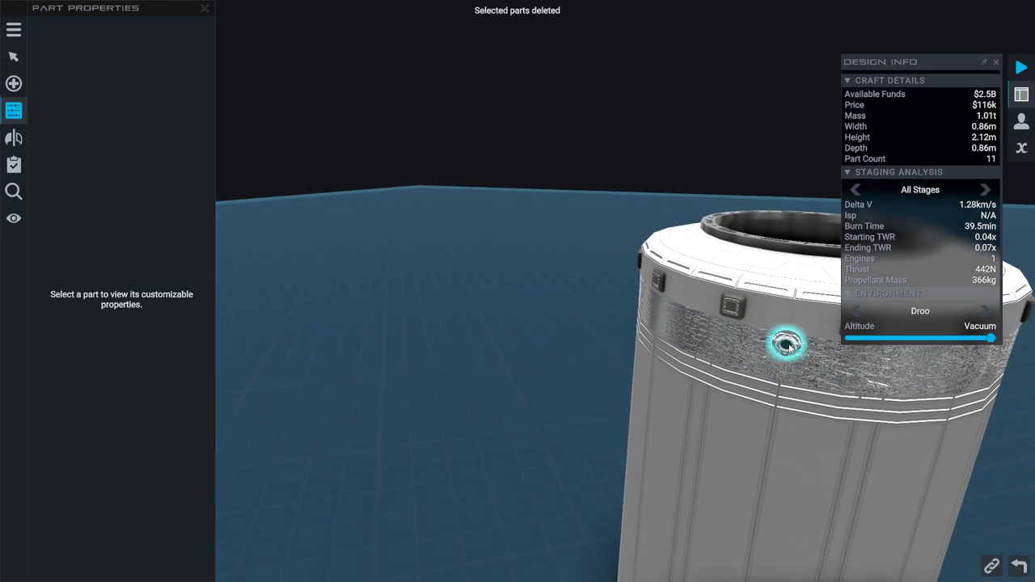
Step: Place a symmetric RCS nozzle ring on the tank's upper rim, then set its angles and shift its position
left_click(784, 343)
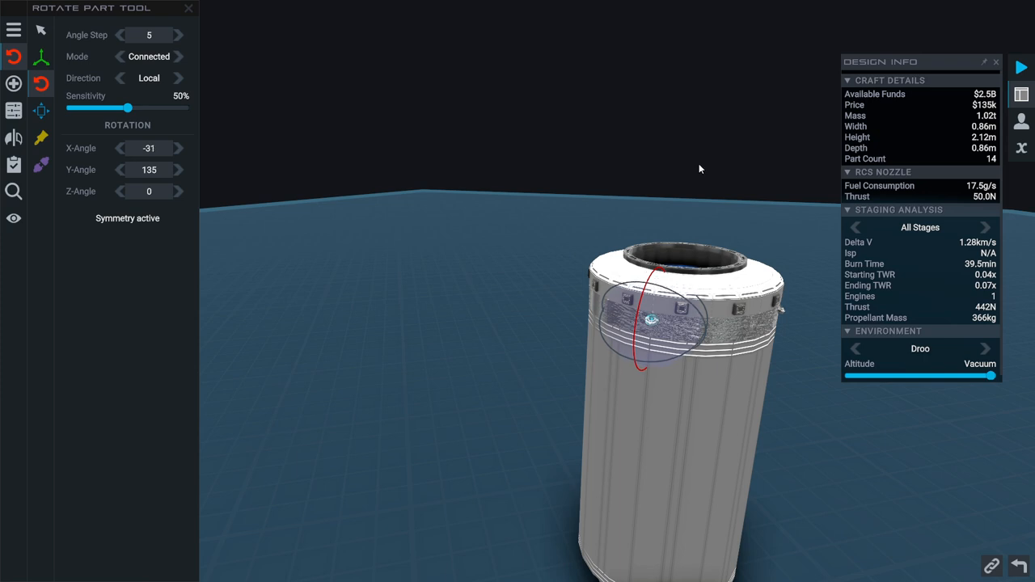
left_click(13, 57)
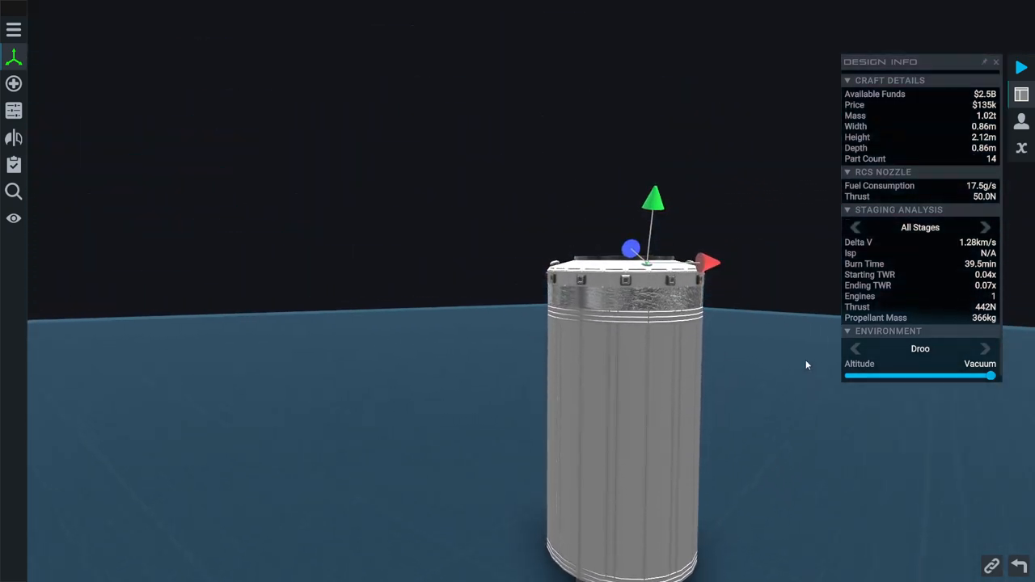
left_click(13, 57)
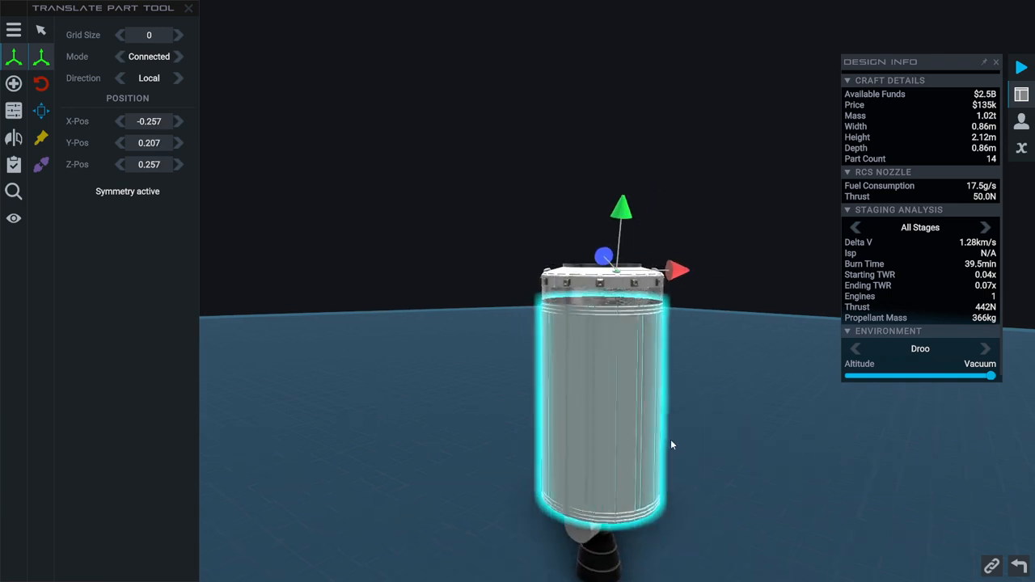
left_click(13, 29)
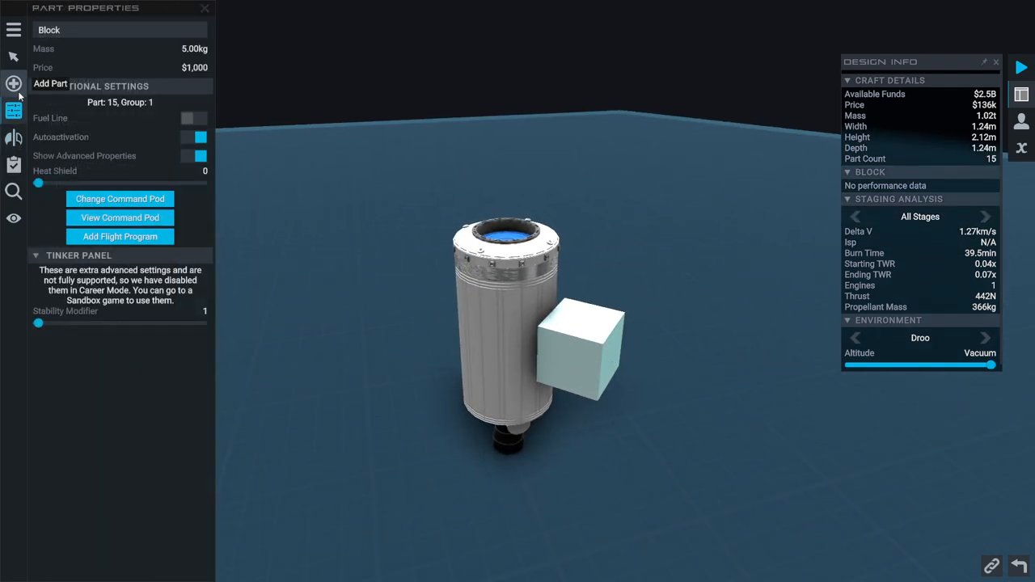
Step: Attach a cube block to the tank side and show its Move Part Tool options
left_click(13, 84)
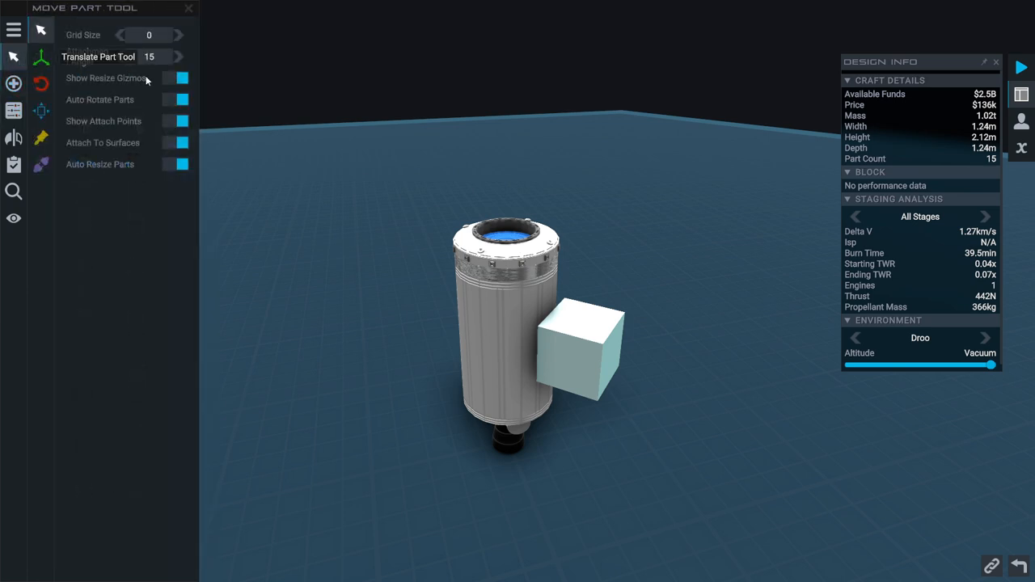
left_click(40, 56)
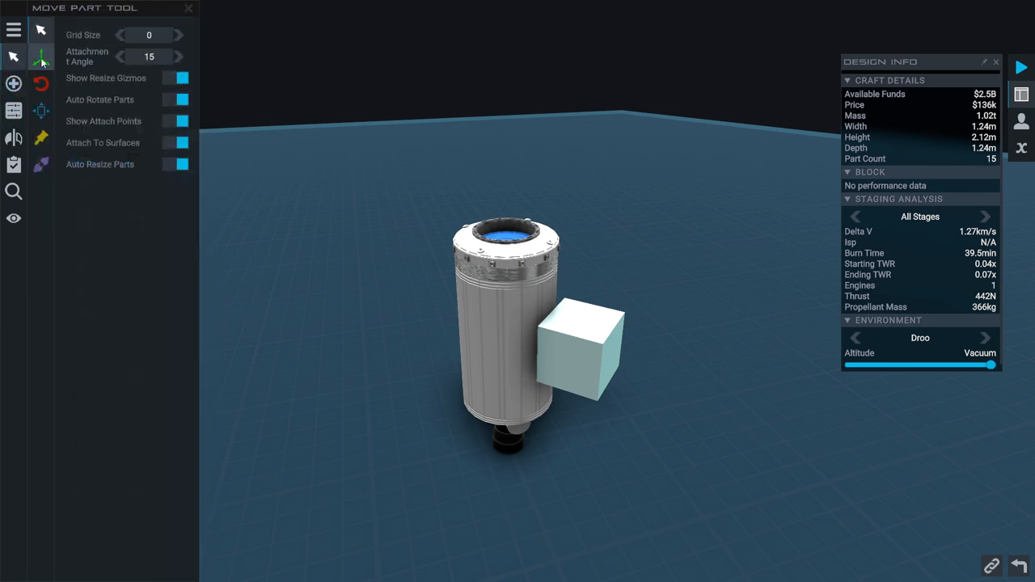
left_click(13, 110)
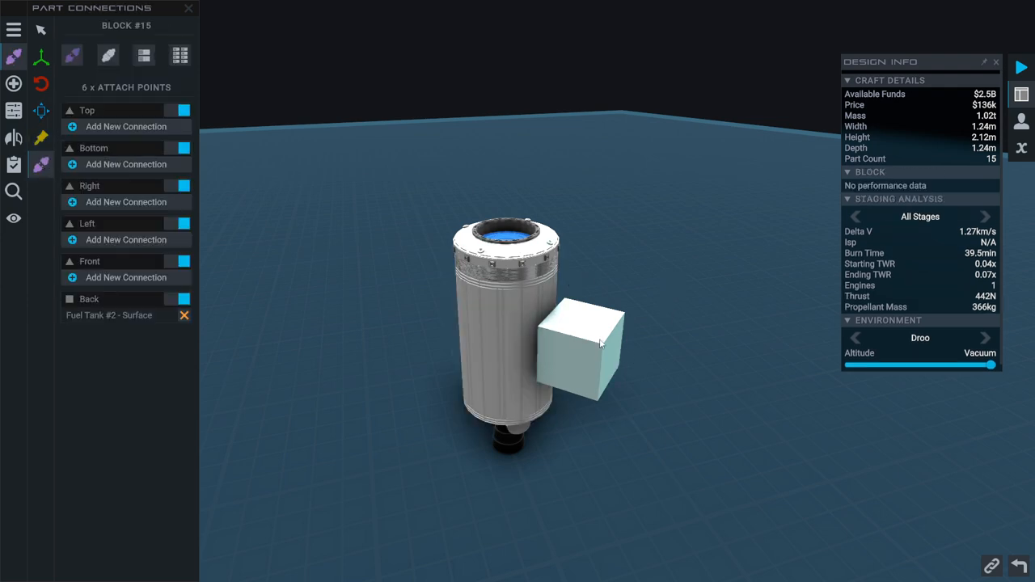
Step: Review the block's Part Connections before deleting it from the tank
left_click(13, 191)
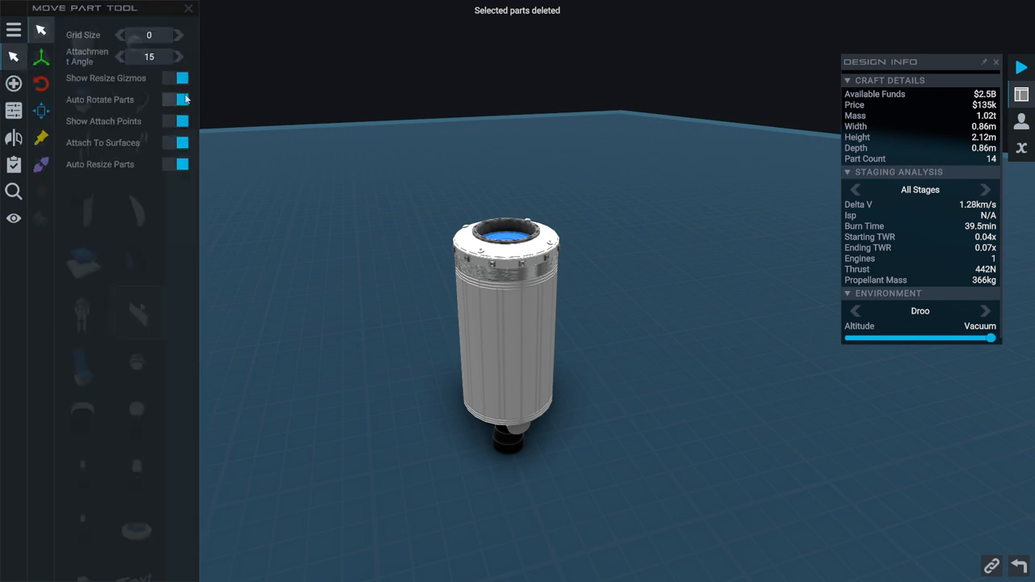
Step: Place a symmetric set of small monopropellant tanks around the tank base beside the engine
left_click(13, 84)
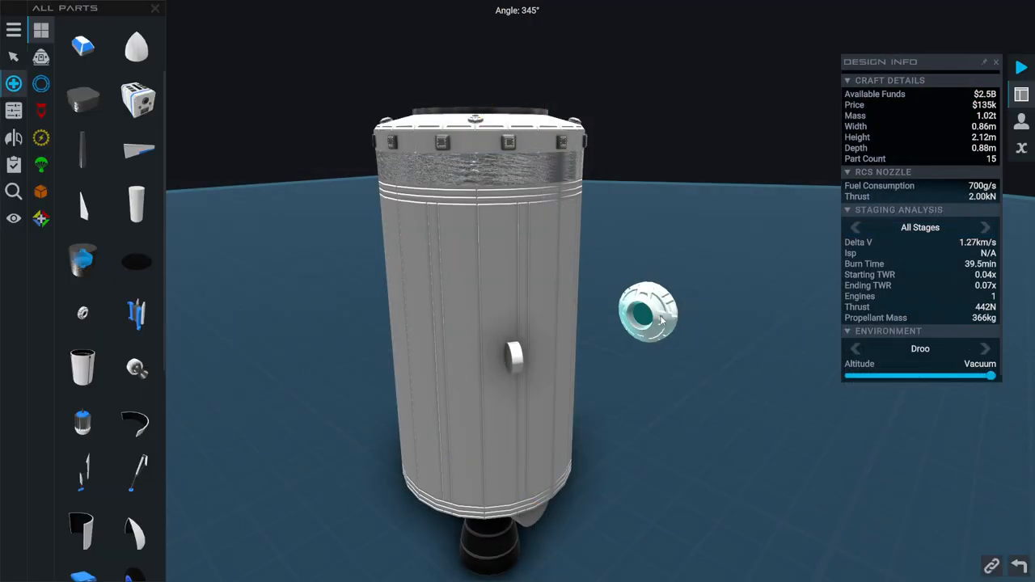
key("Delete")
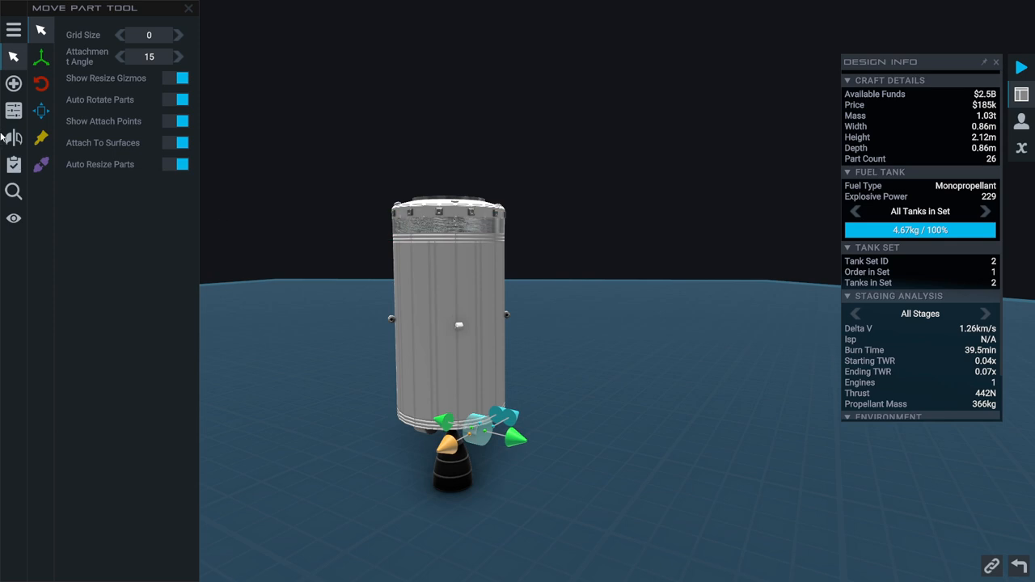
left_click(13, 110)
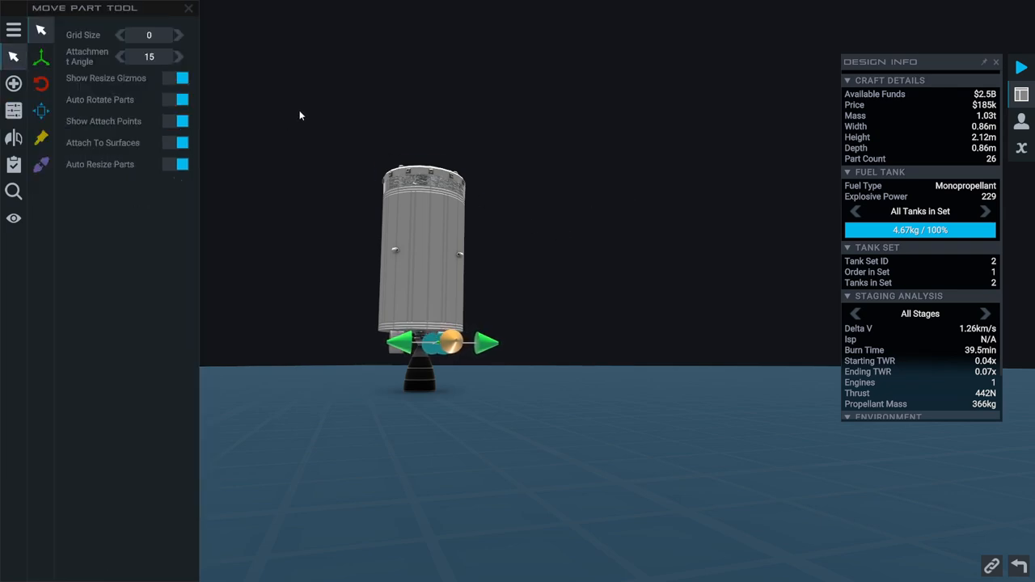
mouse_move(293, 92)
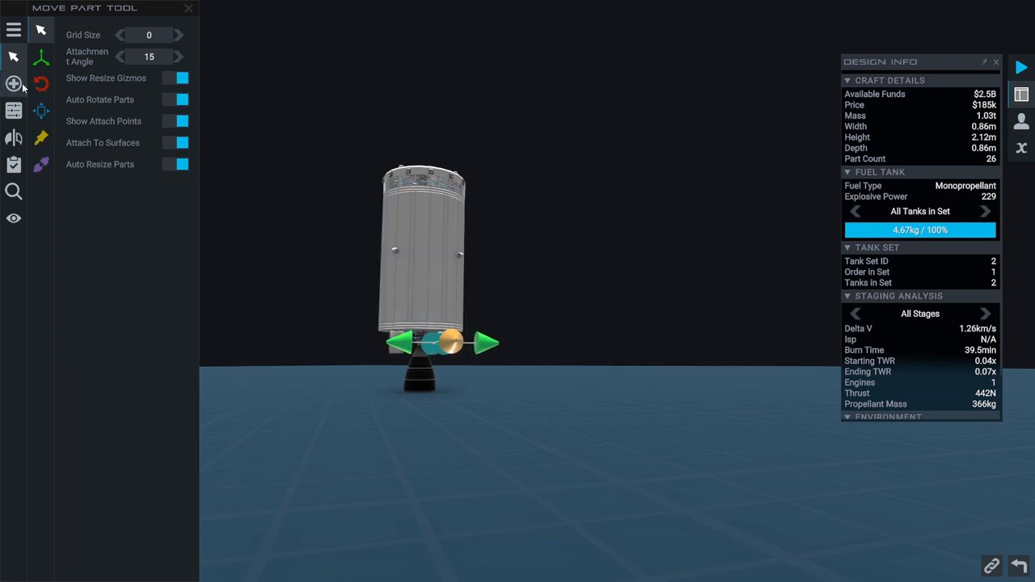
Step: Add a solar panel to the upper-stage tank and shrink its length and width to 72.1 W peak
left_click(13, 84)
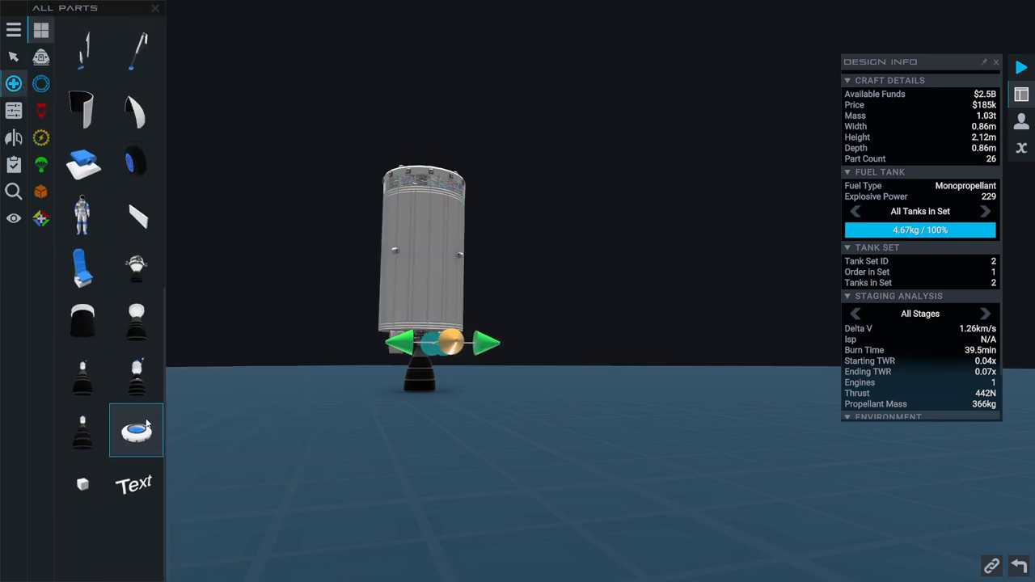
mouse_move(135, 436)
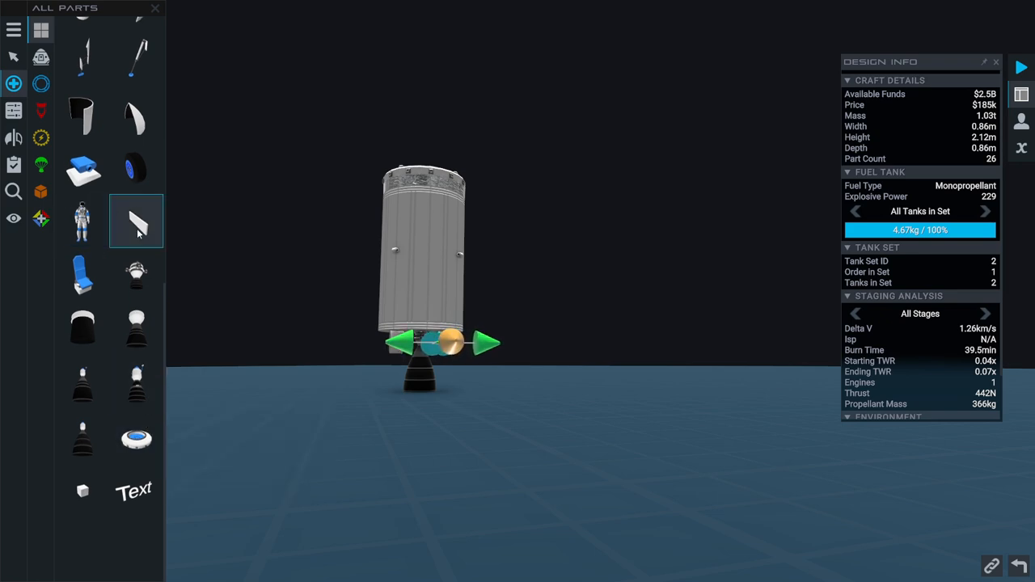
scroll("down", 3)
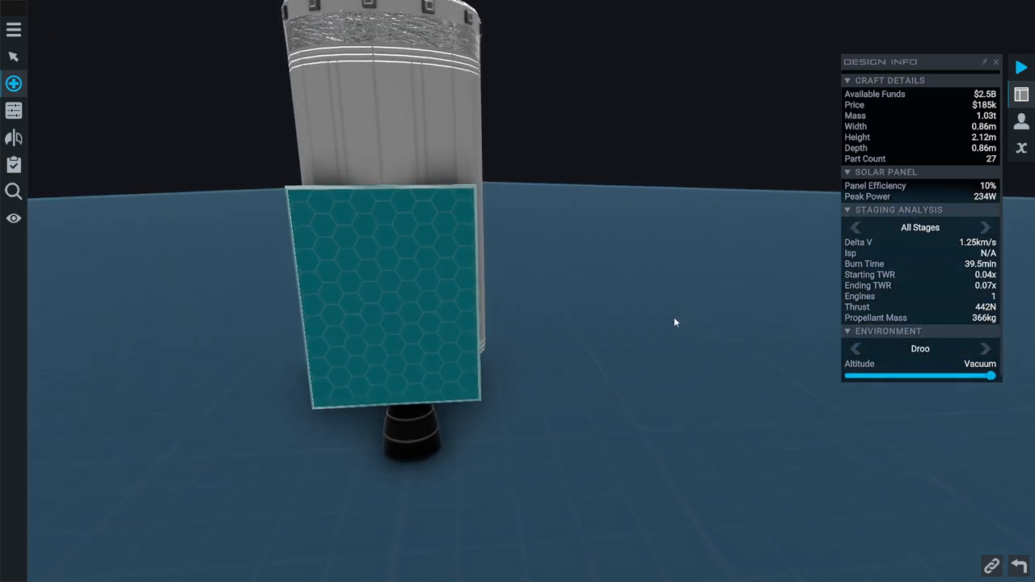
left_click(13, 84)
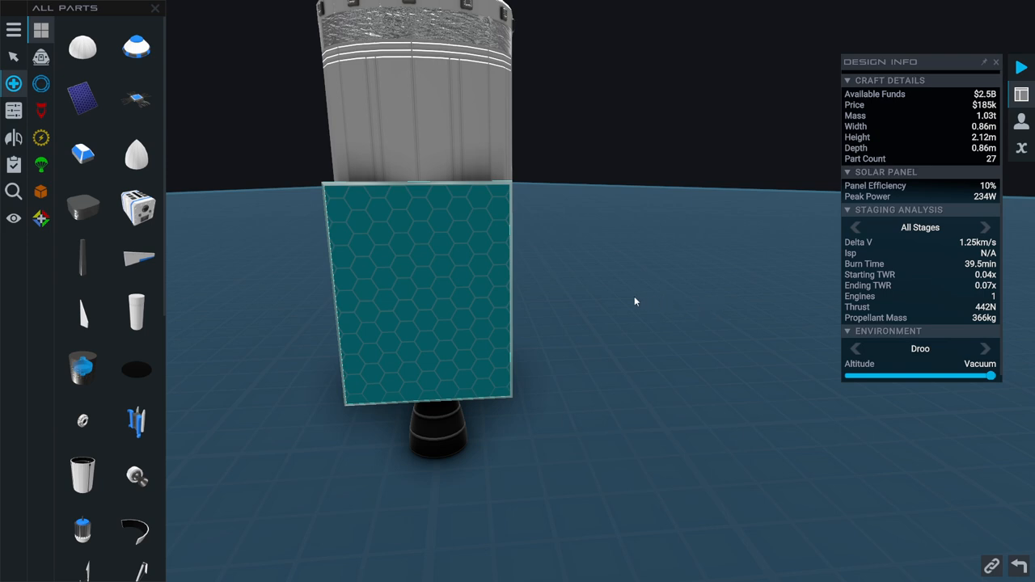
mouse_move(457, 302)
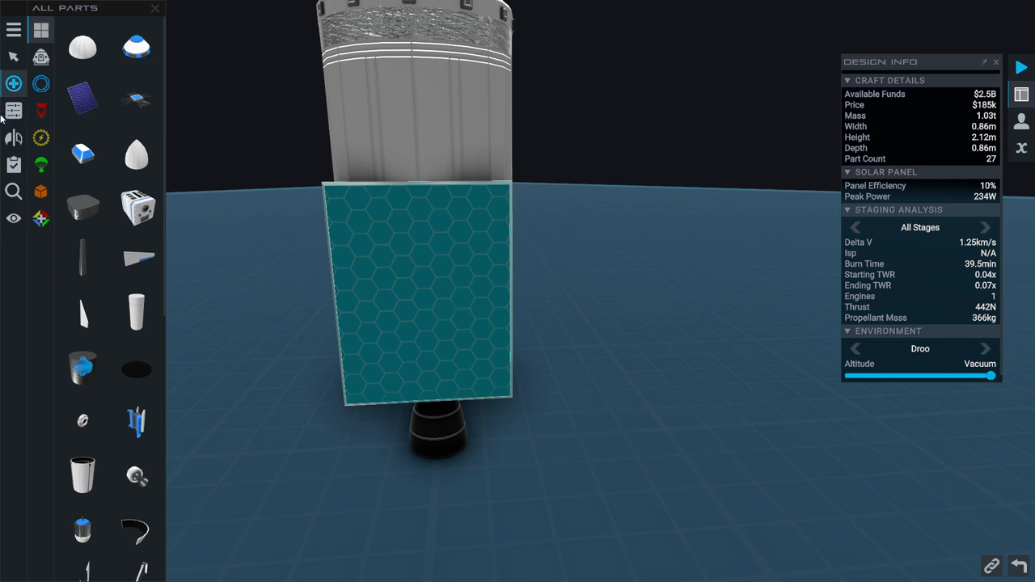
left_click(13, 110)
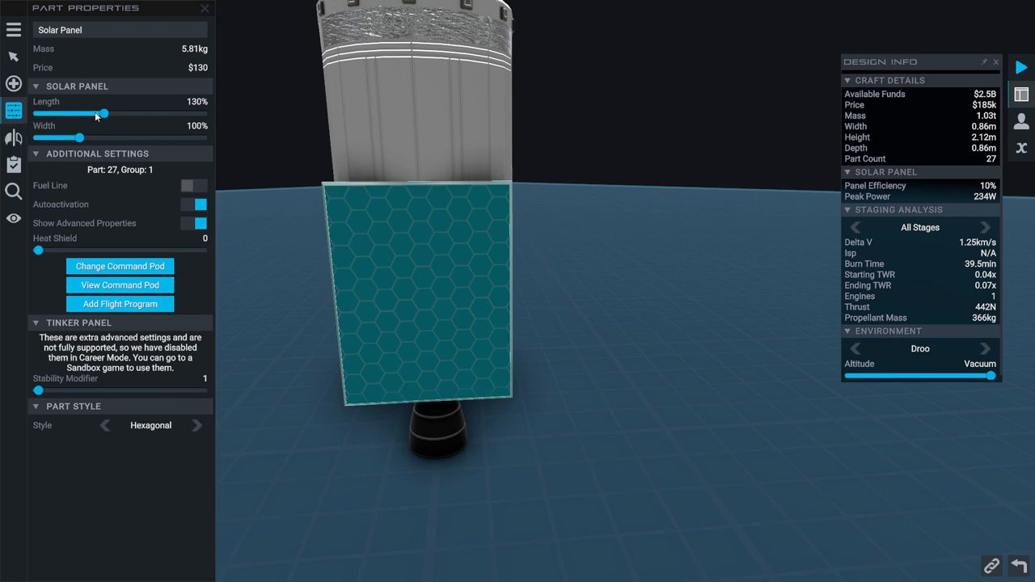
left_click_drag(102, 113, 62, 113)
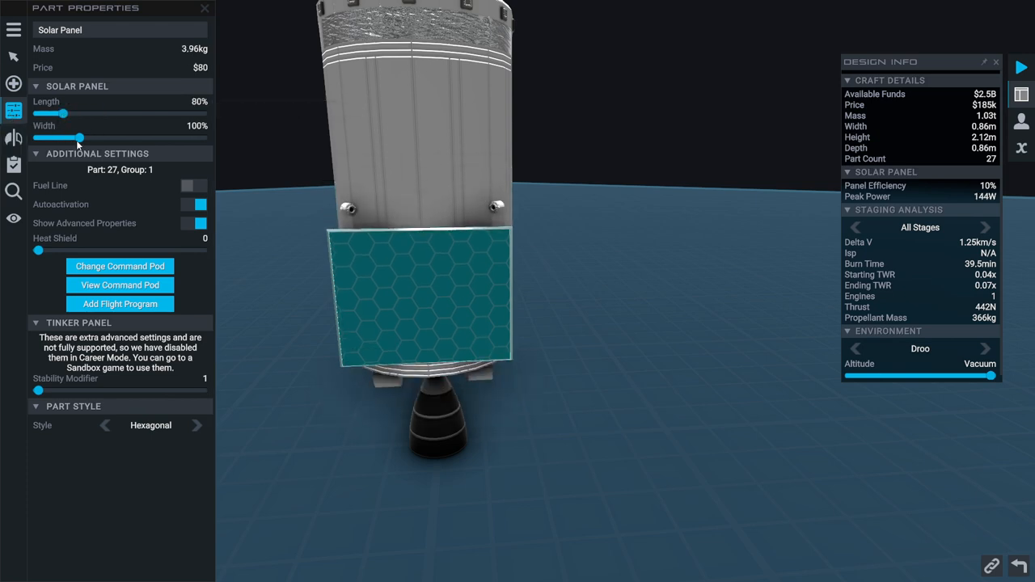
left_click_drag(78, 138, 39, 138)
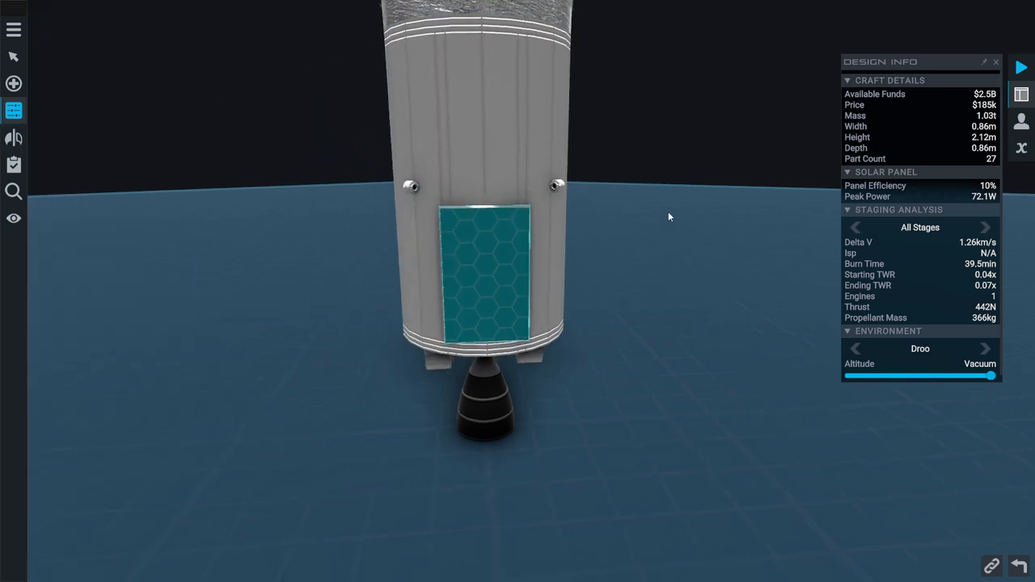
left_click(482, 272)
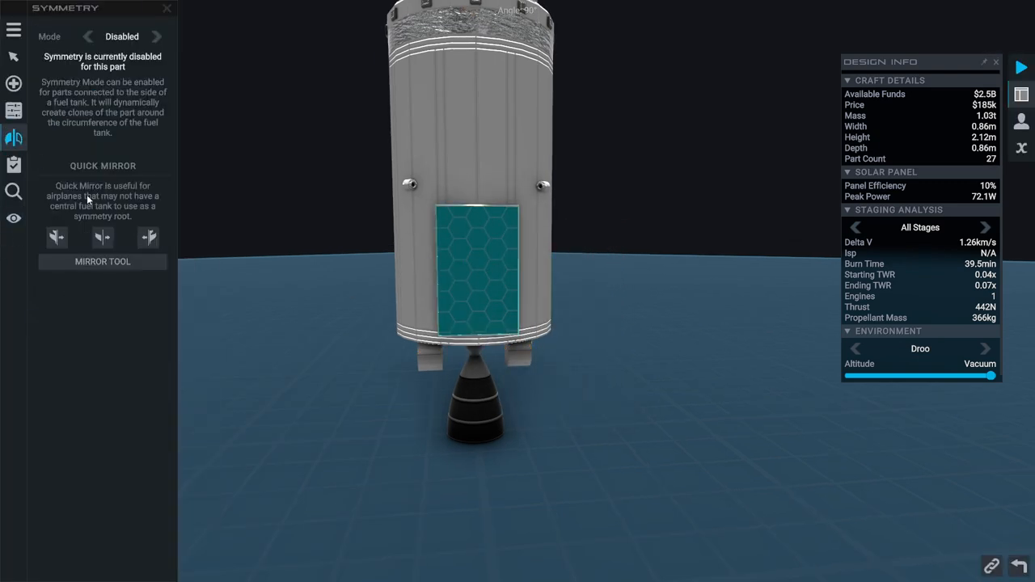
Step: Apply Radial x4 symmetry to the solar panel and select the fuel tank for repositioning
left_click(155, 36)
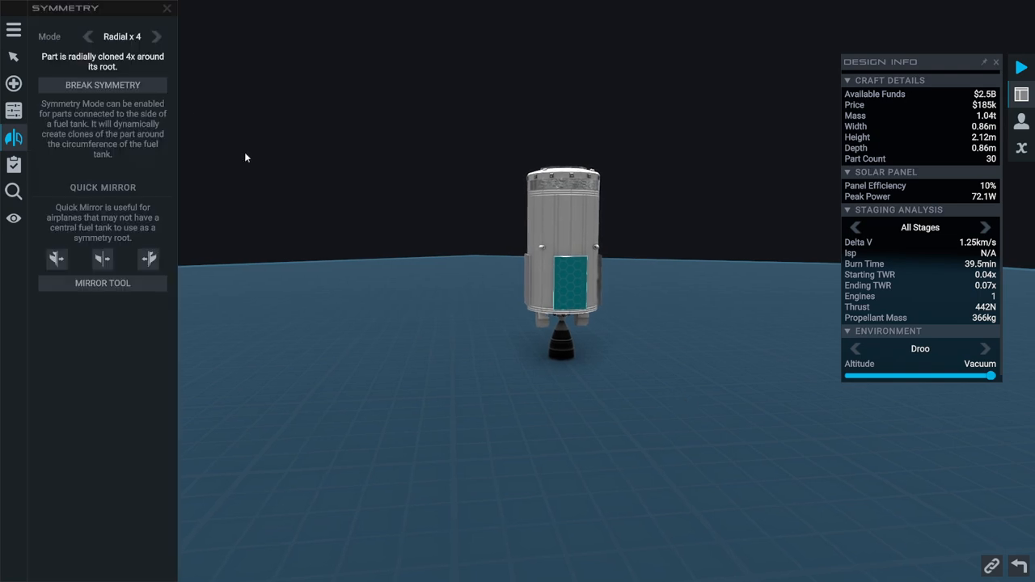
left_click(155, 35)
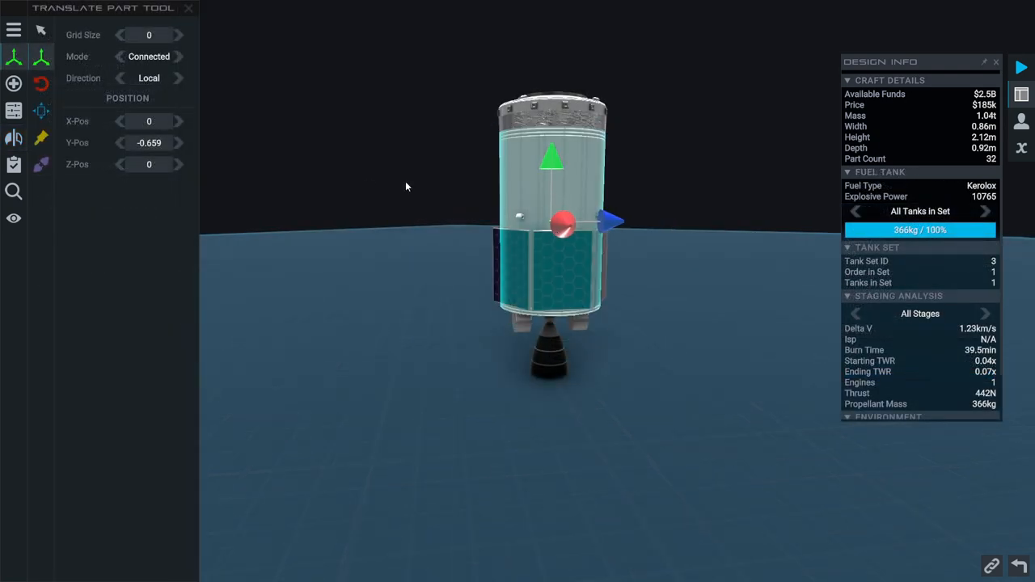
Step: Cycle the paint theme through Europa and Dragon, then settle on Custom with a Trim 3 colour
left_click(13, 165)
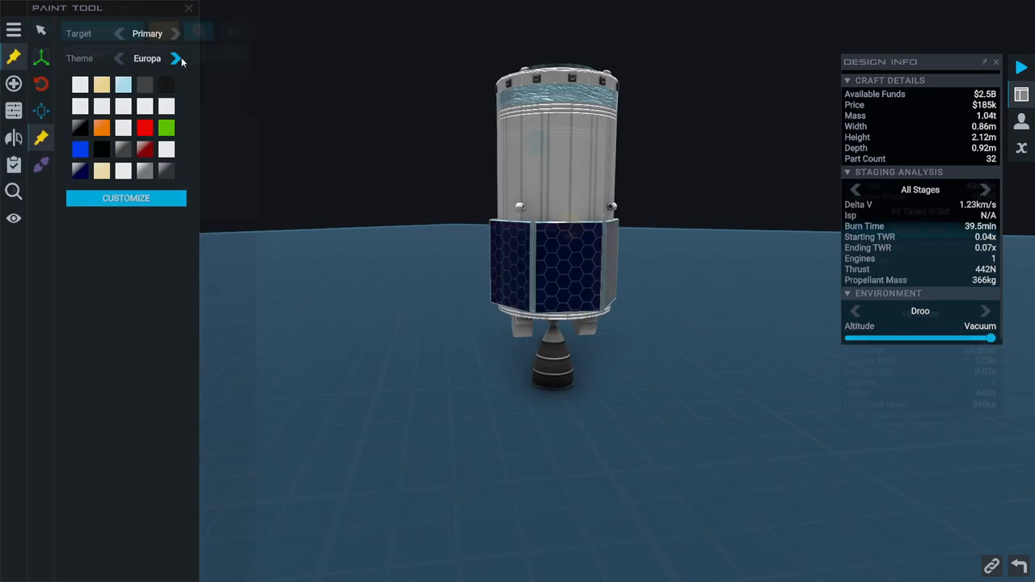
left_click(177, 58)
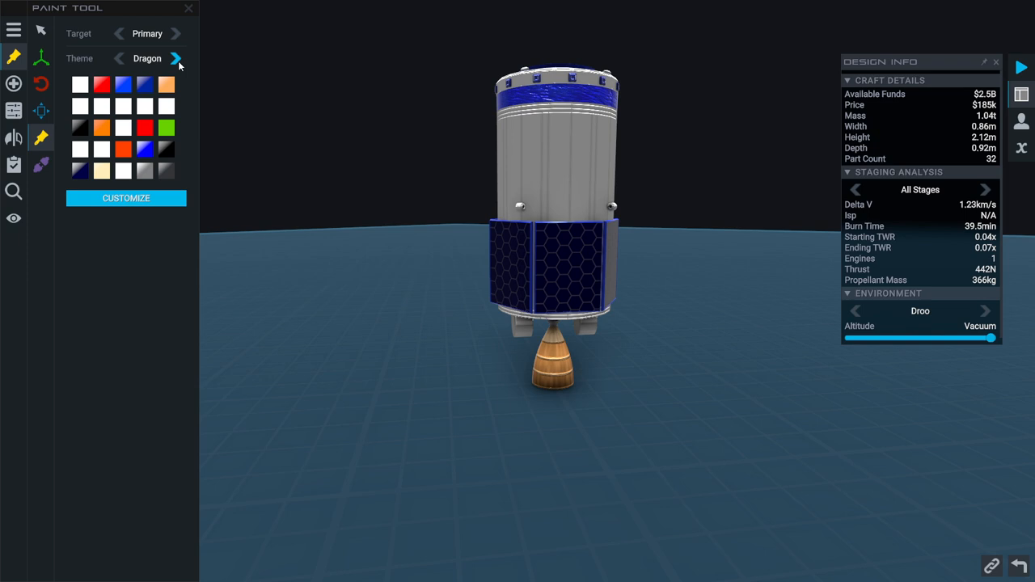
left_click(176, 58)
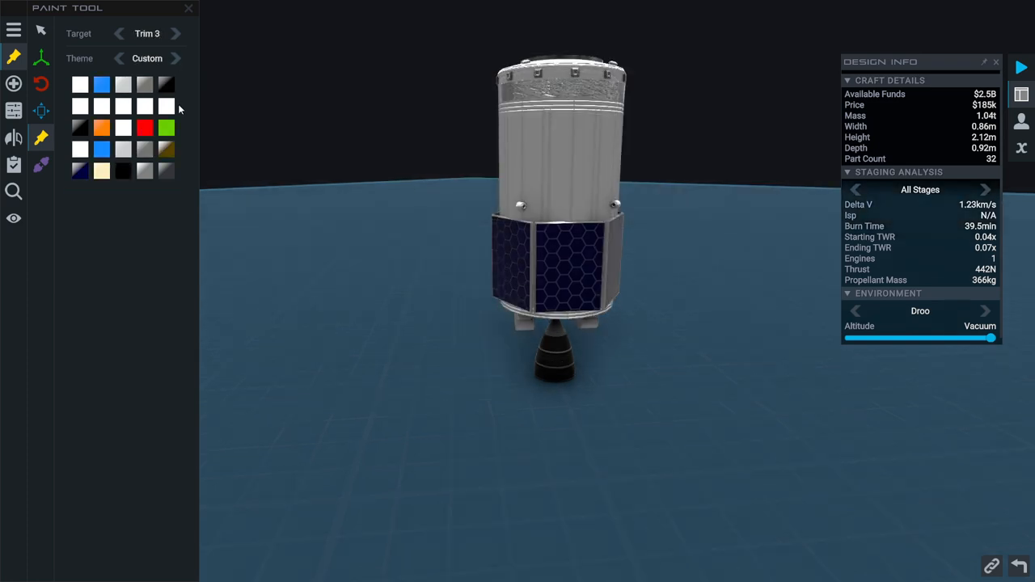
left_click(145, 126)
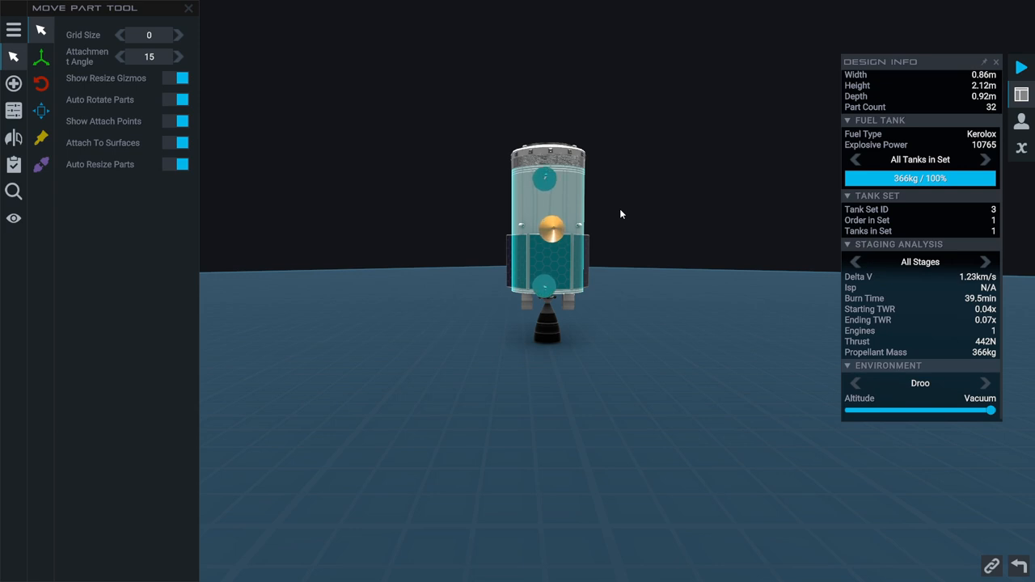
Step: Select the upper stage and bring up the parts list to attach an interstage below the engine
left_click(569, 301)
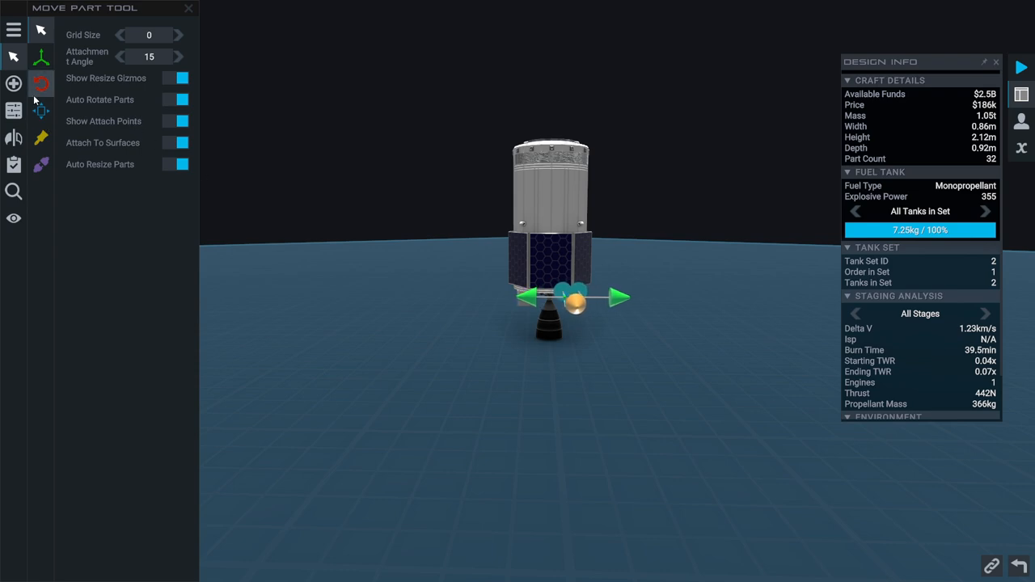
left_click(13, 84)
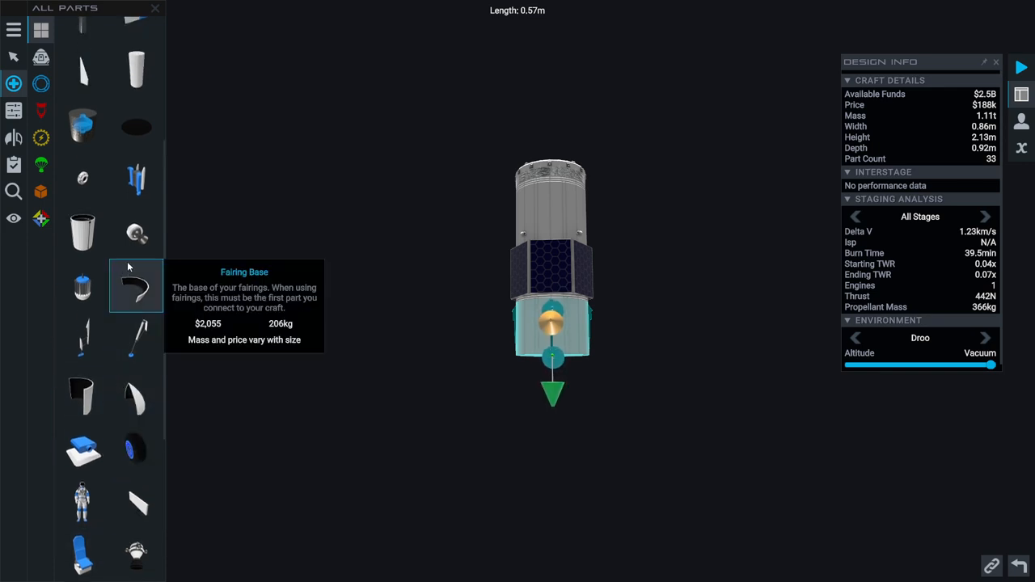
Step: Add a tall tank with a Mage engine, sized up to 42% with a shortened nozzle
left_click(136, 285)
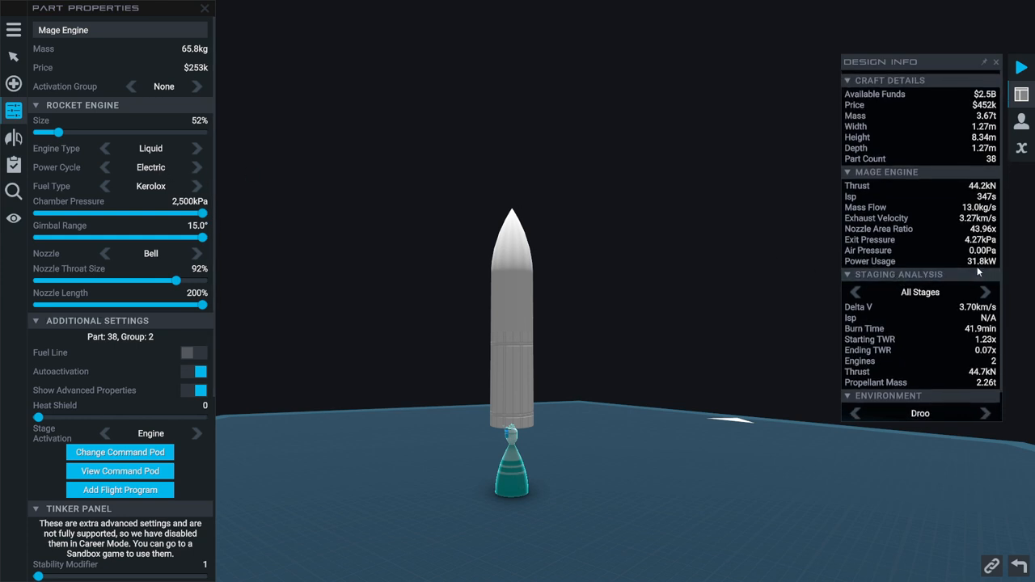
mouse_move(731, 236)
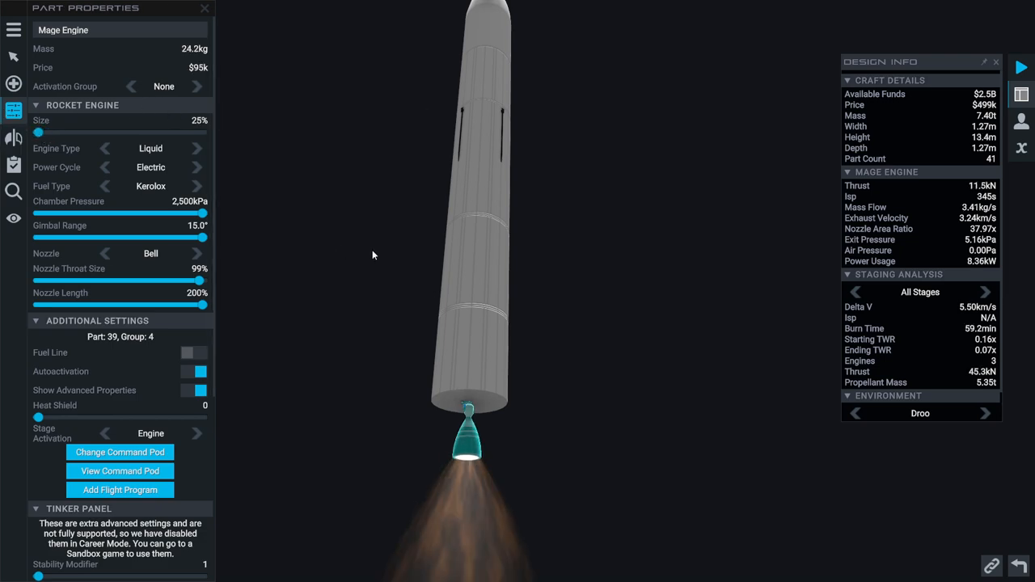
left_click_drag(39, 132, 48, 133)
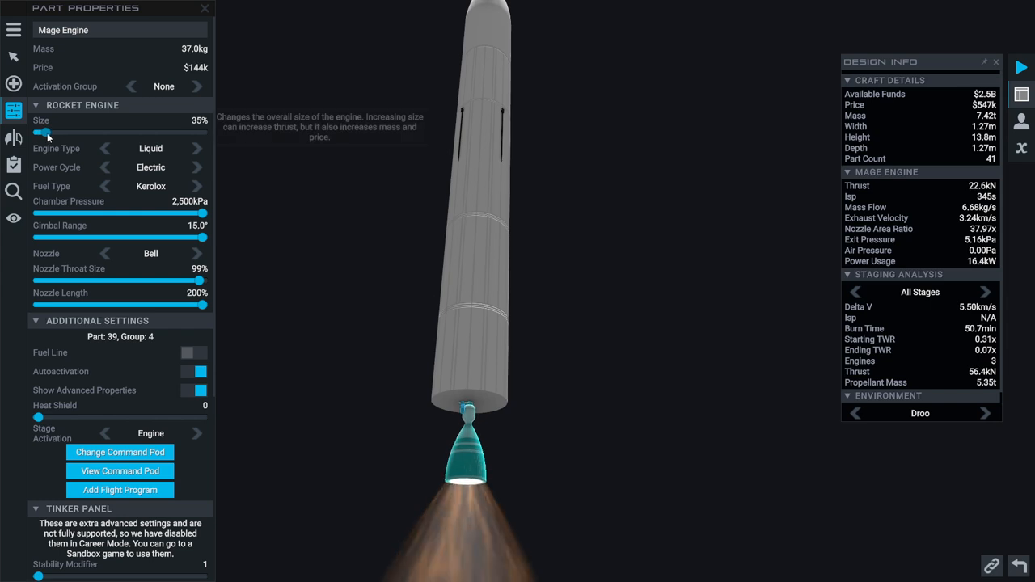
left_click_drag(40, 133, 55, 132)
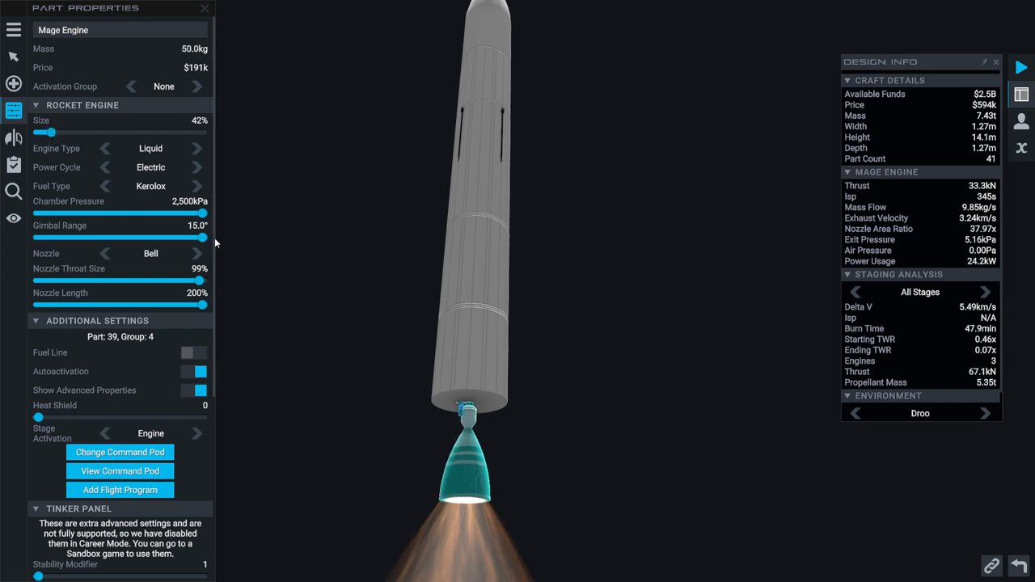
left_click_drag(203, 304, 154, 304)
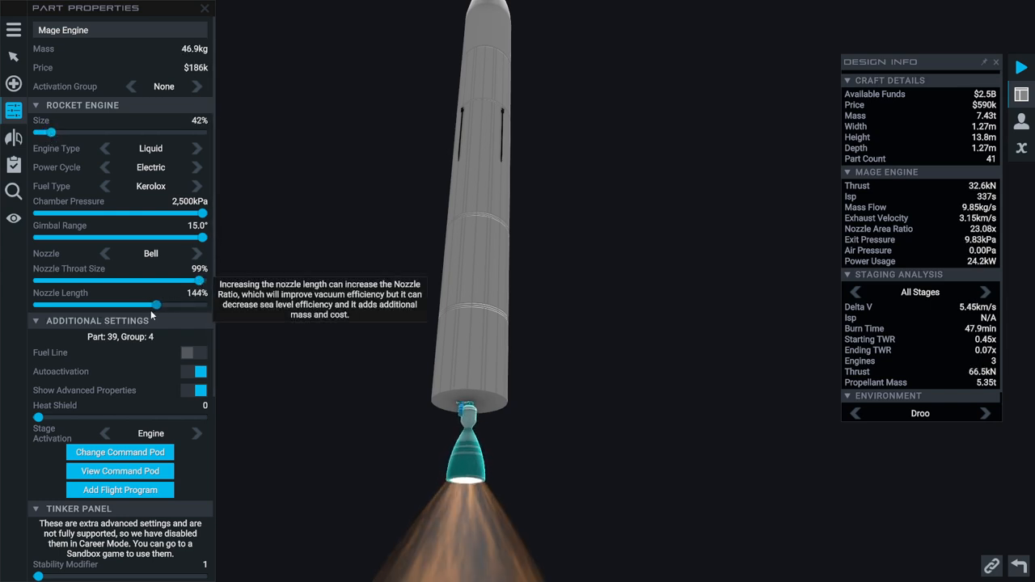
left_click_drag(154, 304, 81, 304)
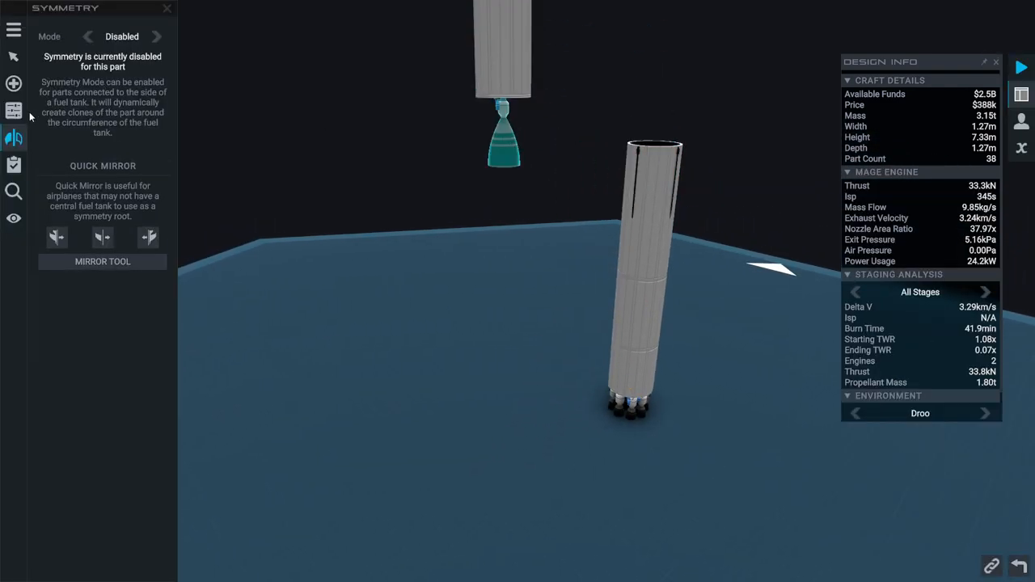
Step: Lower the upper stage onto the nine-engine booster to form the 49-part rocket
left_click(13, 110)
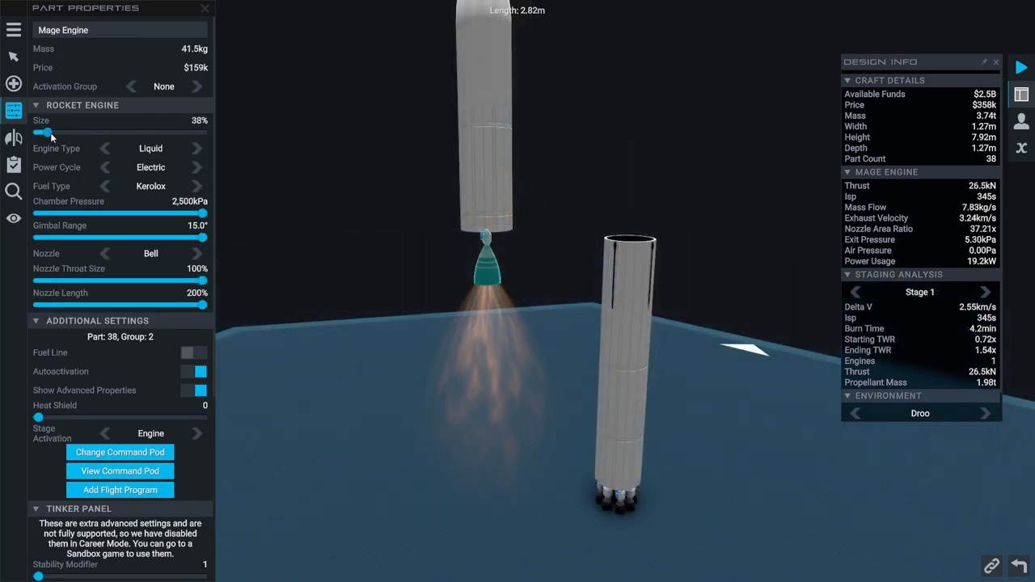
left_click_drag(47, 132, 57, 133)
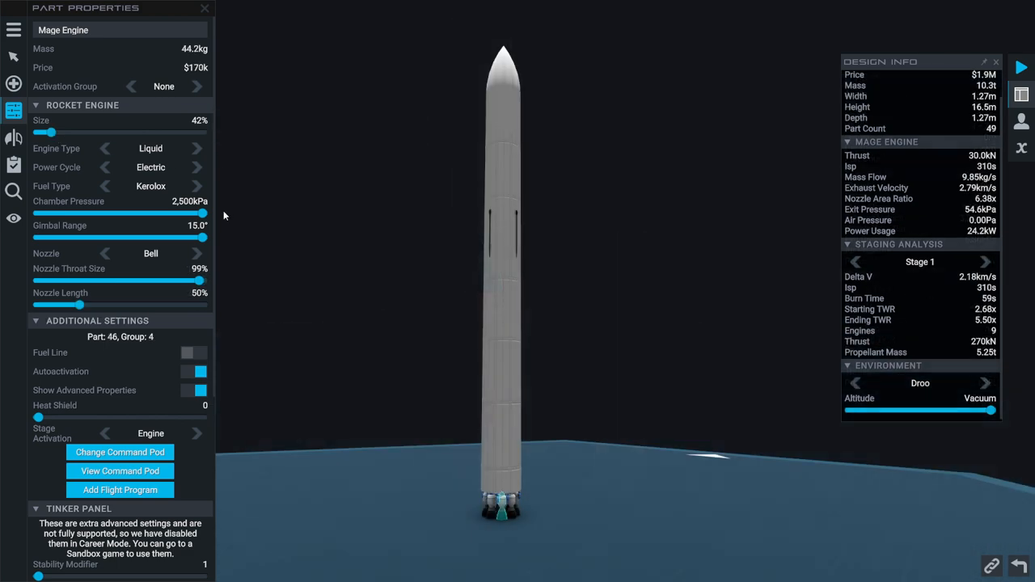
mouse_move(197, 223)
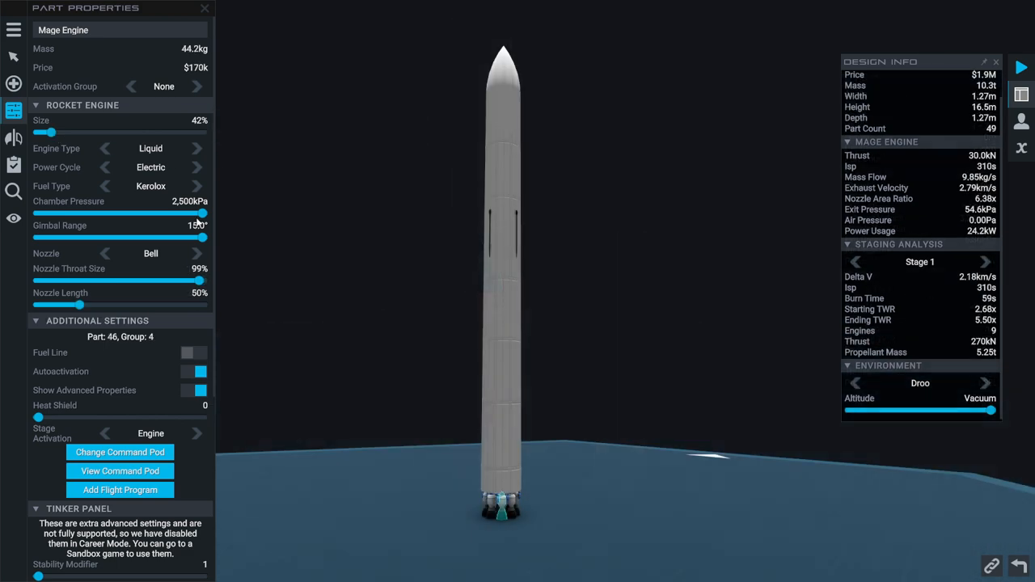
mouse_move(197, 222)
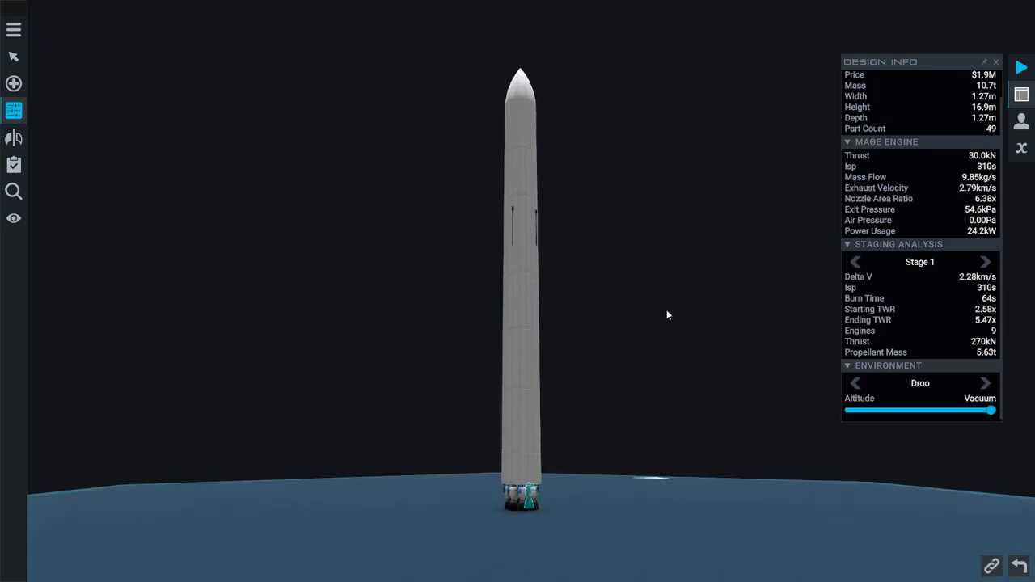
Step: Check the booster engine's properties, then bring up the designer's main menu
left_click(521, 498)
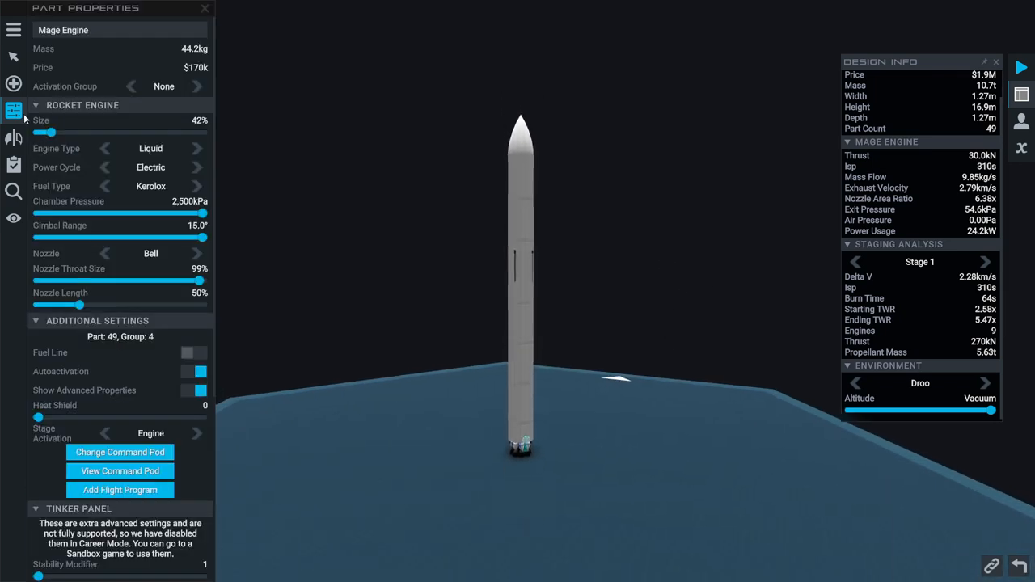
mouse_move(554, 301)
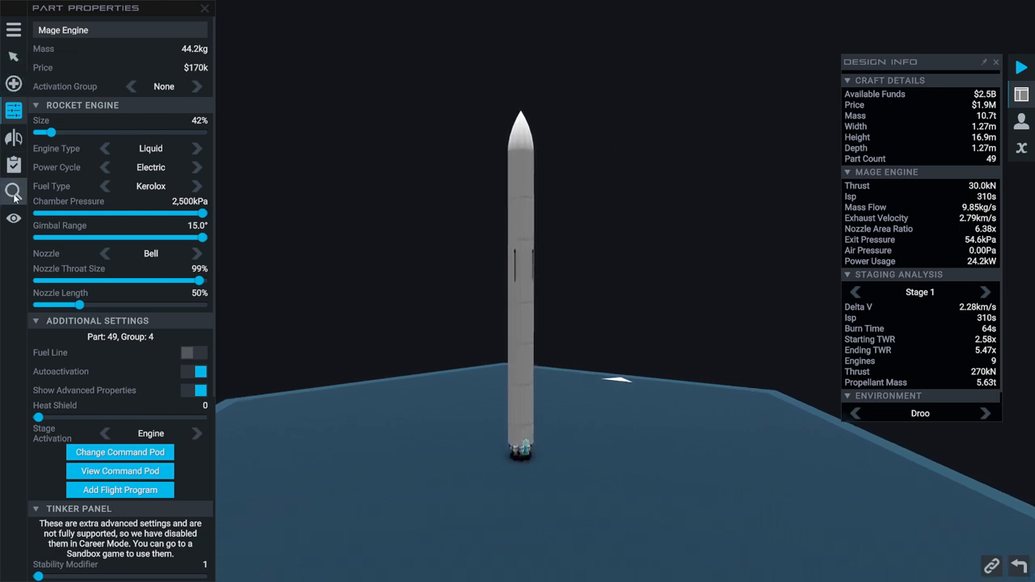
left_click(13, 29)
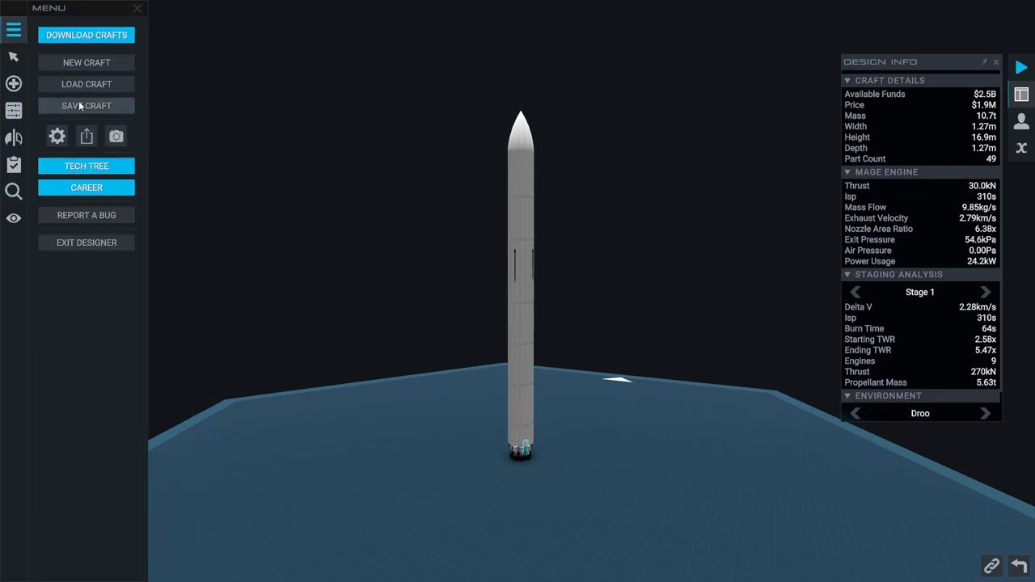
Step: Save the 49-part rocket design under the name 'Electron'
left_click(87, 105)
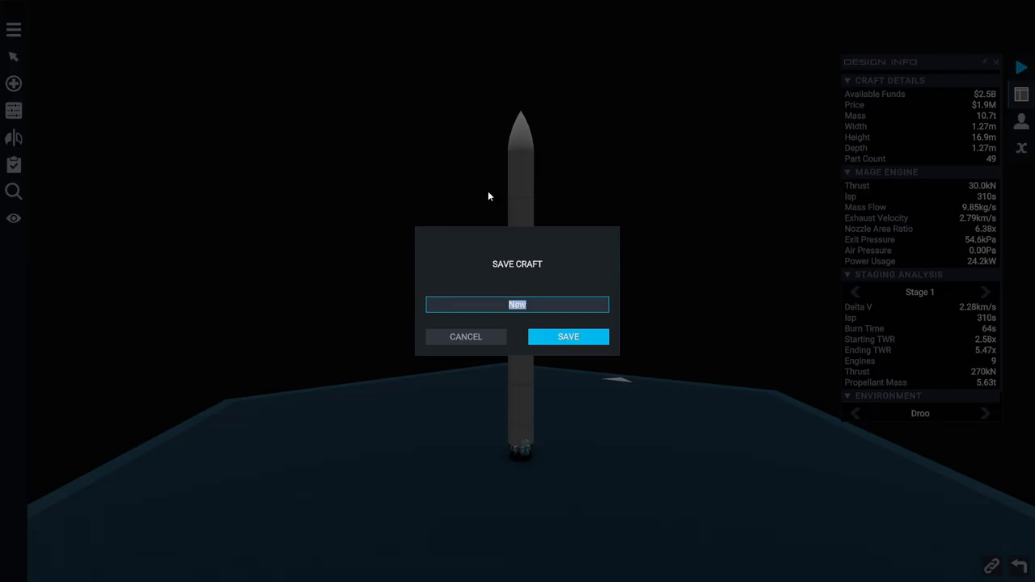
type("Electron")
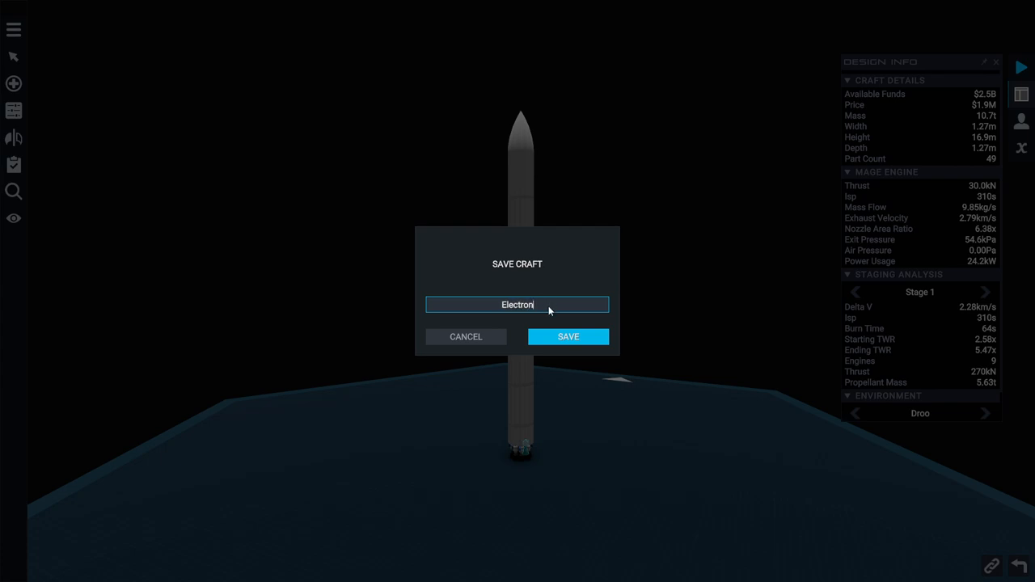
left_click(568, 336)
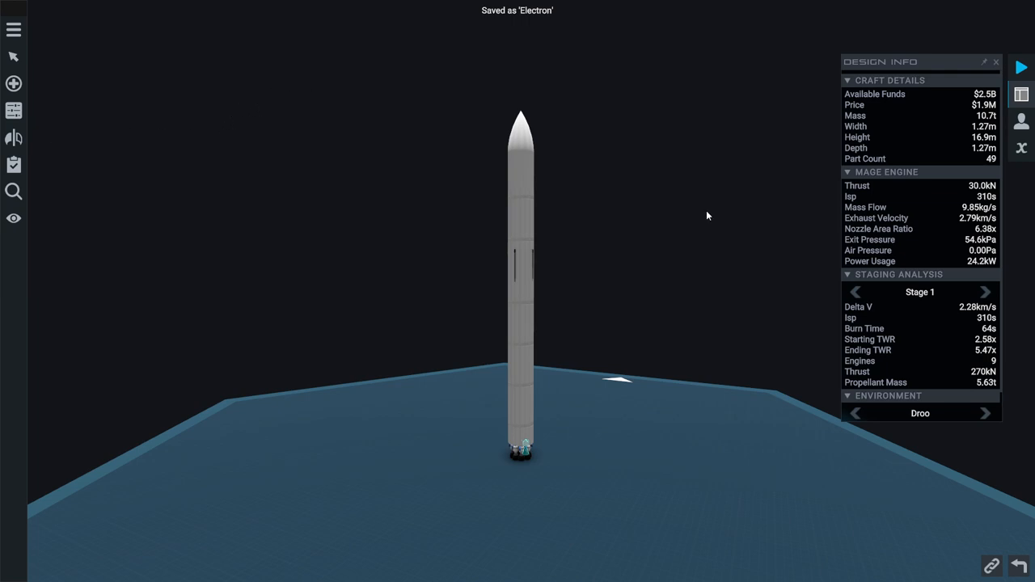
mouse_move(964, 126)
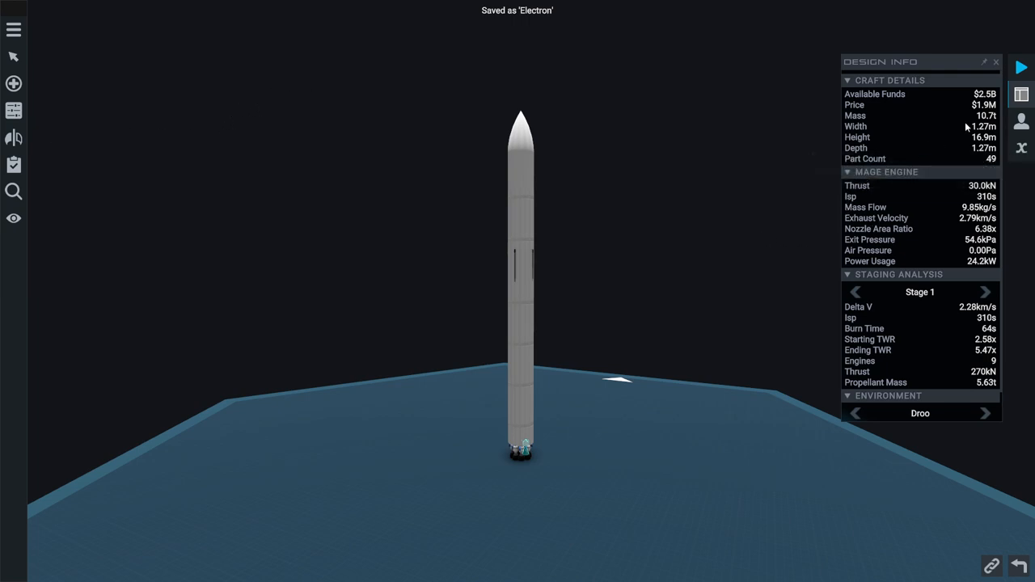
mouse_move(689, 191)
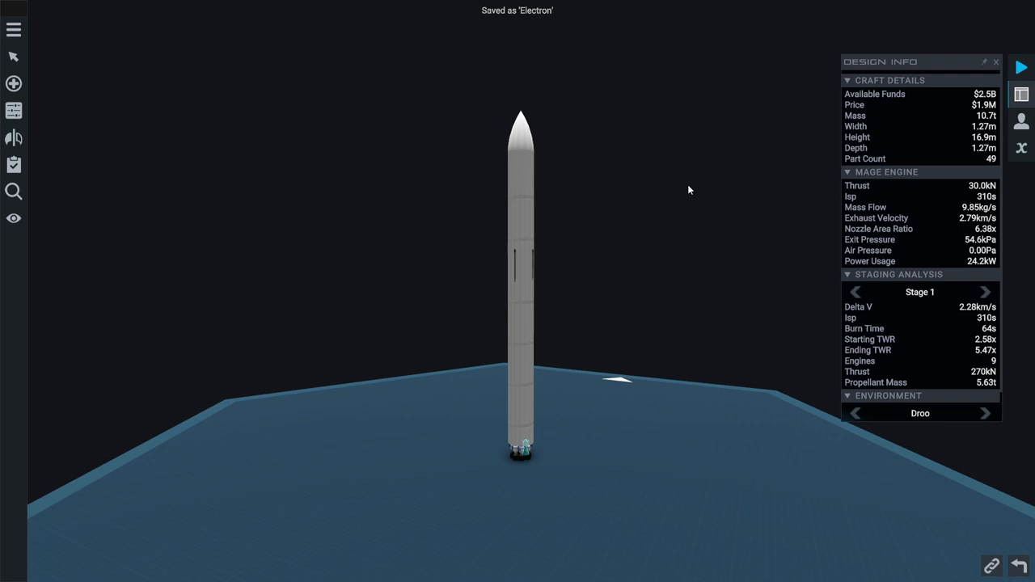
mouse_move(726, 149)
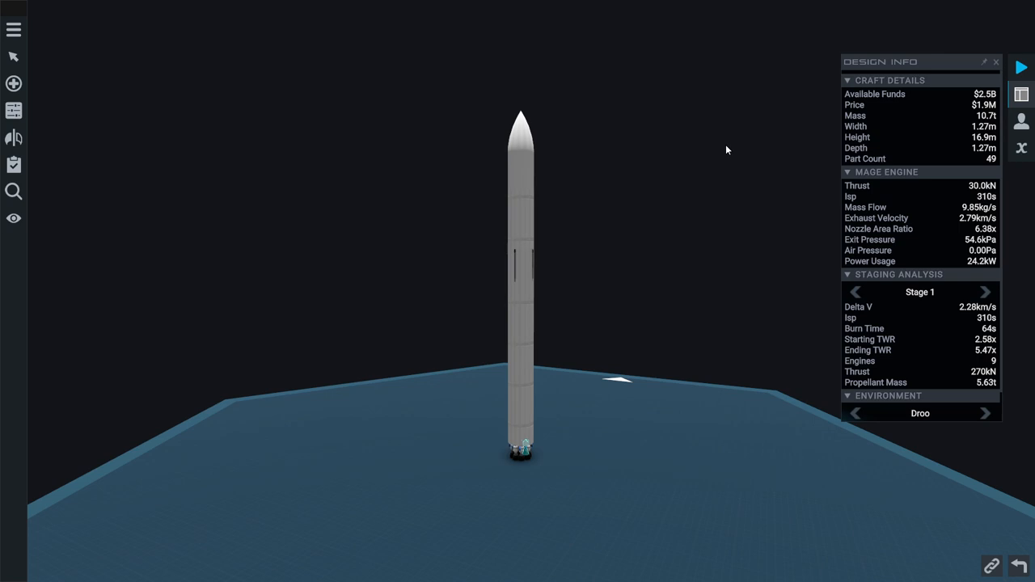
mouse_move(982, 113)
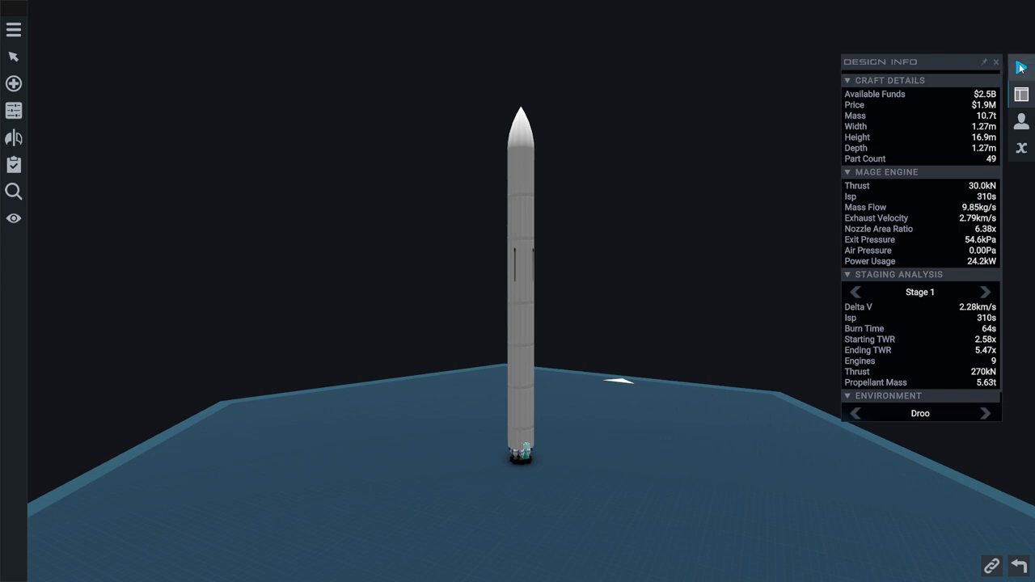
Step: Launch the Electron rocket from Ali Pad into flight view
left_click(1020, 68)
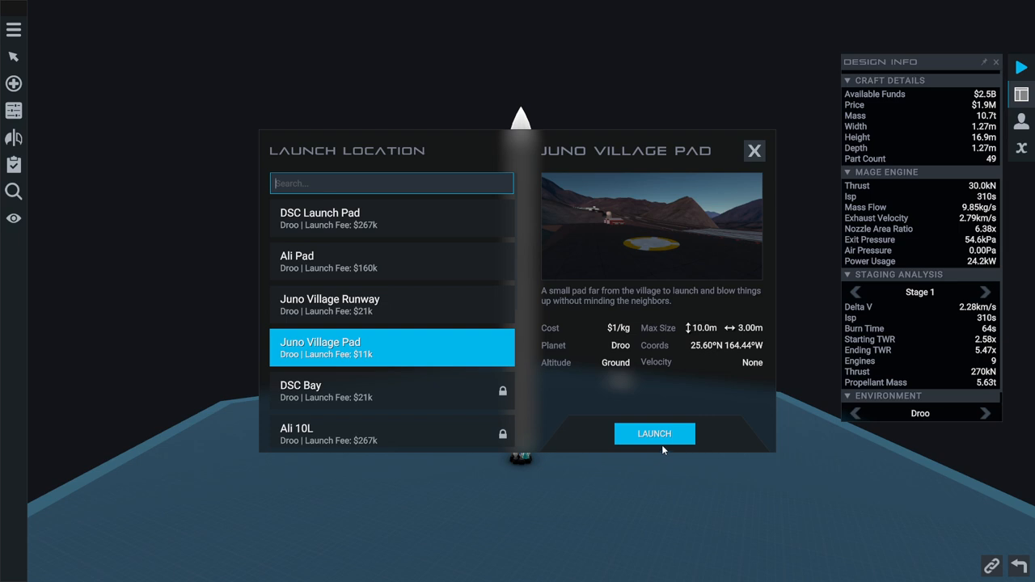
mouse_move(953, 162)
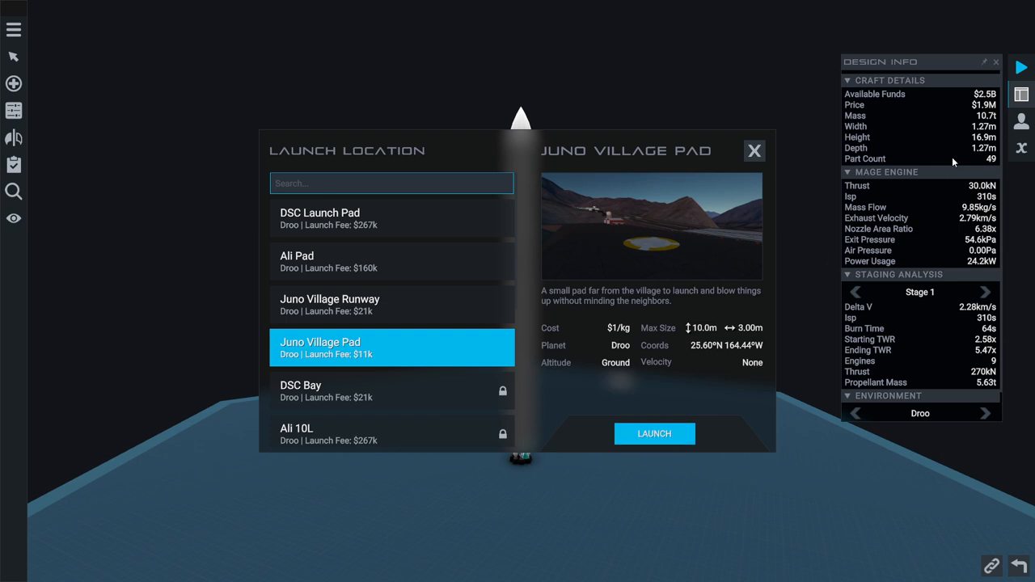
mouse_move(456, 333)
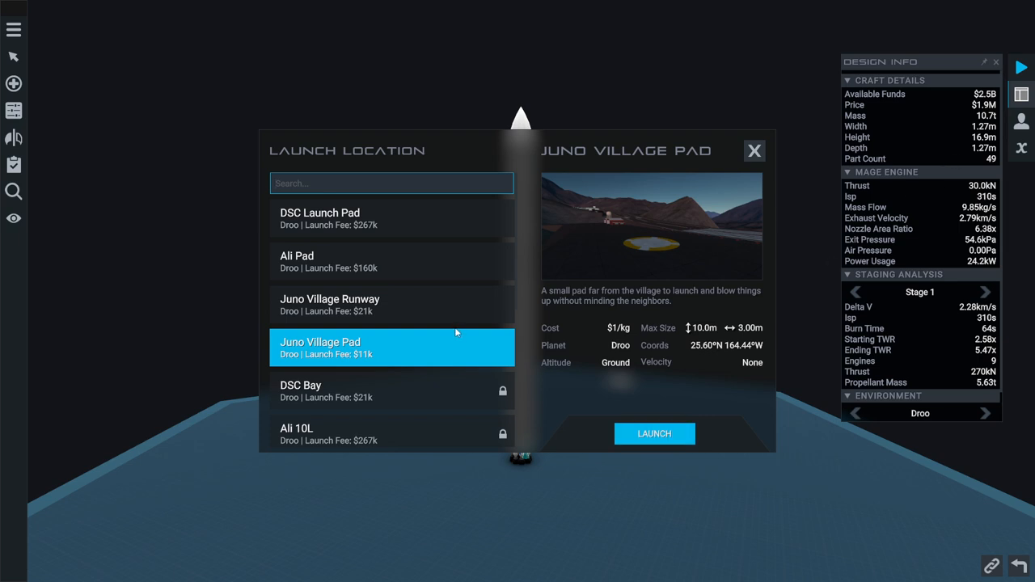
mouse_move(420, 257)
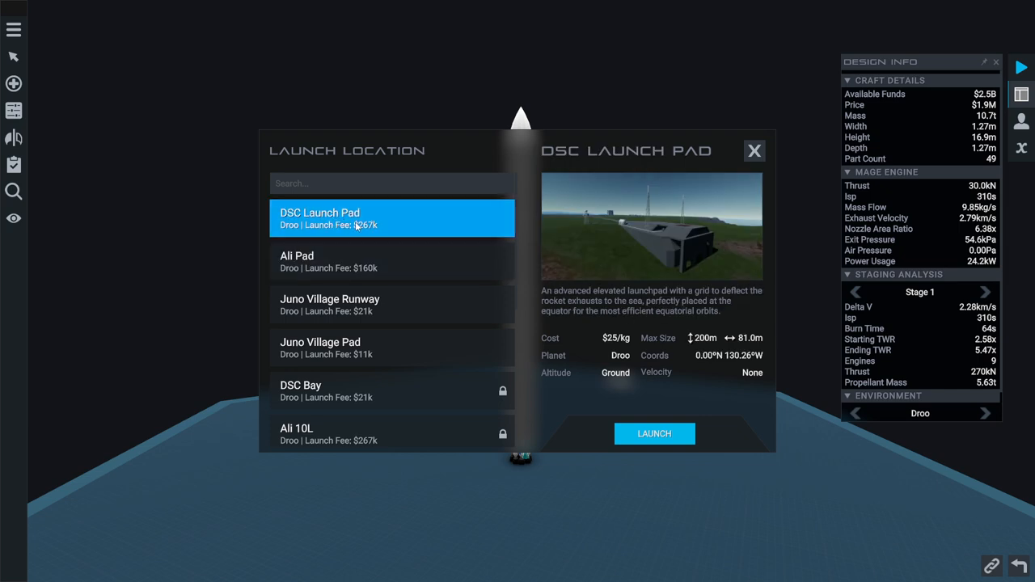
left_click(392, 263)
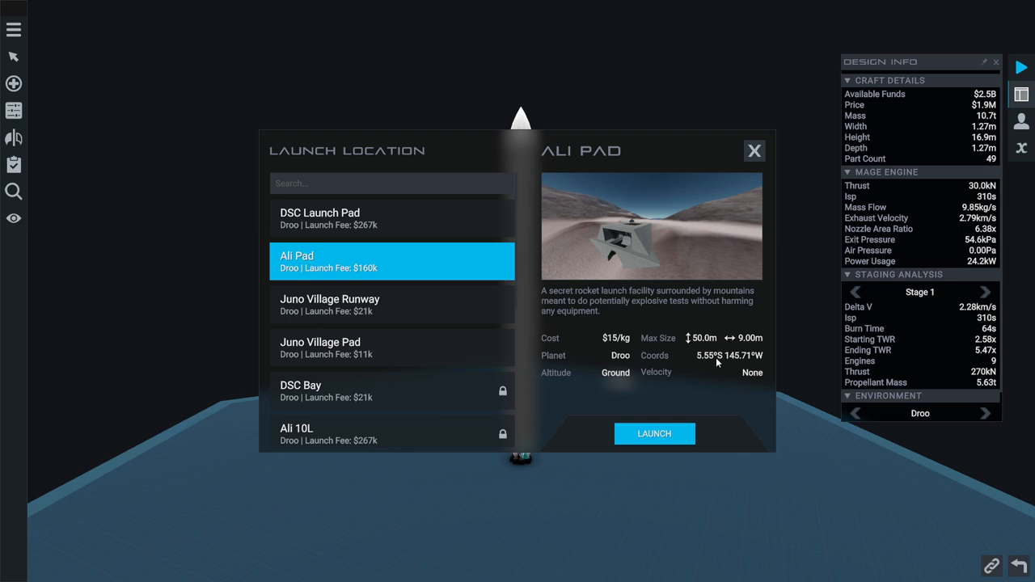
mouse_move(631, 267)
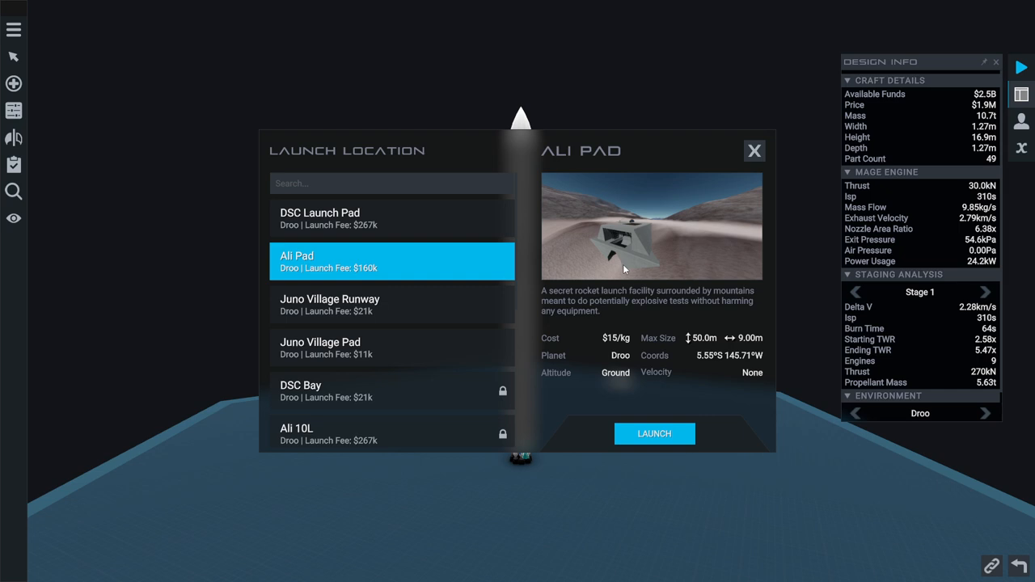
mouse_move(621, 274)
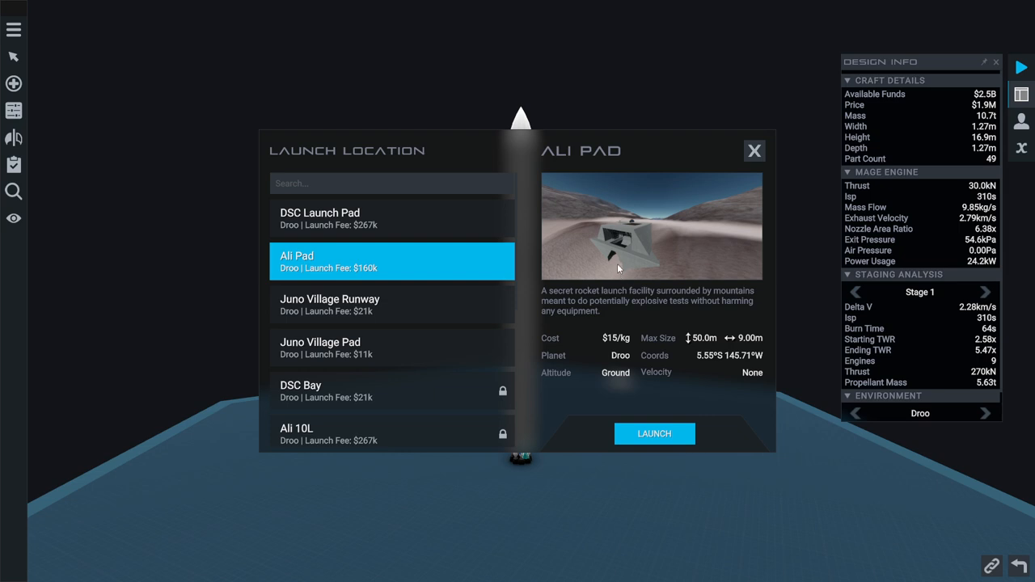
mouse_move(621, 251)
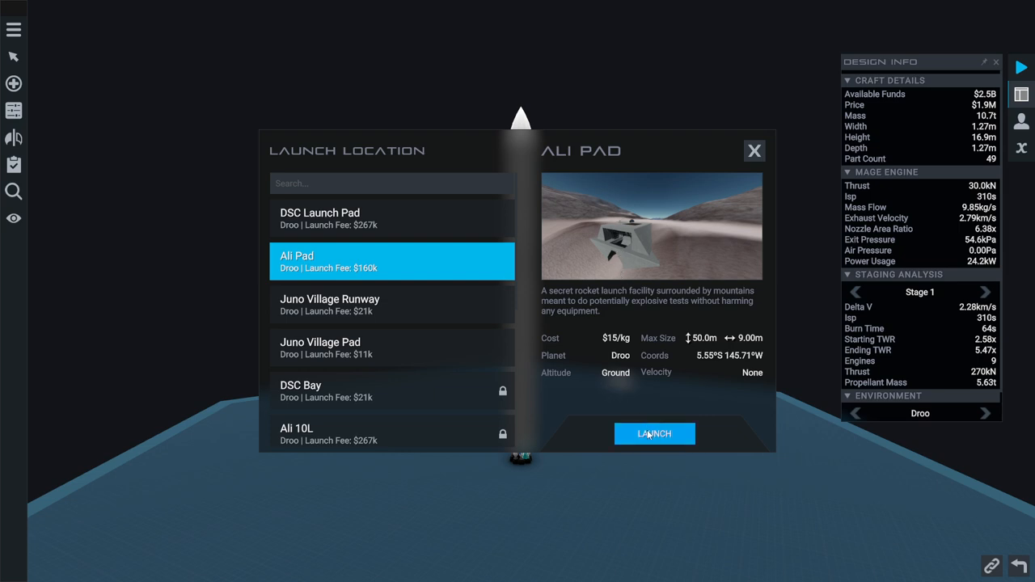
left_click(653, 433)
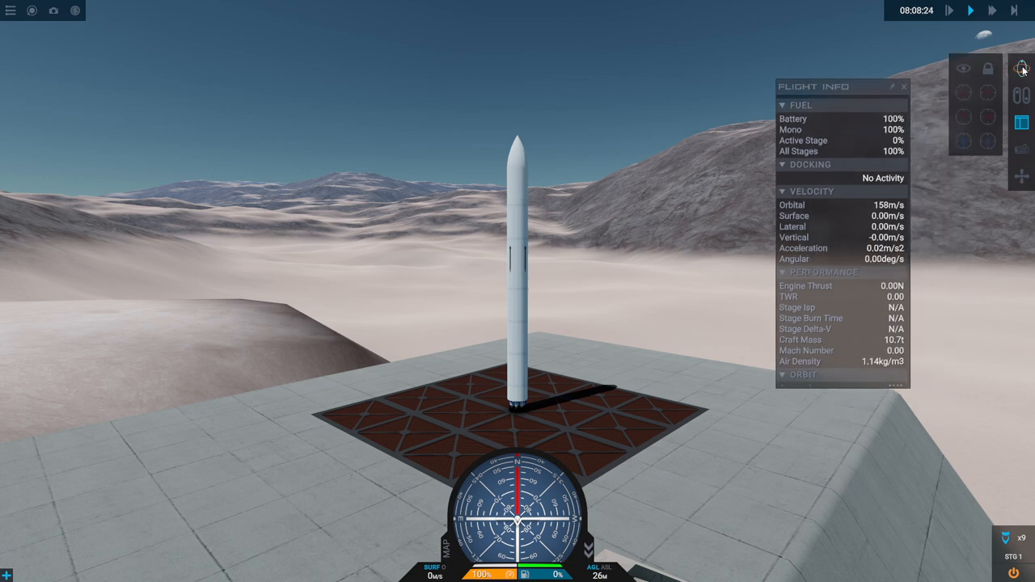
left_click(986, 68)
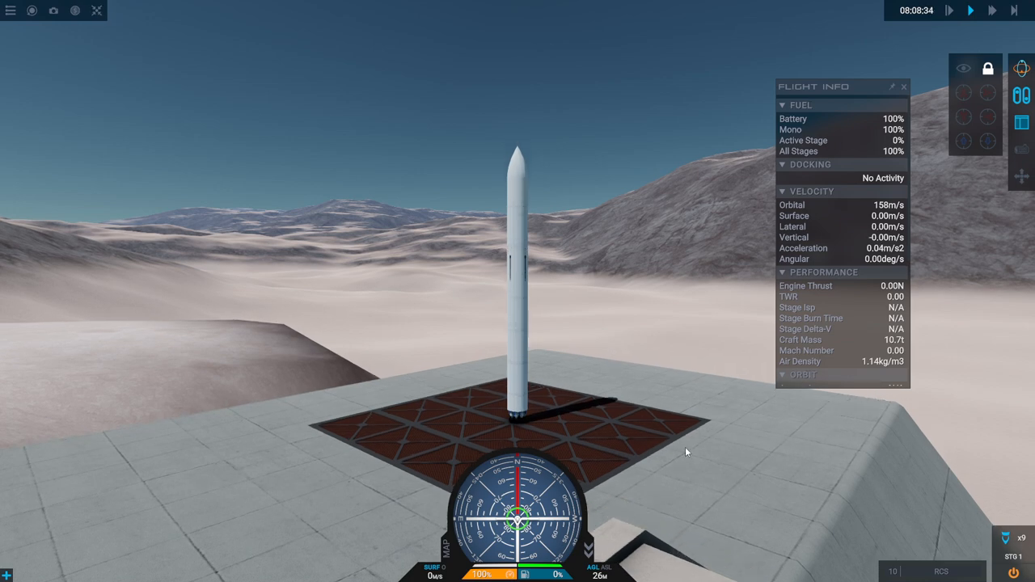
mouse_move(715, 441)
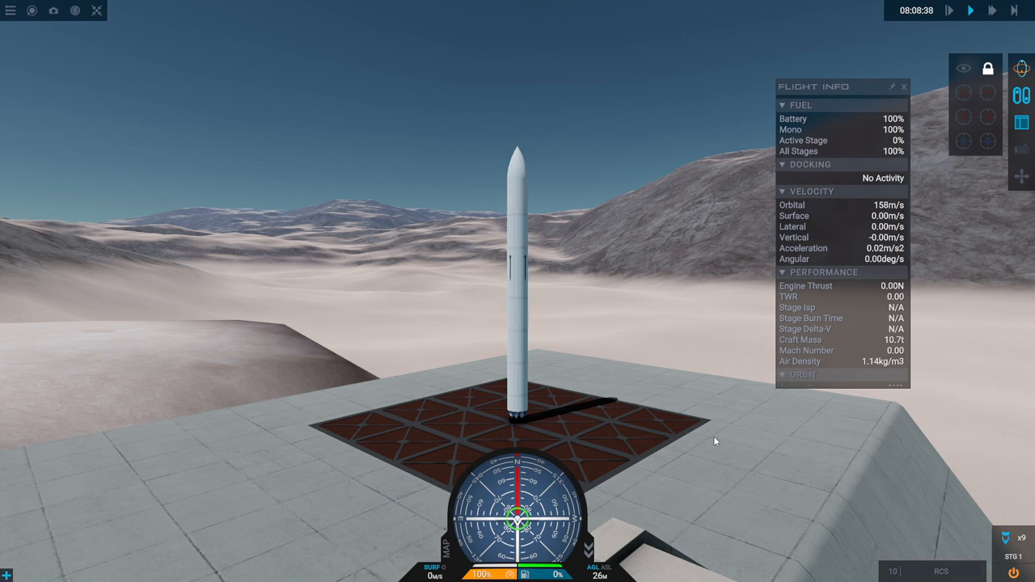
mouse_move(692, 453)
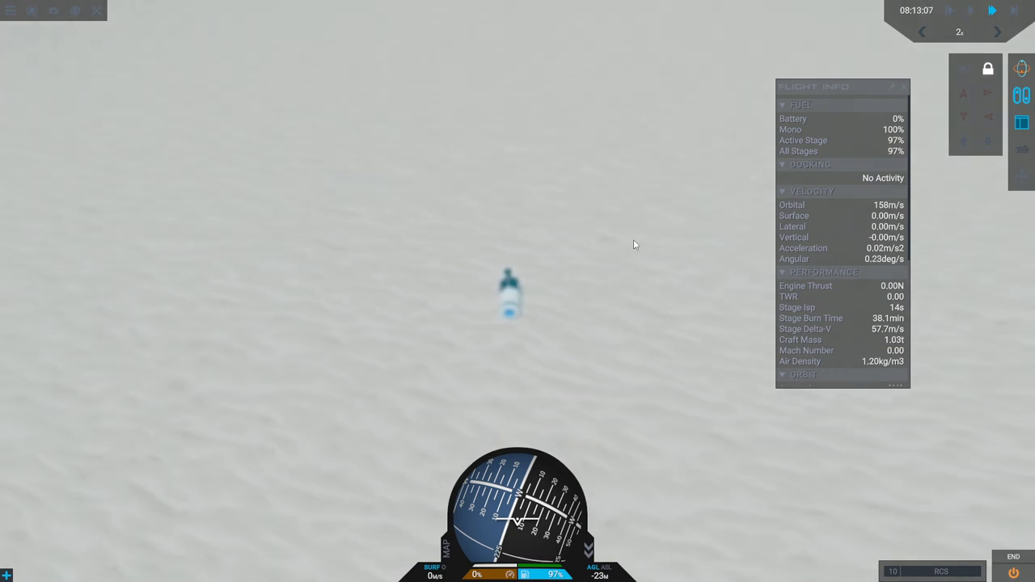
Step: End the flight and recover the craft, returning to the Raiz Aerospace hub
key("Escape")
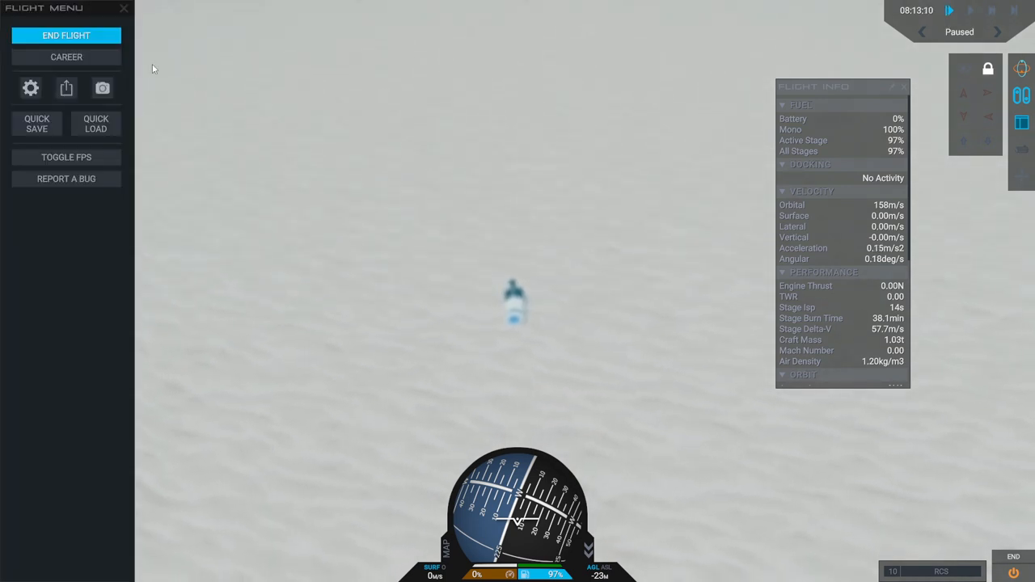
left_click(64, 36)
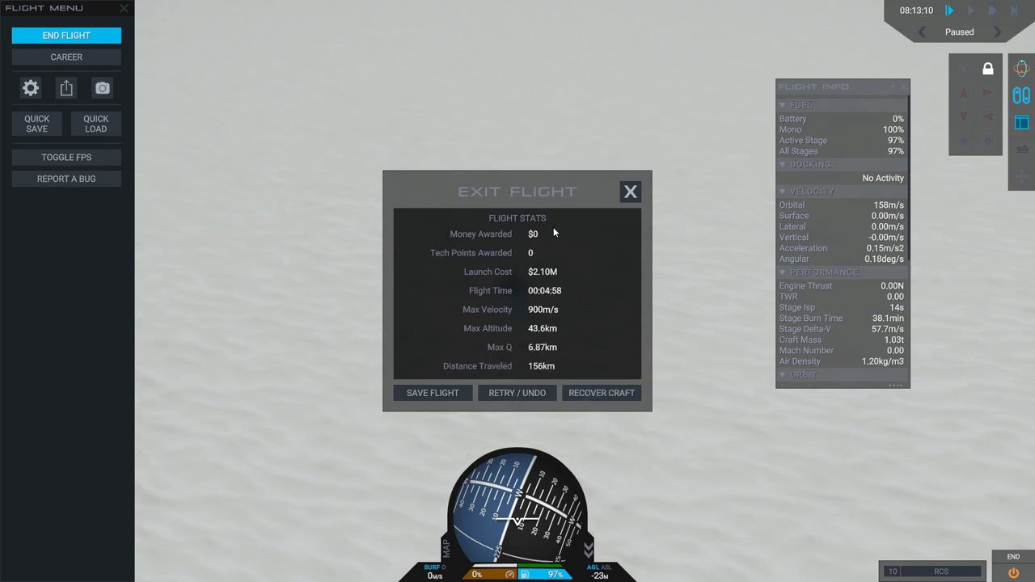
left_click(602, 393)
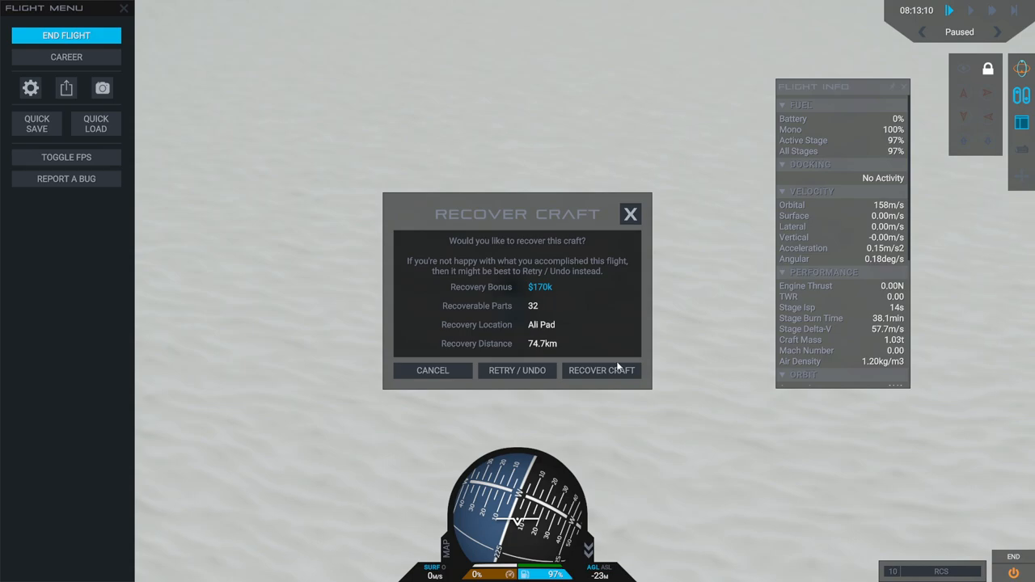
left_click(601, 371)
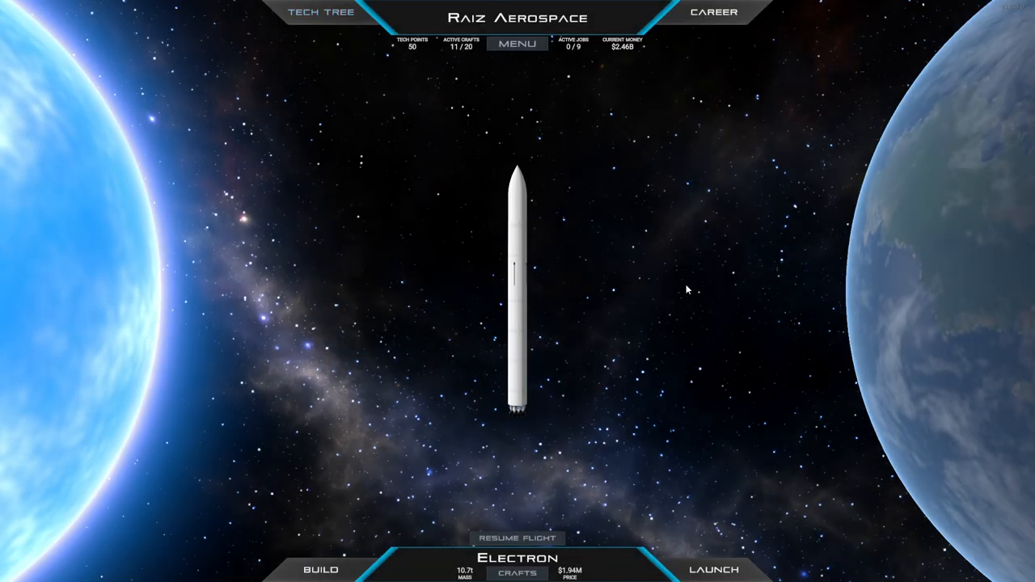
mouse_move(710, 26)
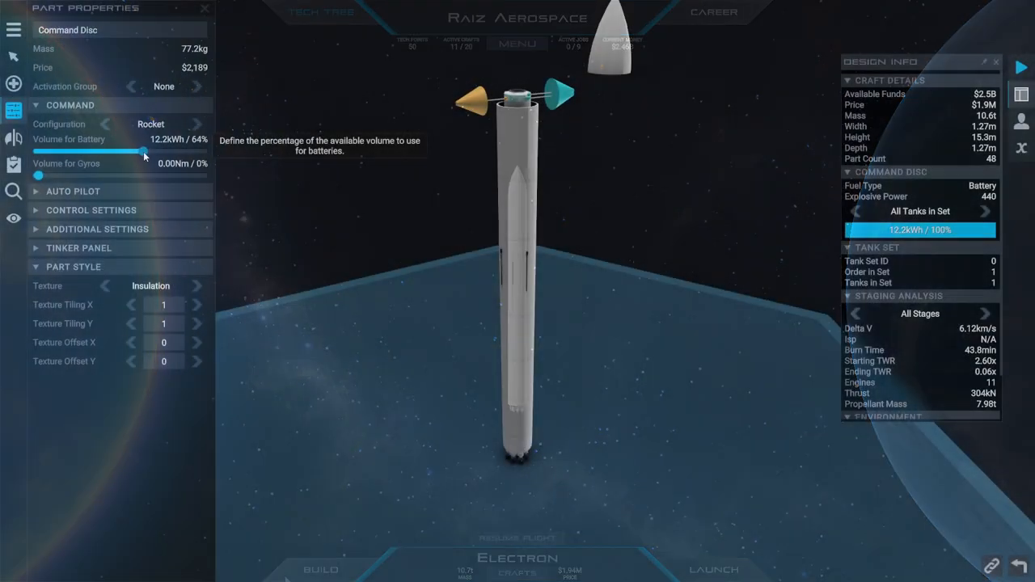
Step: Slide the command disc's battery volume to 100% (19.1kWh) and start the flight
left_click_drag(145, 152, 204, 152)
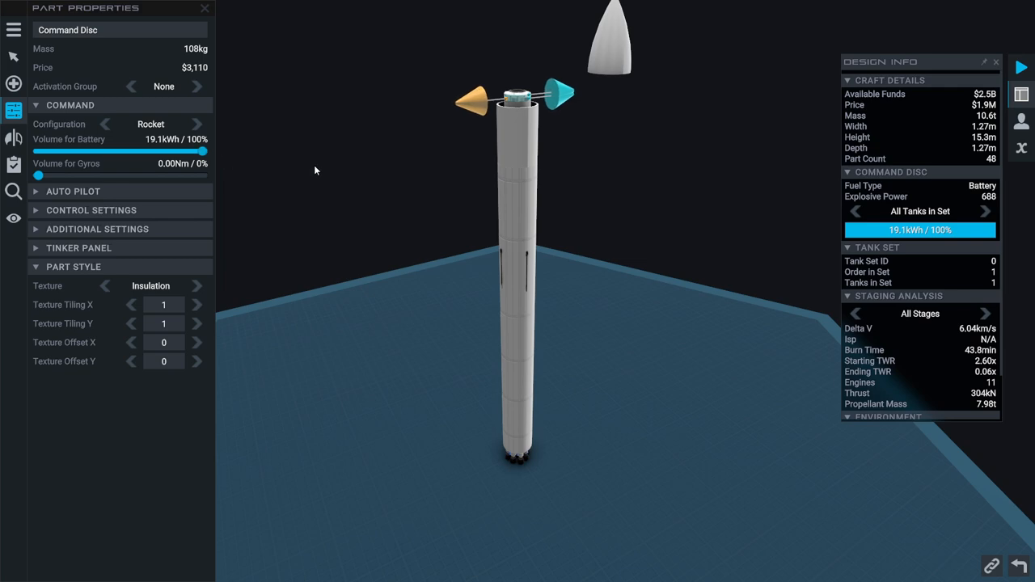
left_click(1019, 66)
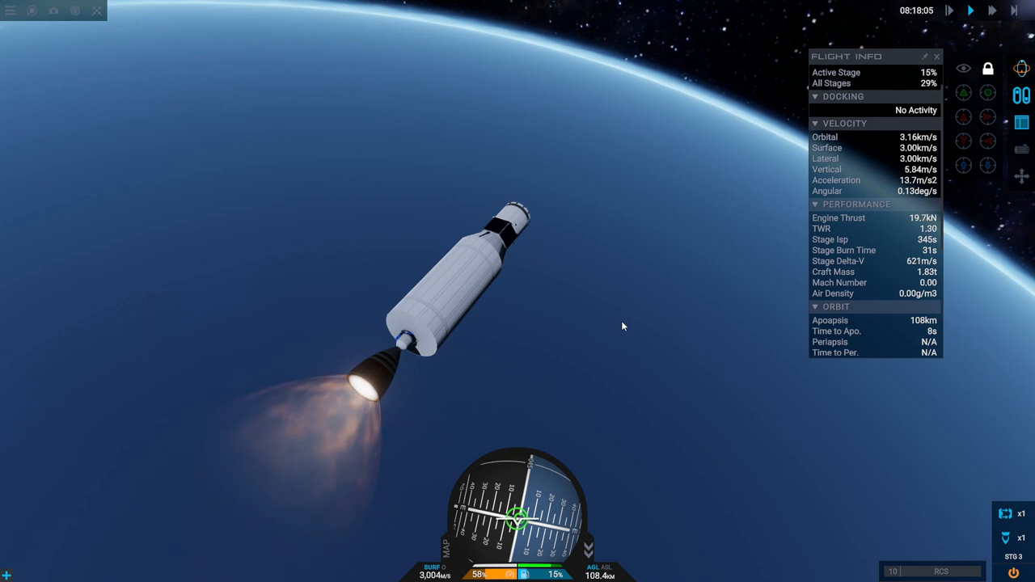
mouse_move(893, 366)
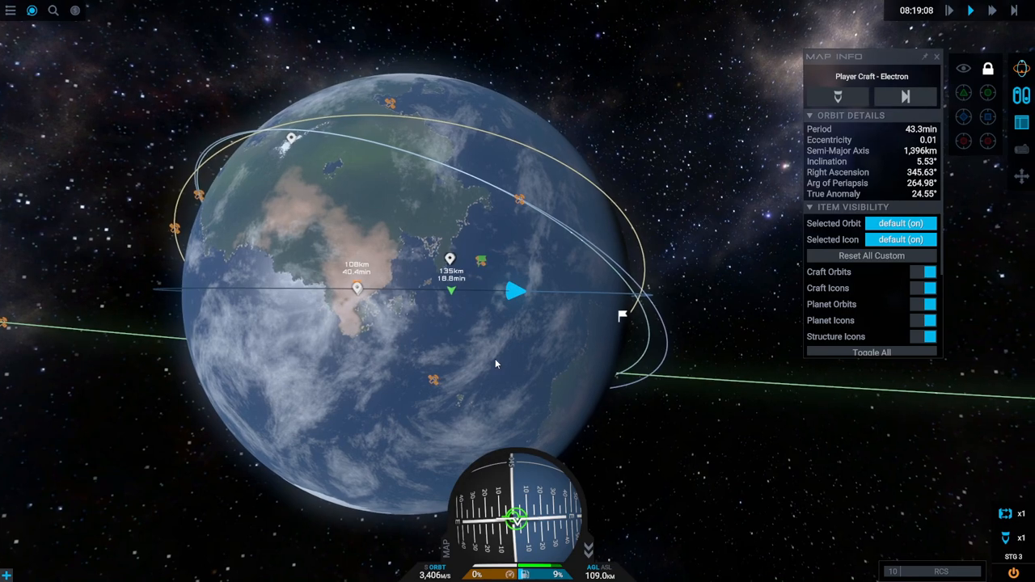
Step: Circularize the orbit via map view, return to flight view near the target with RCS on
left_click(971, 10)
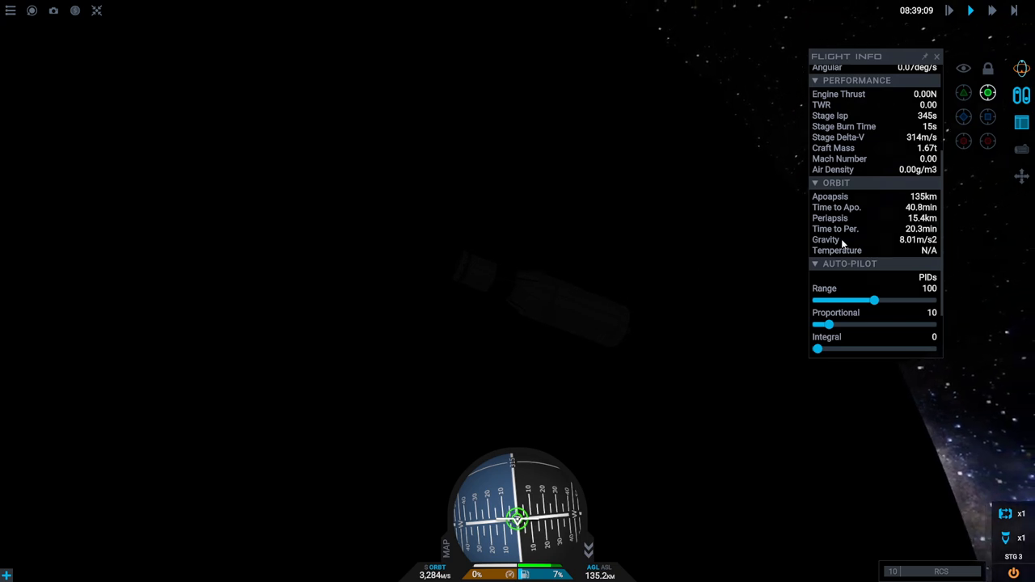
mouse_move(618, 248)
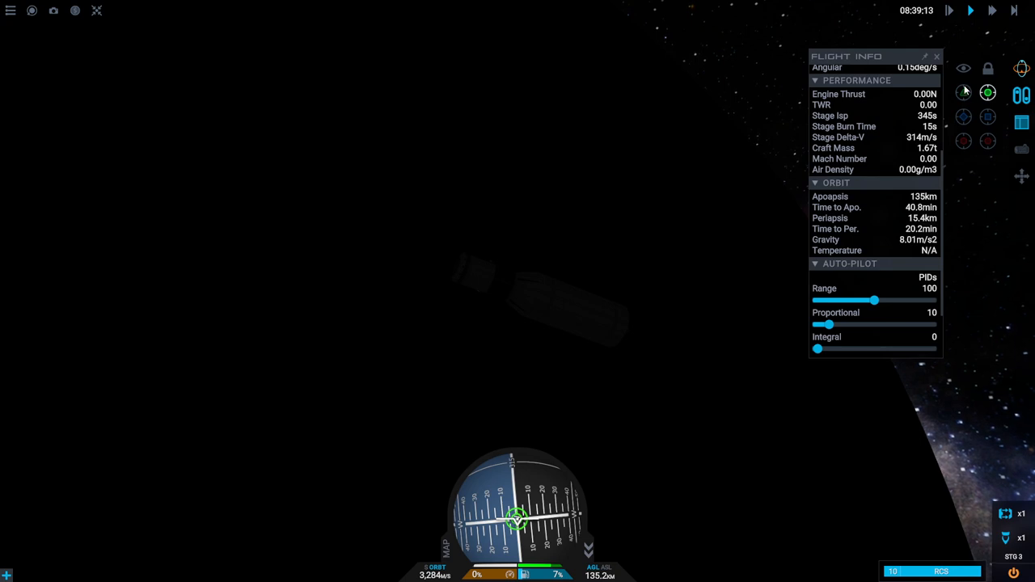
left_click(964, 92)
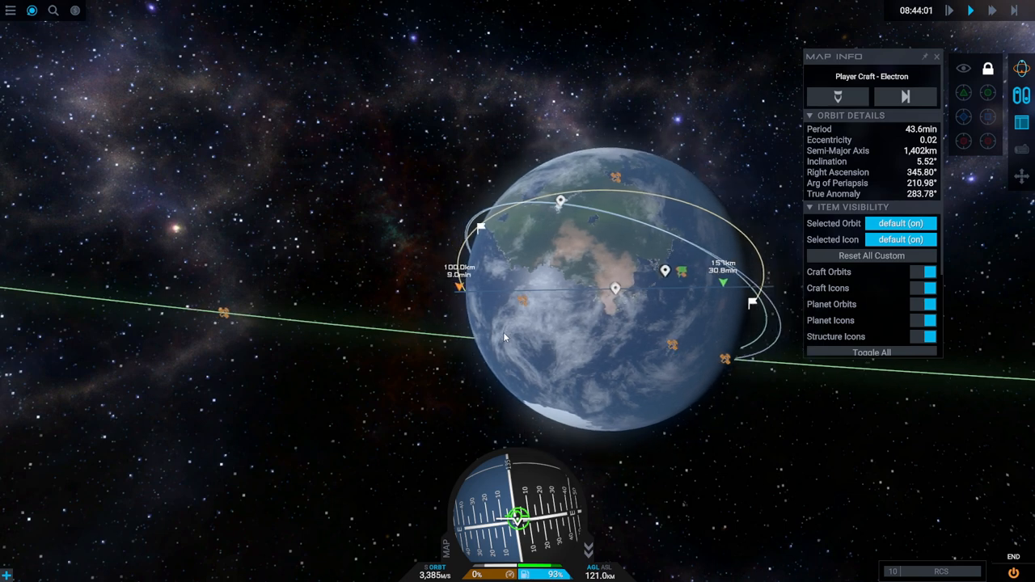
Step: Show the map view with both Electron orbits and craft markers after RCS corrections
left_click(971, 9)
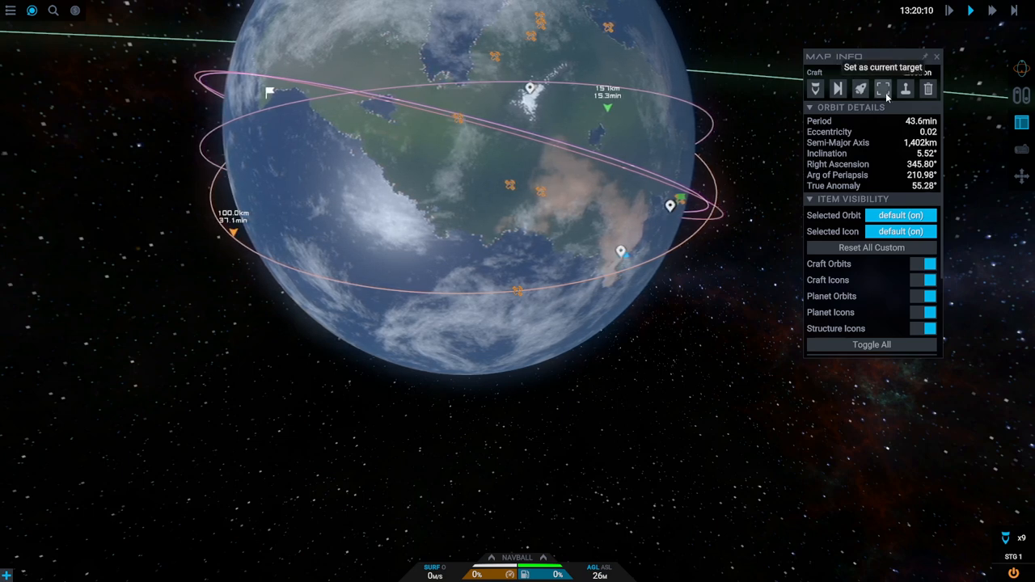
Step: Set the first Electron craft as the current target from its Map Info
left_click(883, 88)
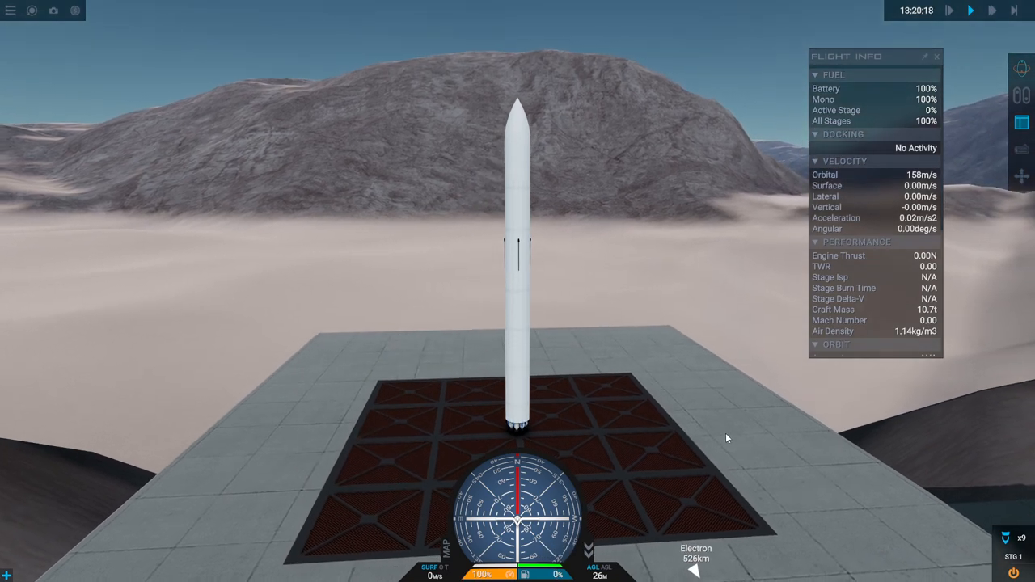
Step: Launch the second rocket from the pad toward the targeted Electron
left_click(989, 68)
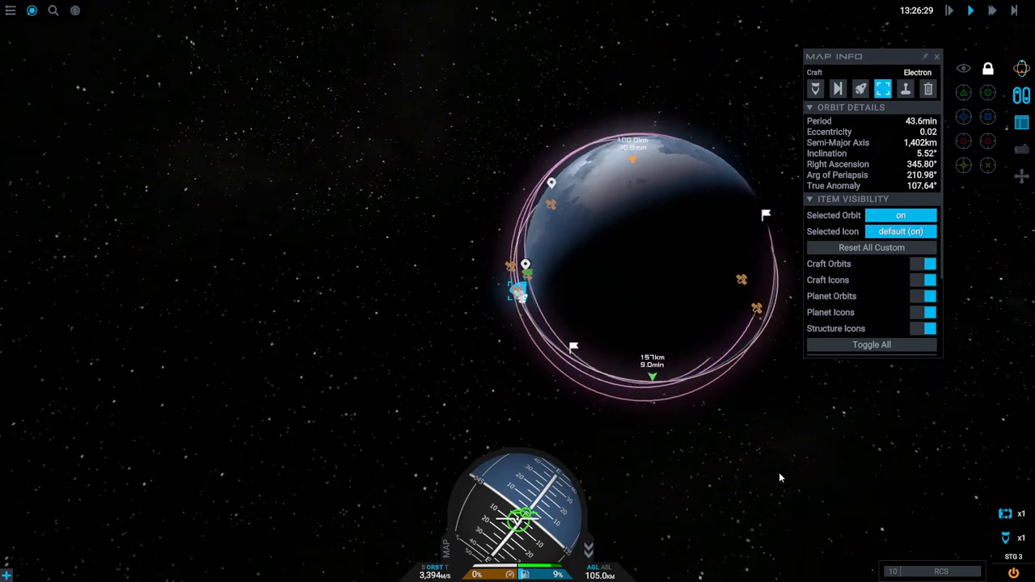
left_click_drag(779, 479, 661, 390)
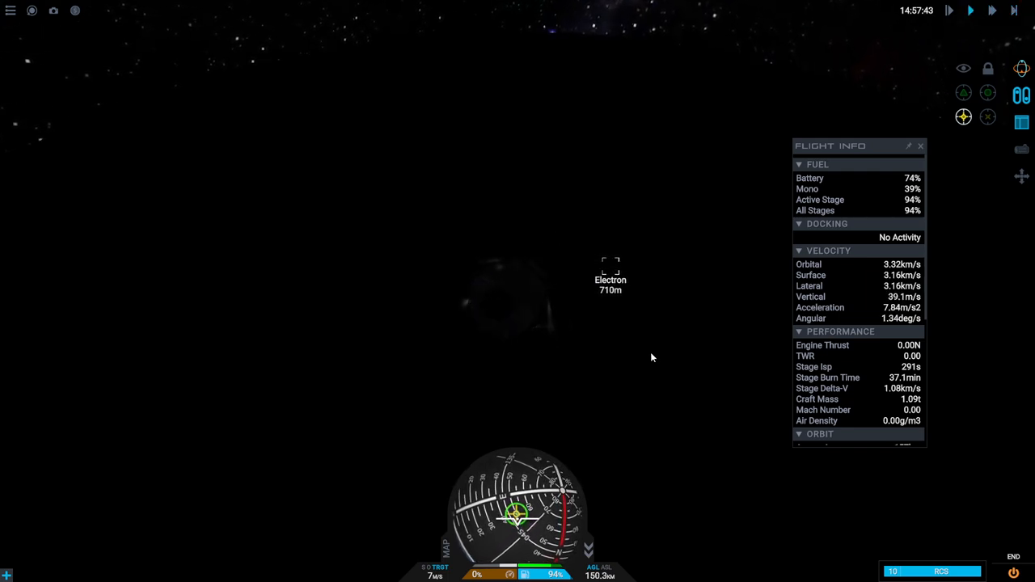
mouse_move(644, 357)
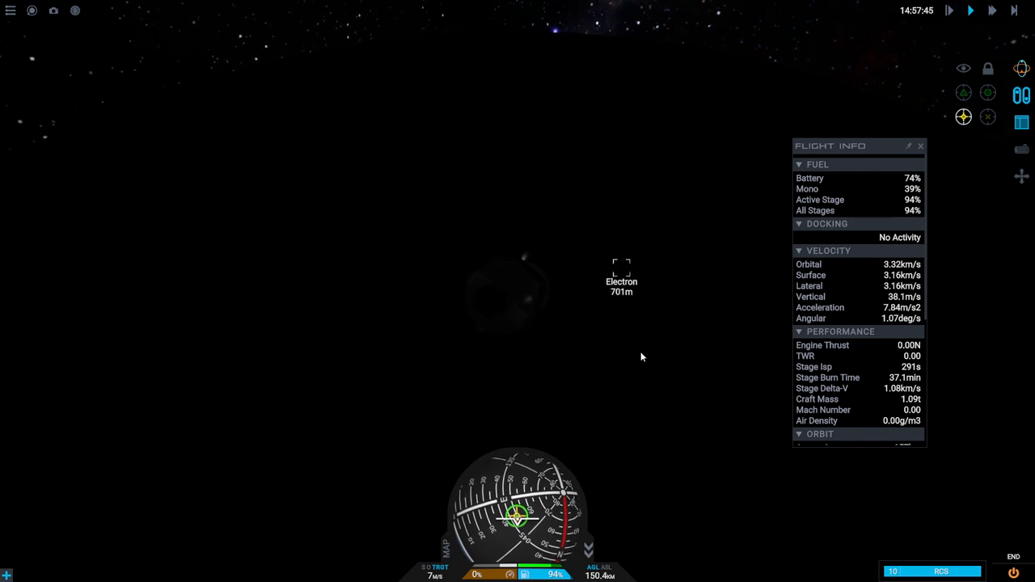